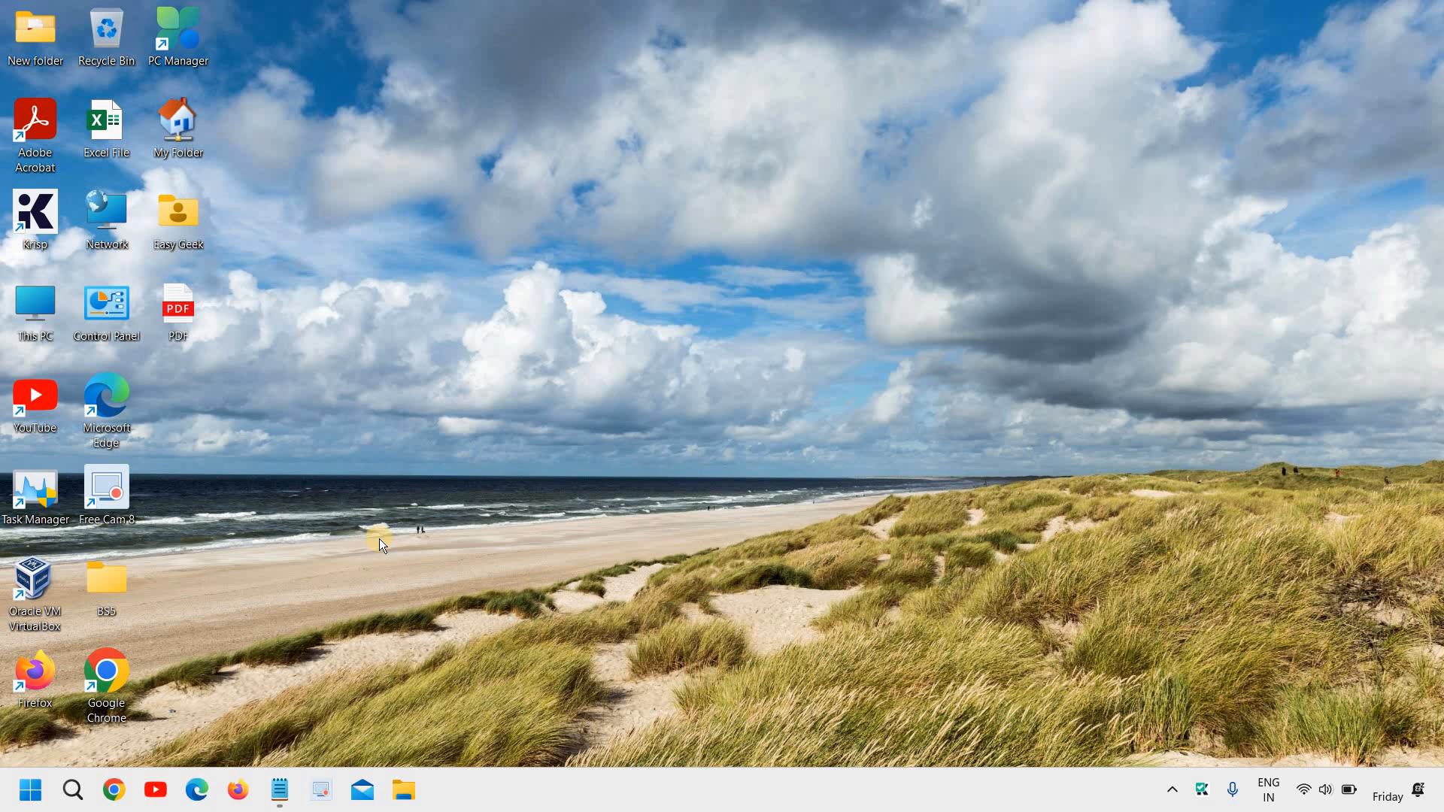
mouse_move(200, 749)
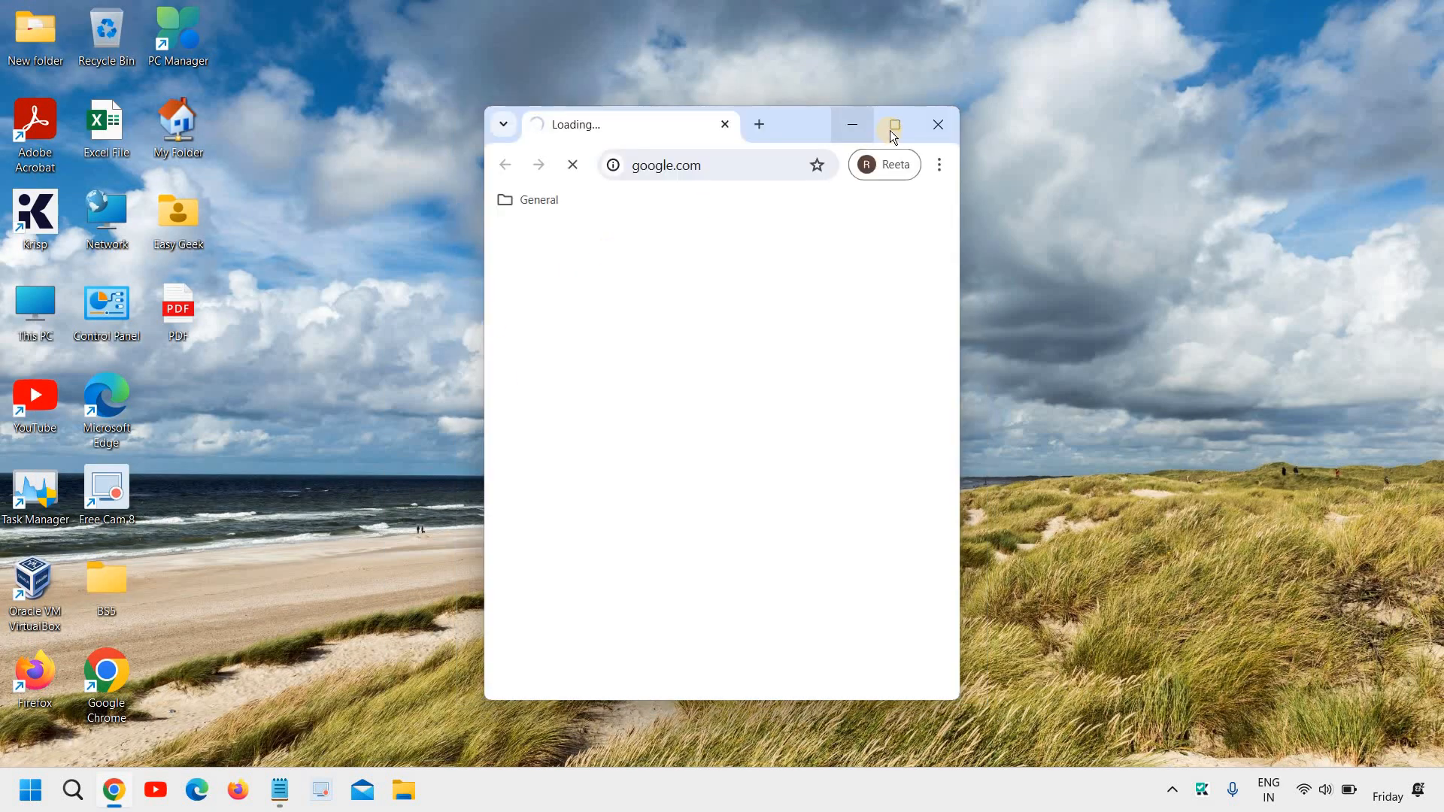
Maximise Chrome and search Google for 'revo uninstaller'
click(889, 125)
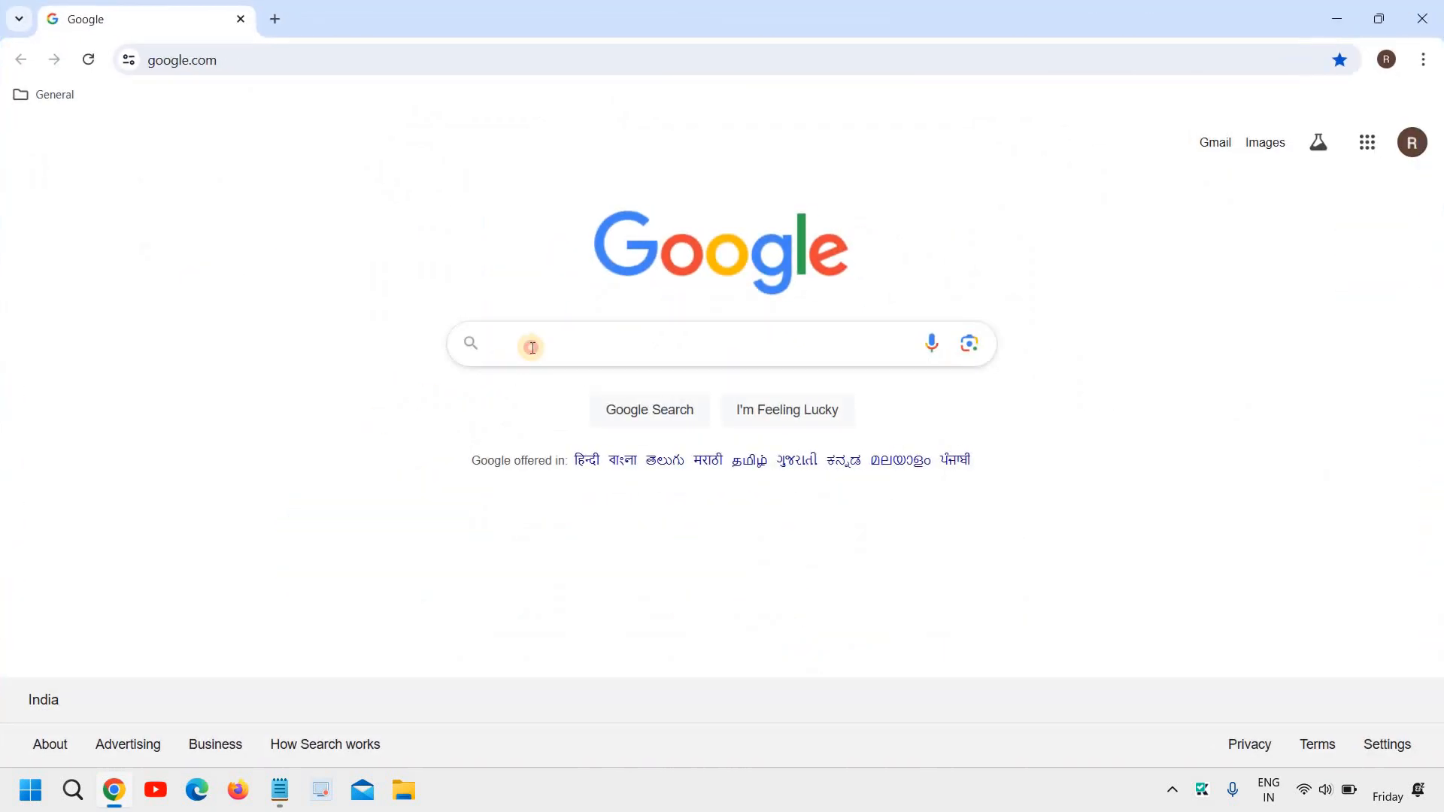
text(revo uninstaller)
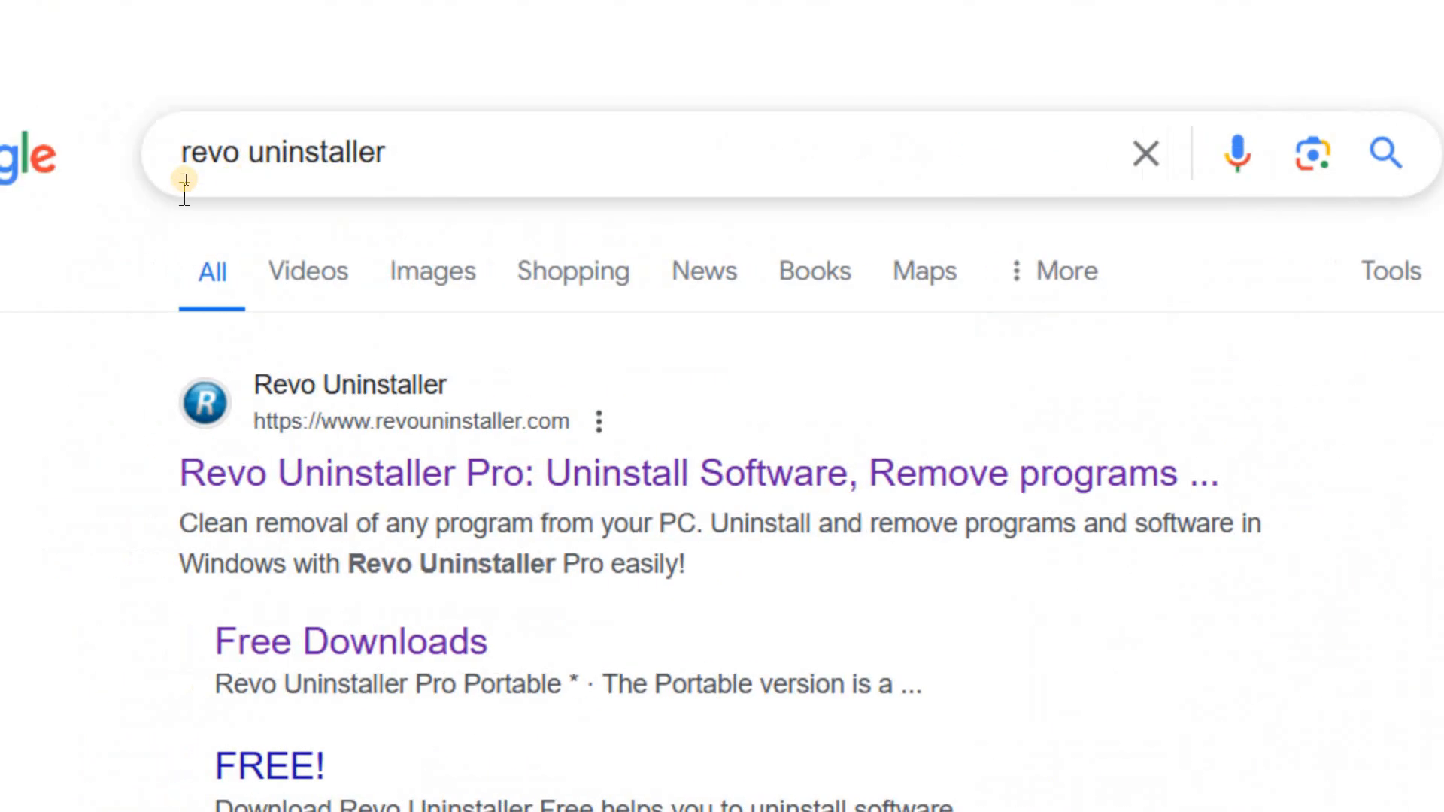
mouse_move(188, 204)
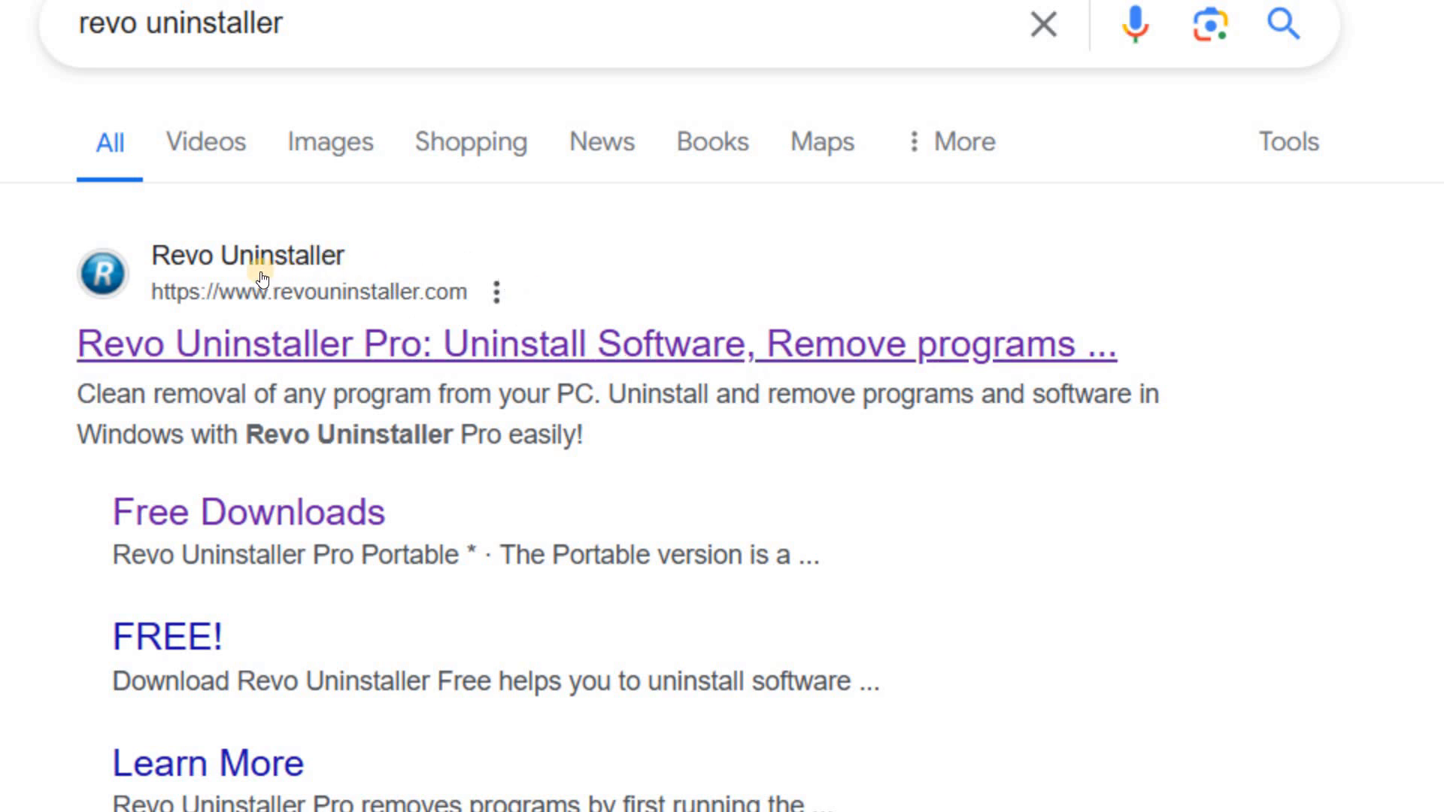
mouse_move(275, 318)
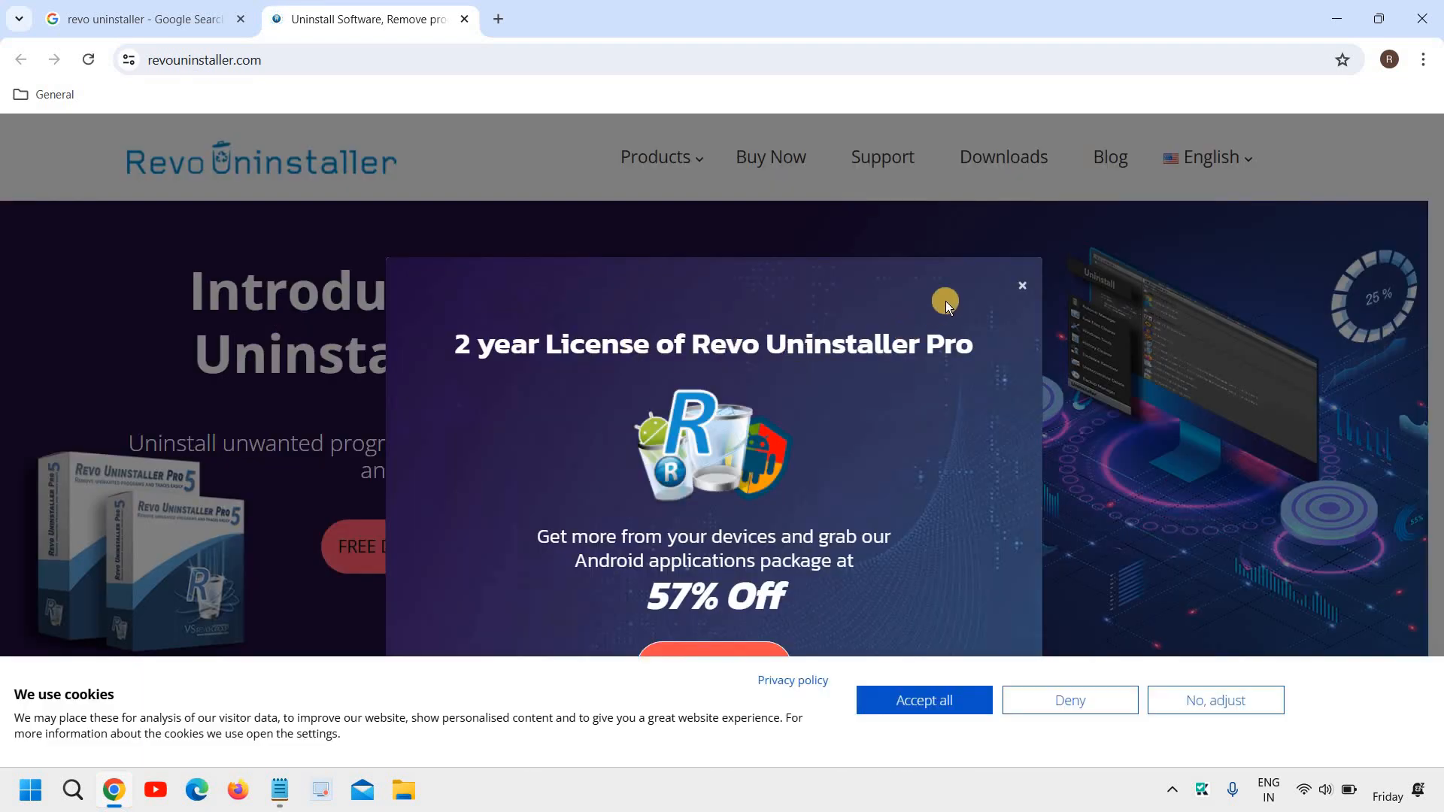
Dismiss the Pro licence offer and accept the site's cookies on the home page
click(1020, 286)
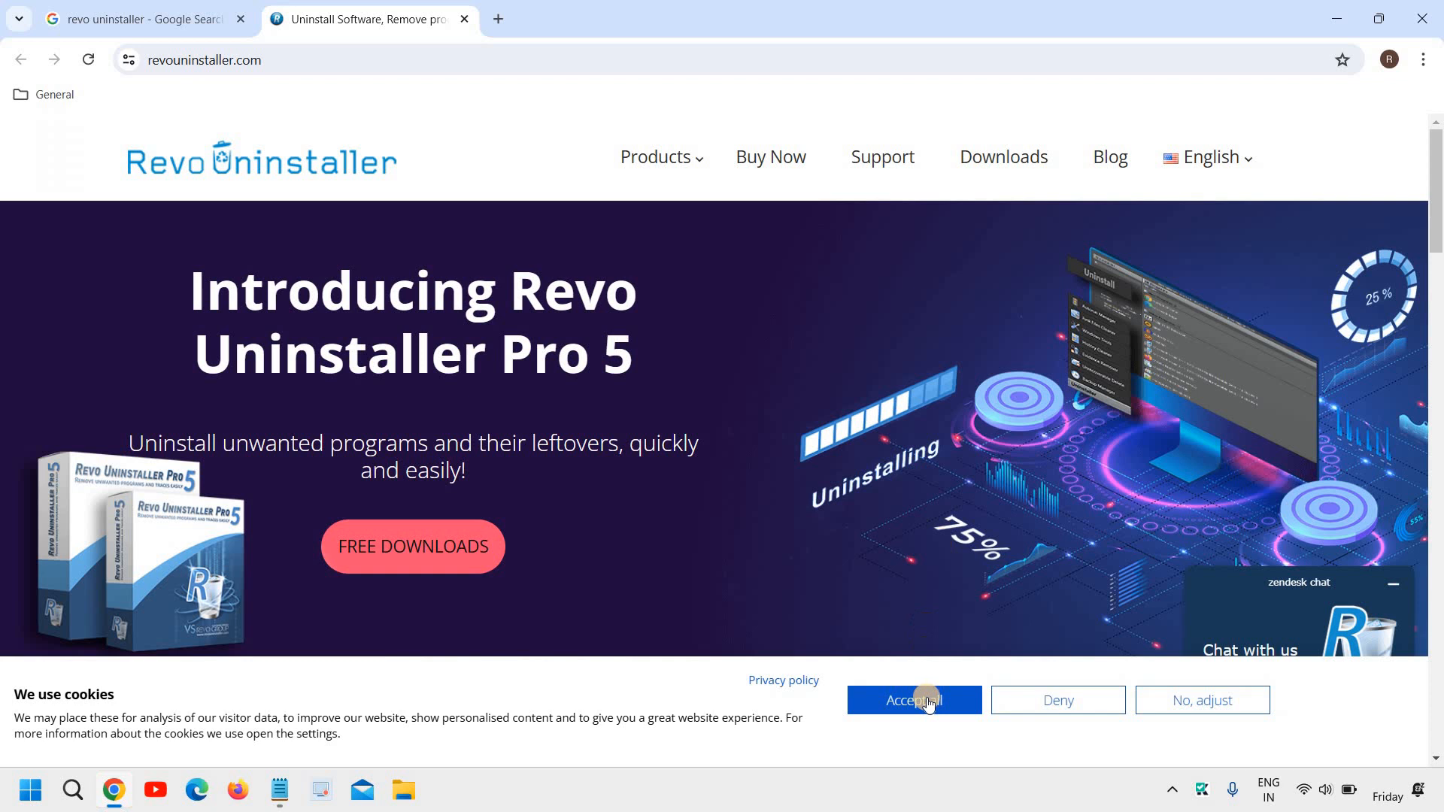
click(913, 700)
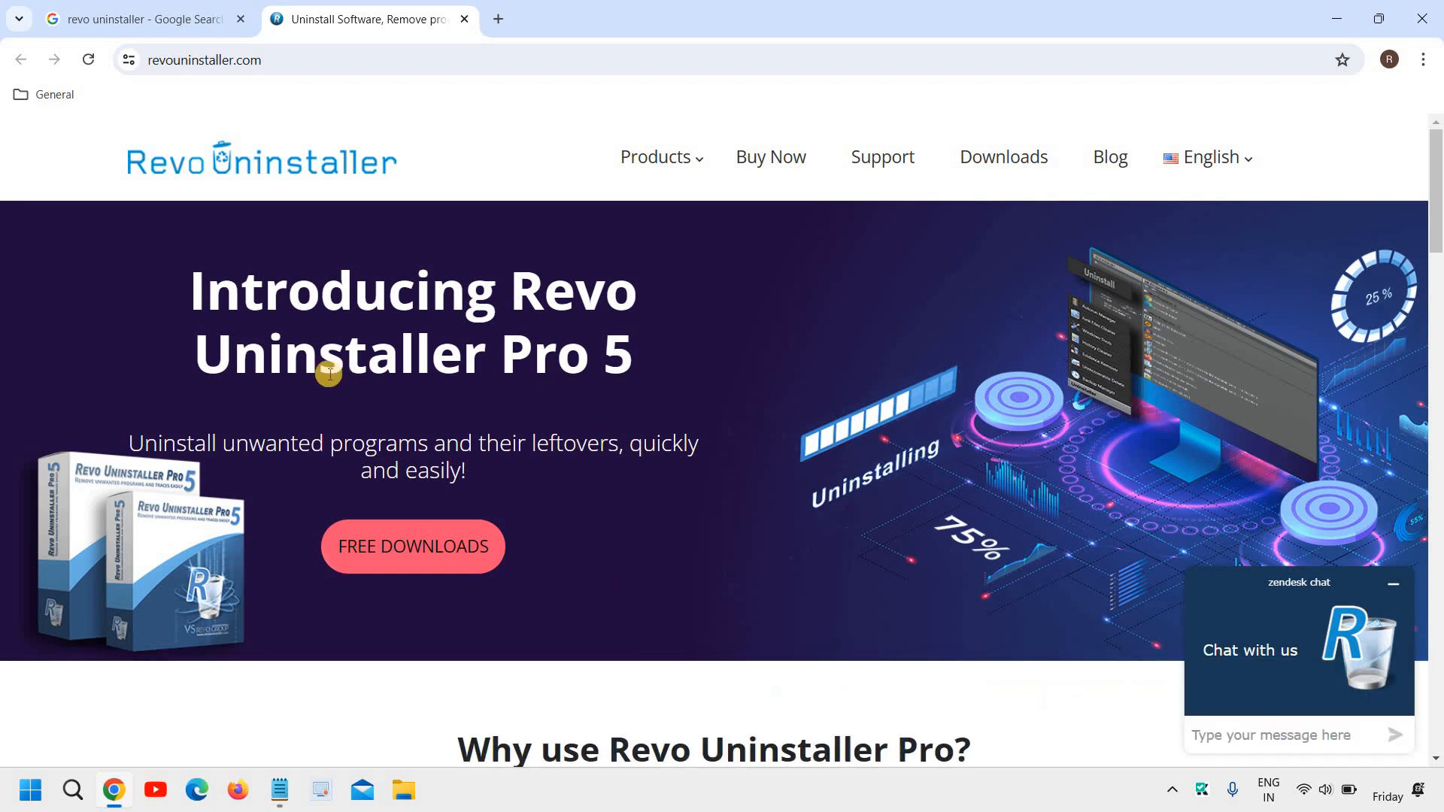
mouse_move(479, 338)
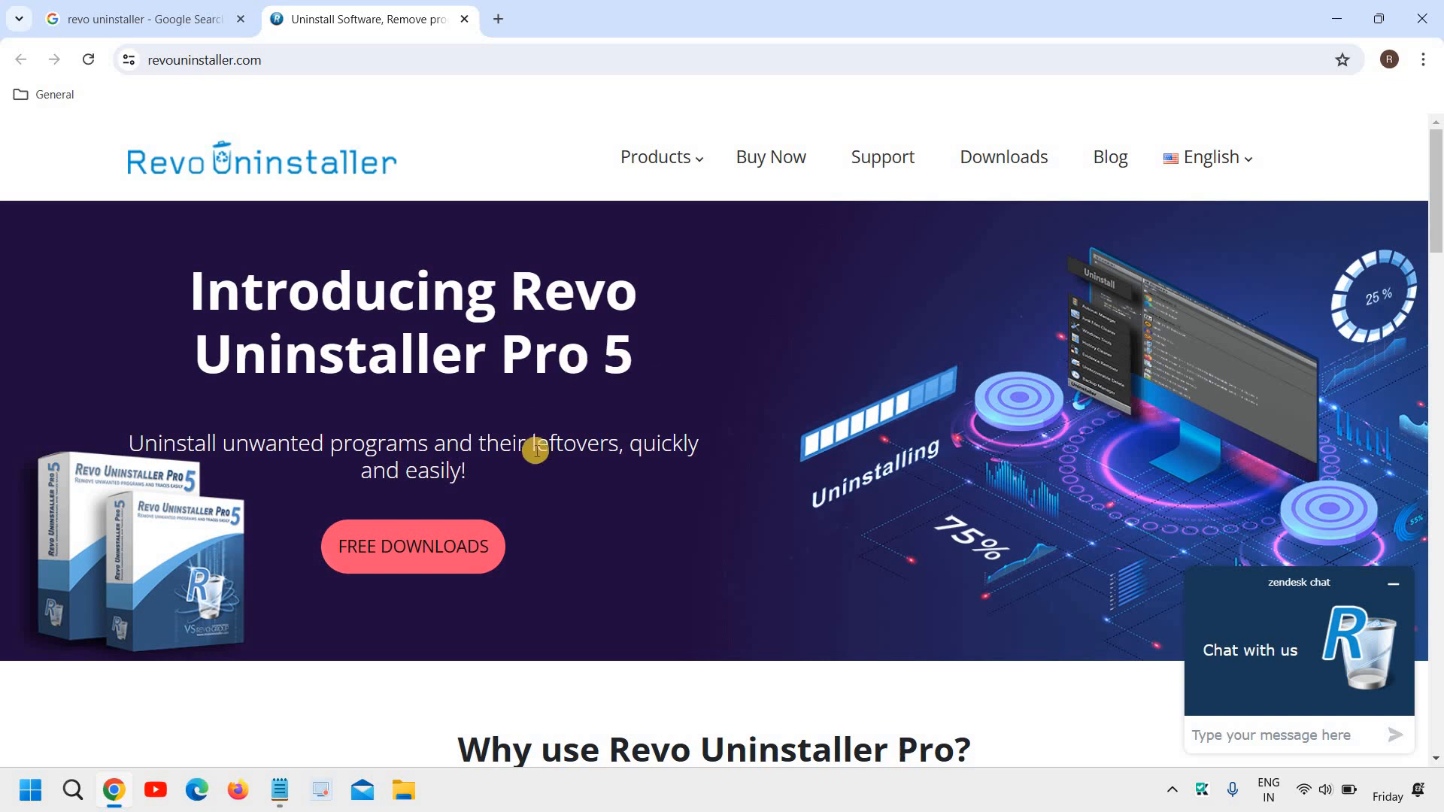
scroll(down, 3)
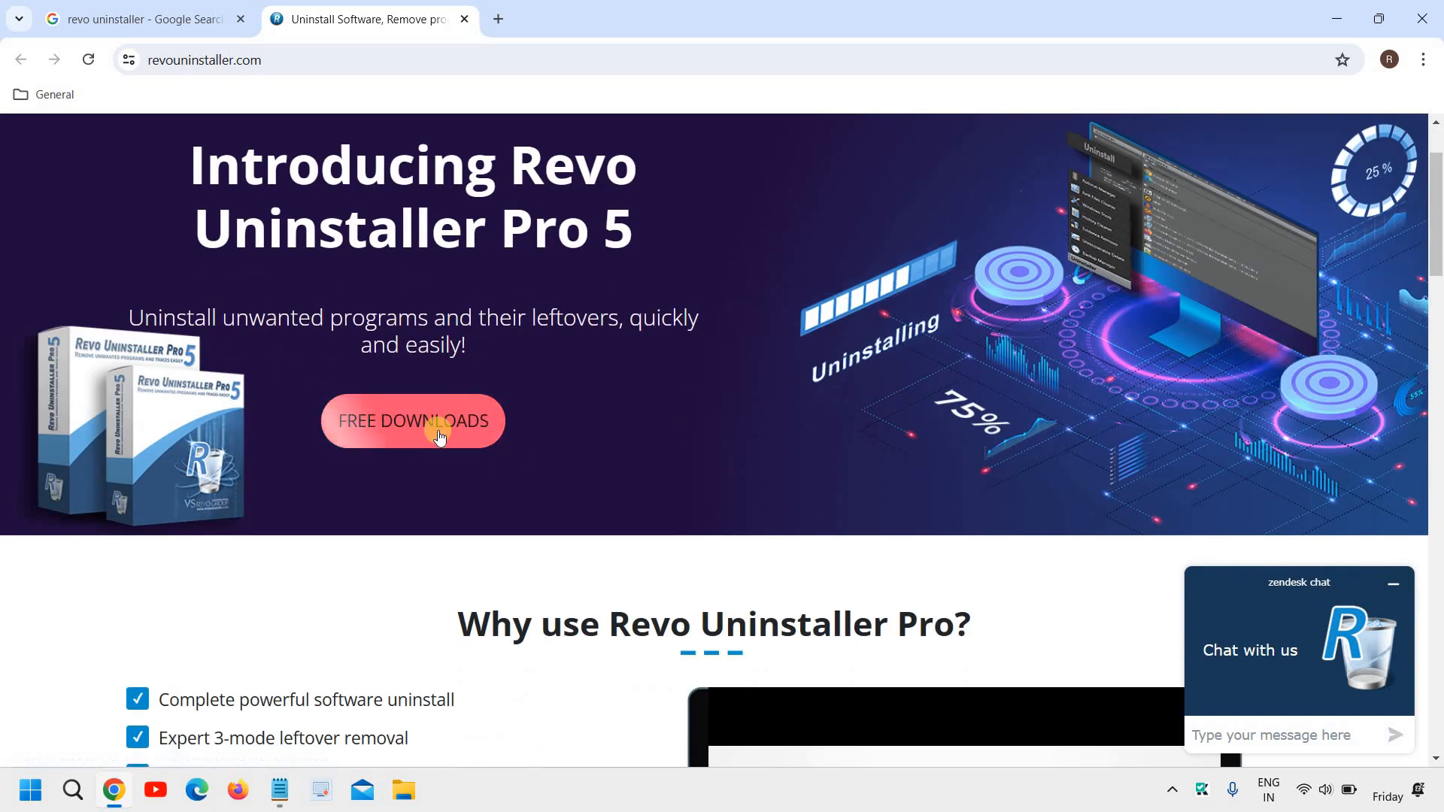
scroll(up, 3)
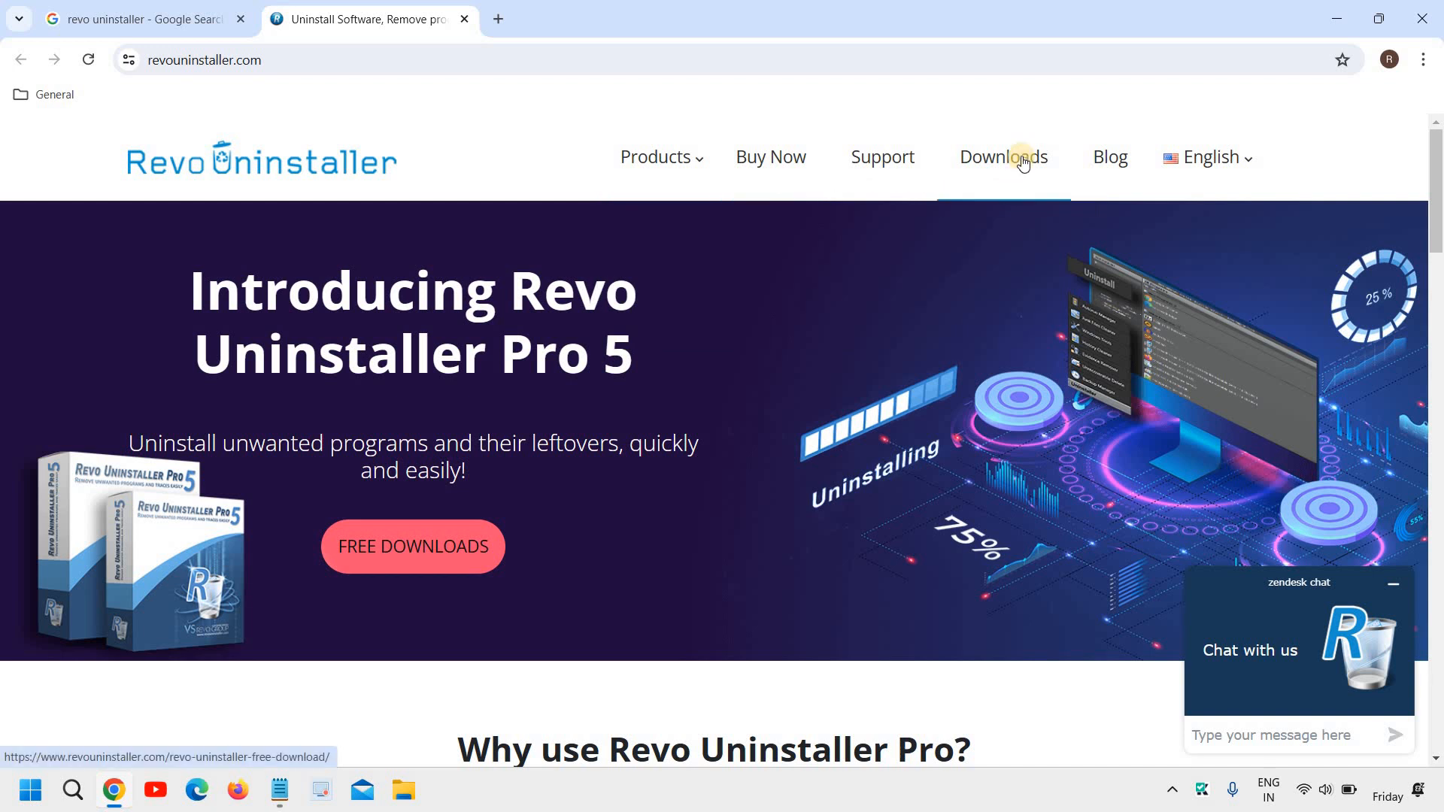
Go to the Downloads page and request the Revo Uninstaller Freeware download
click(412, 546)
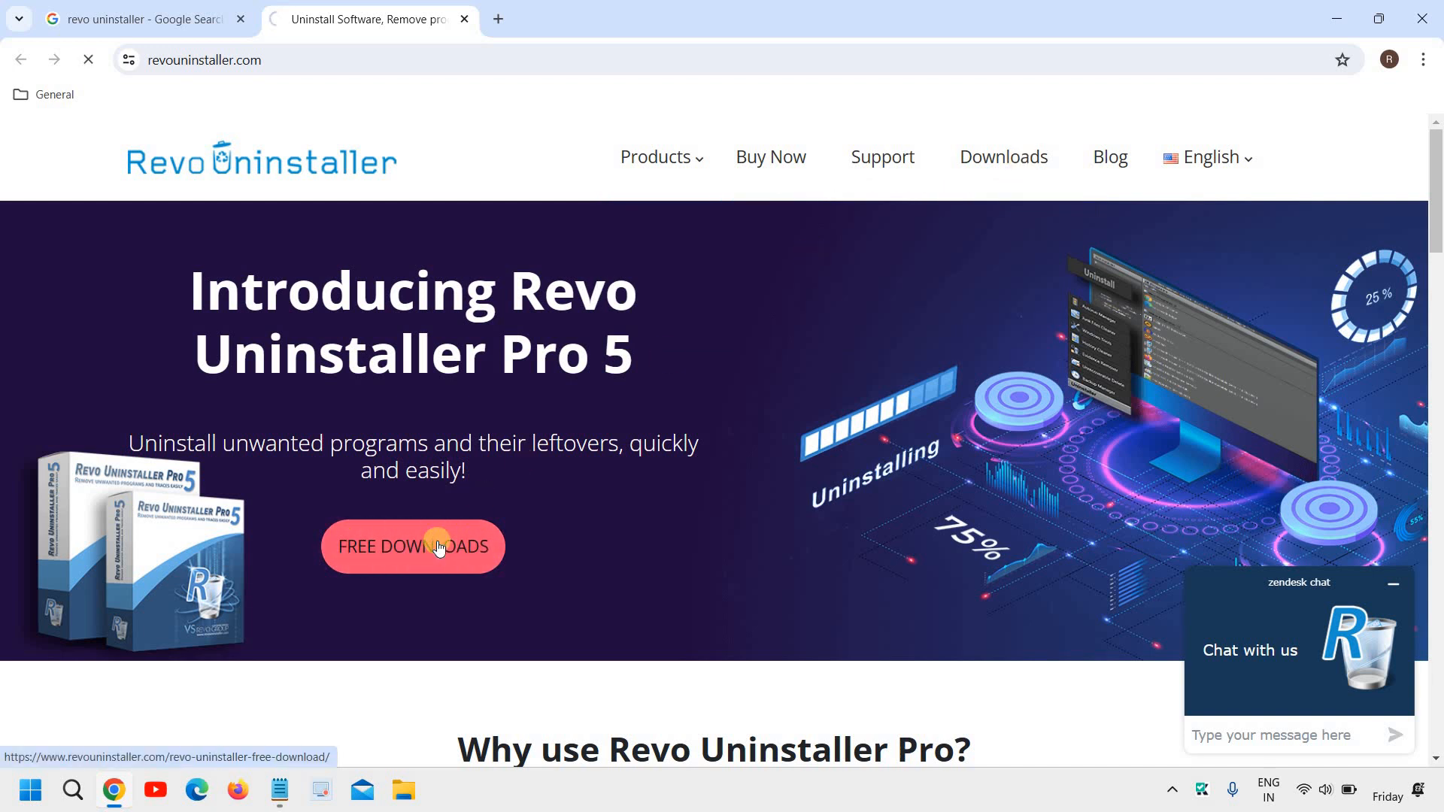
click(413, 546)
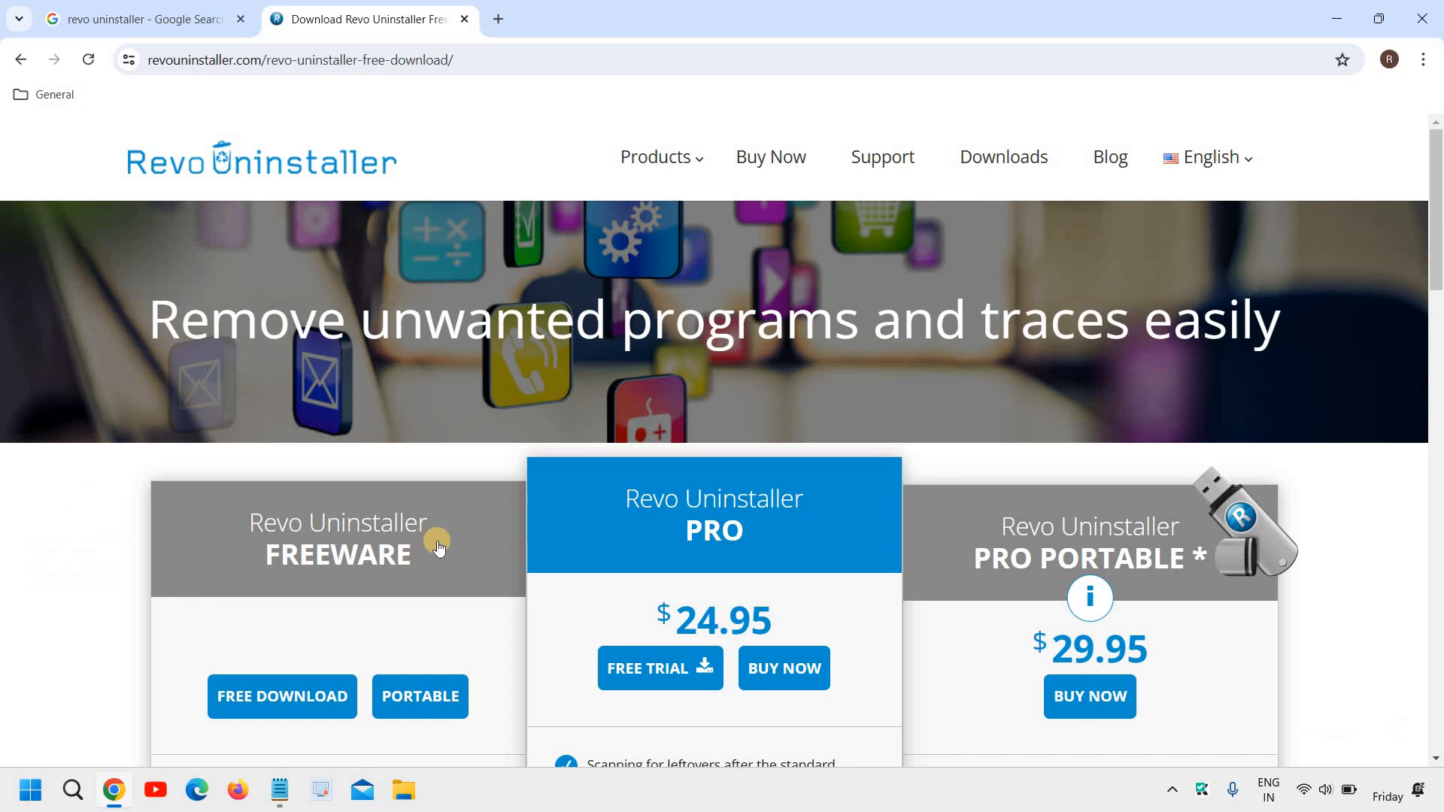
scroll(down, 3)
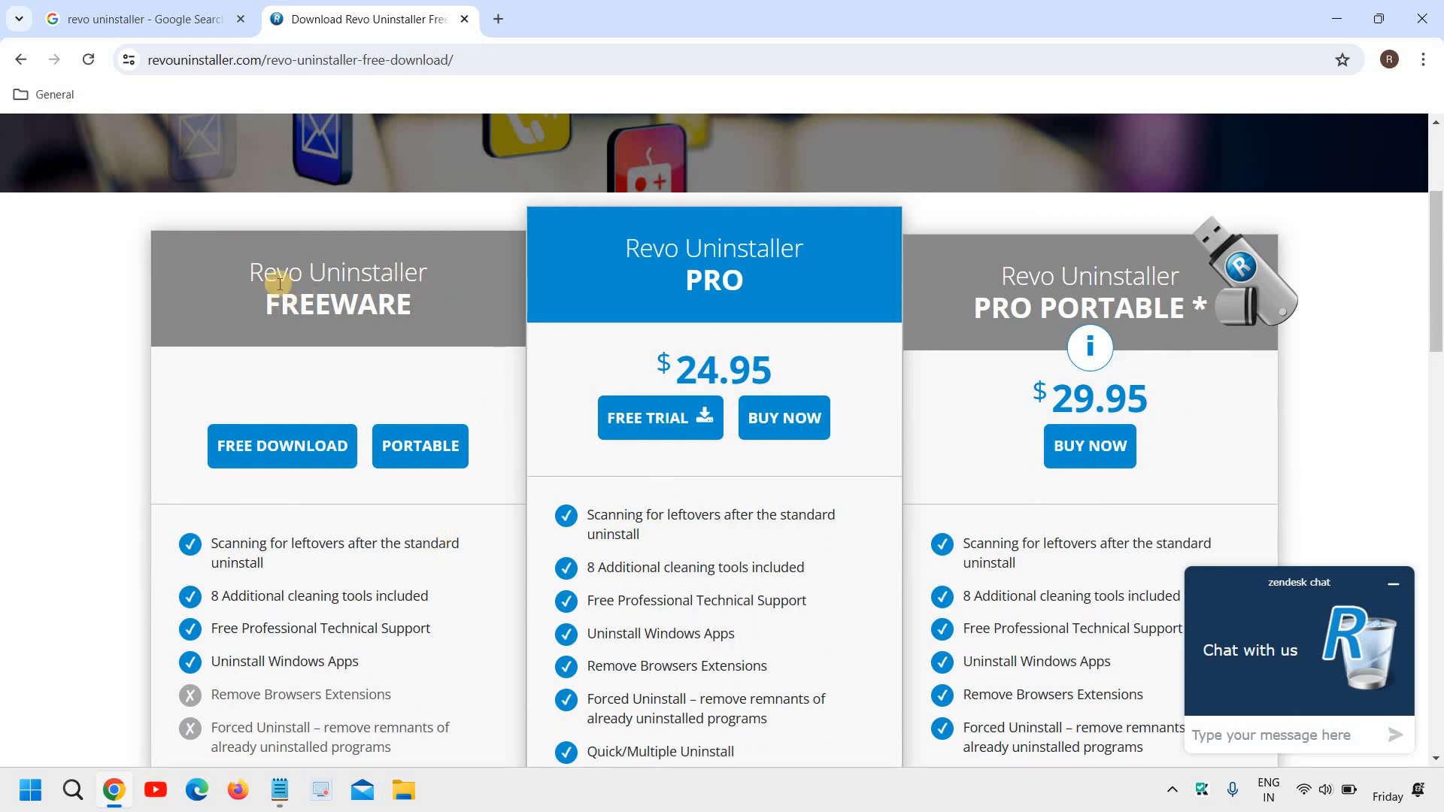
mouse_move(387, 310)
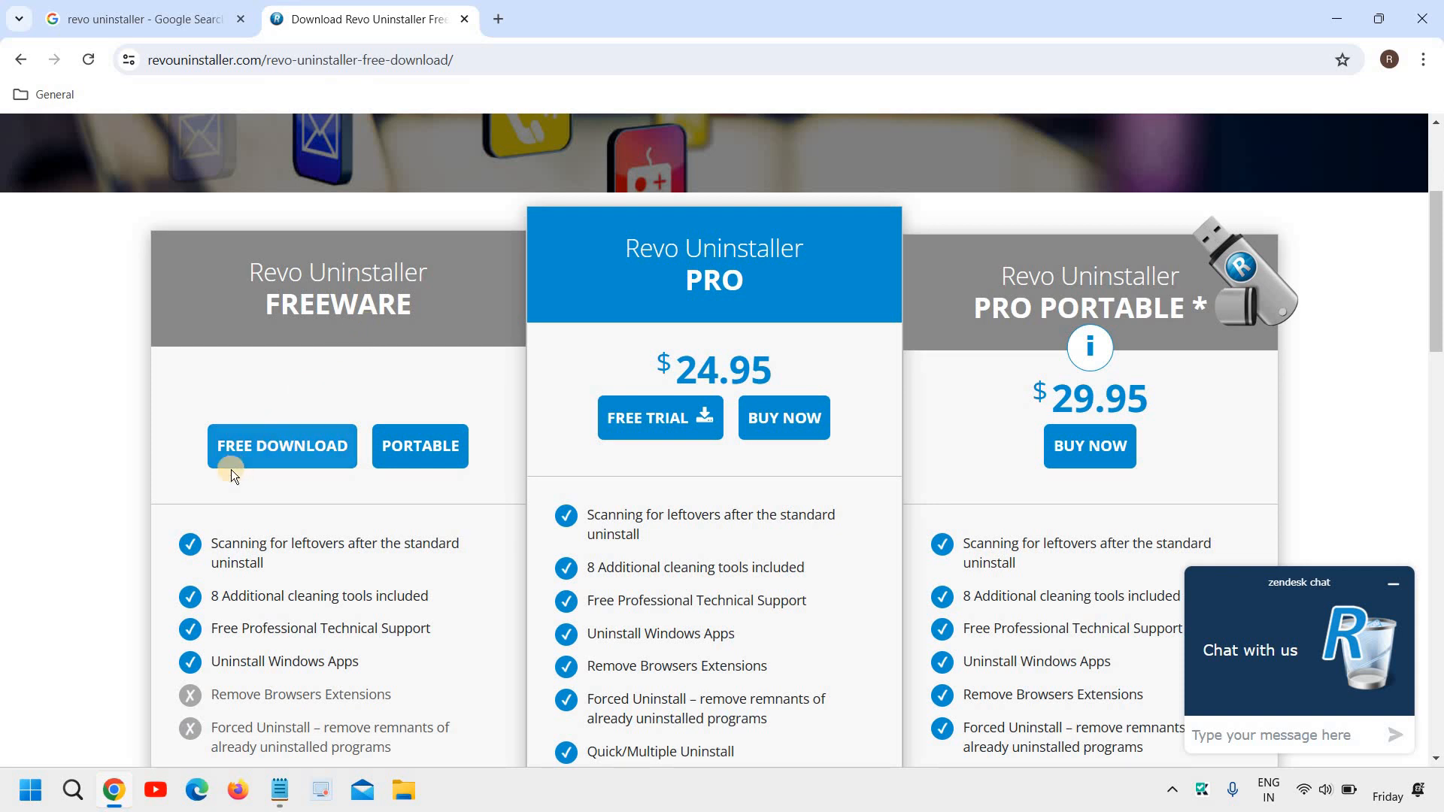
scroll(down, 3)
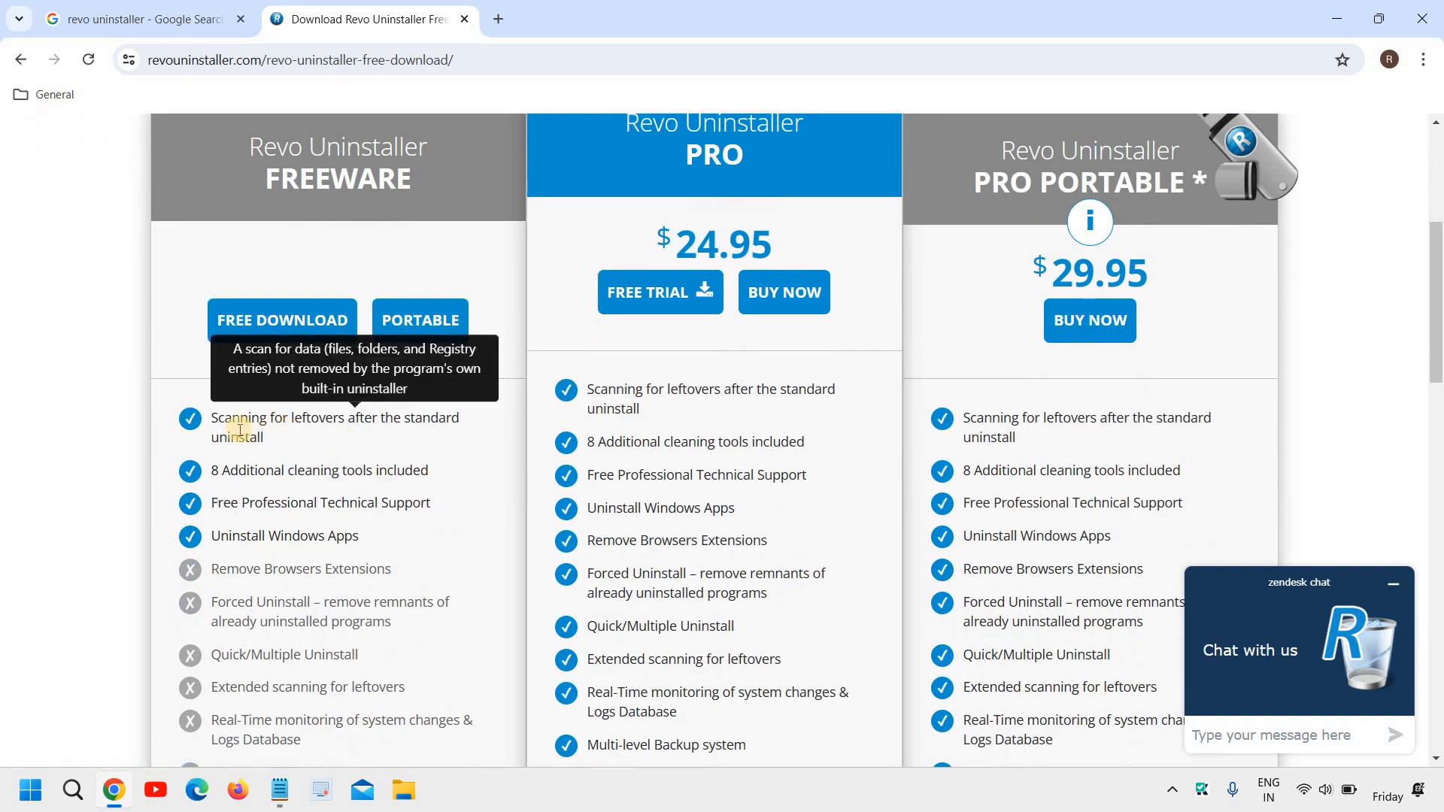
mouse_move(220, 477)
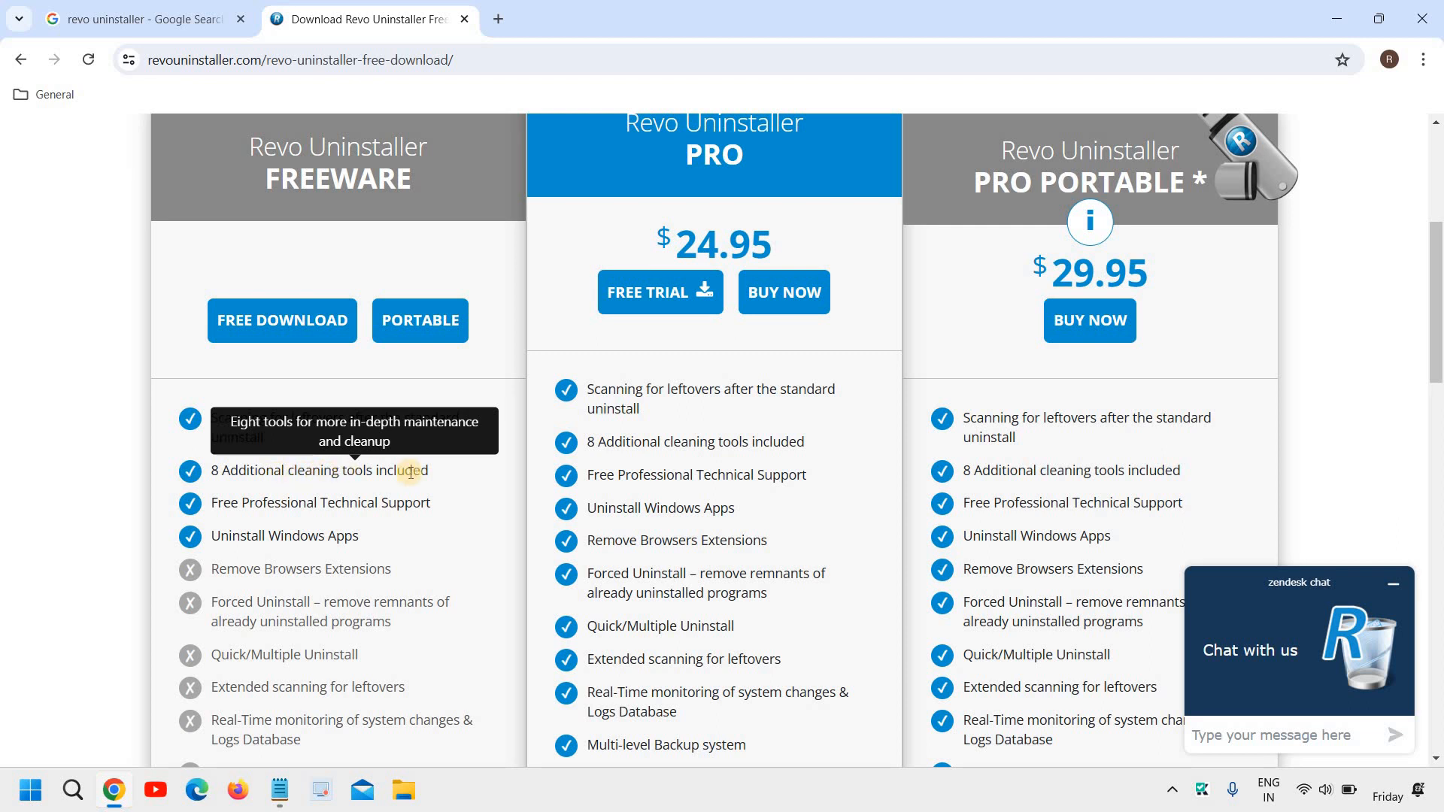
mouse_move(301, 568)
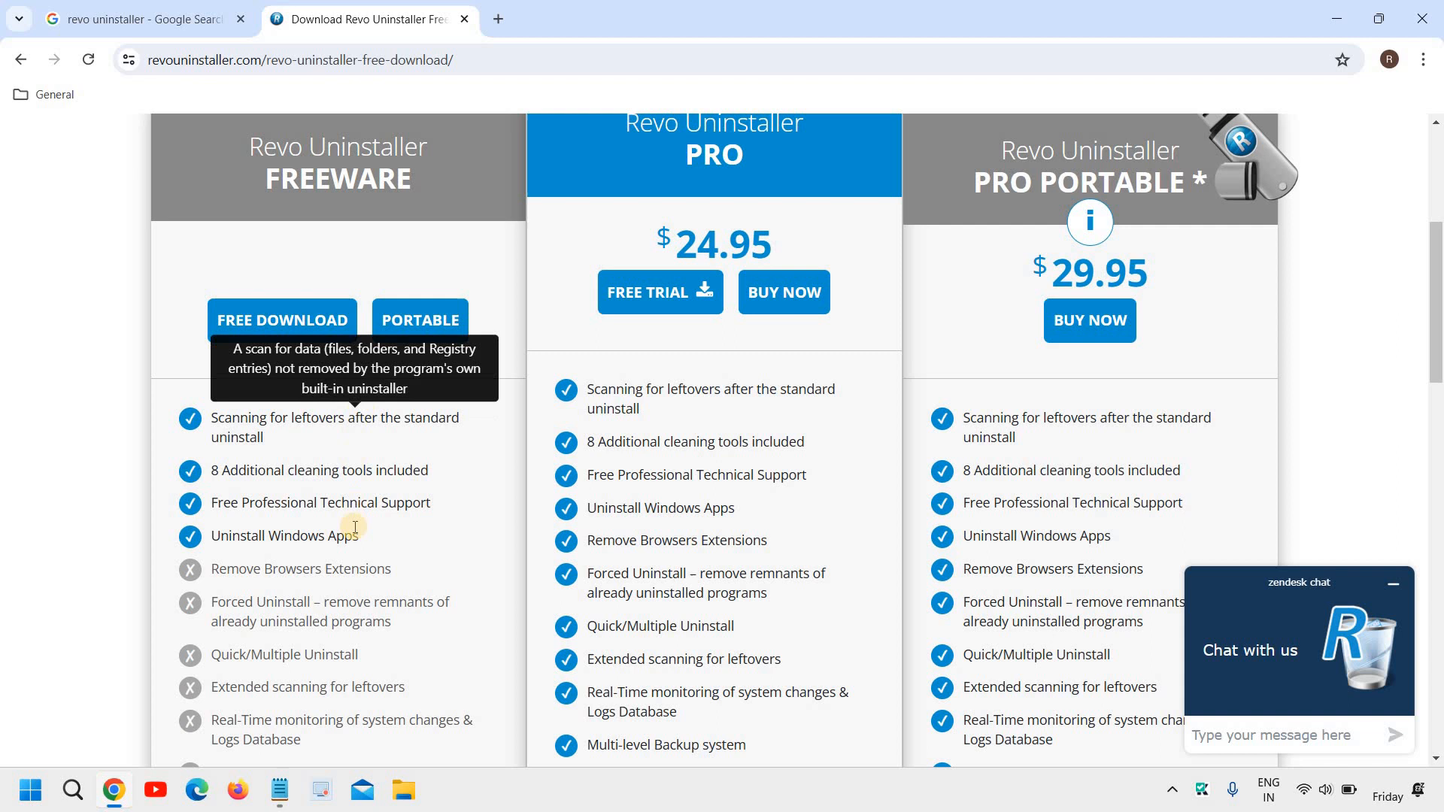
mouse_move(214, 536)
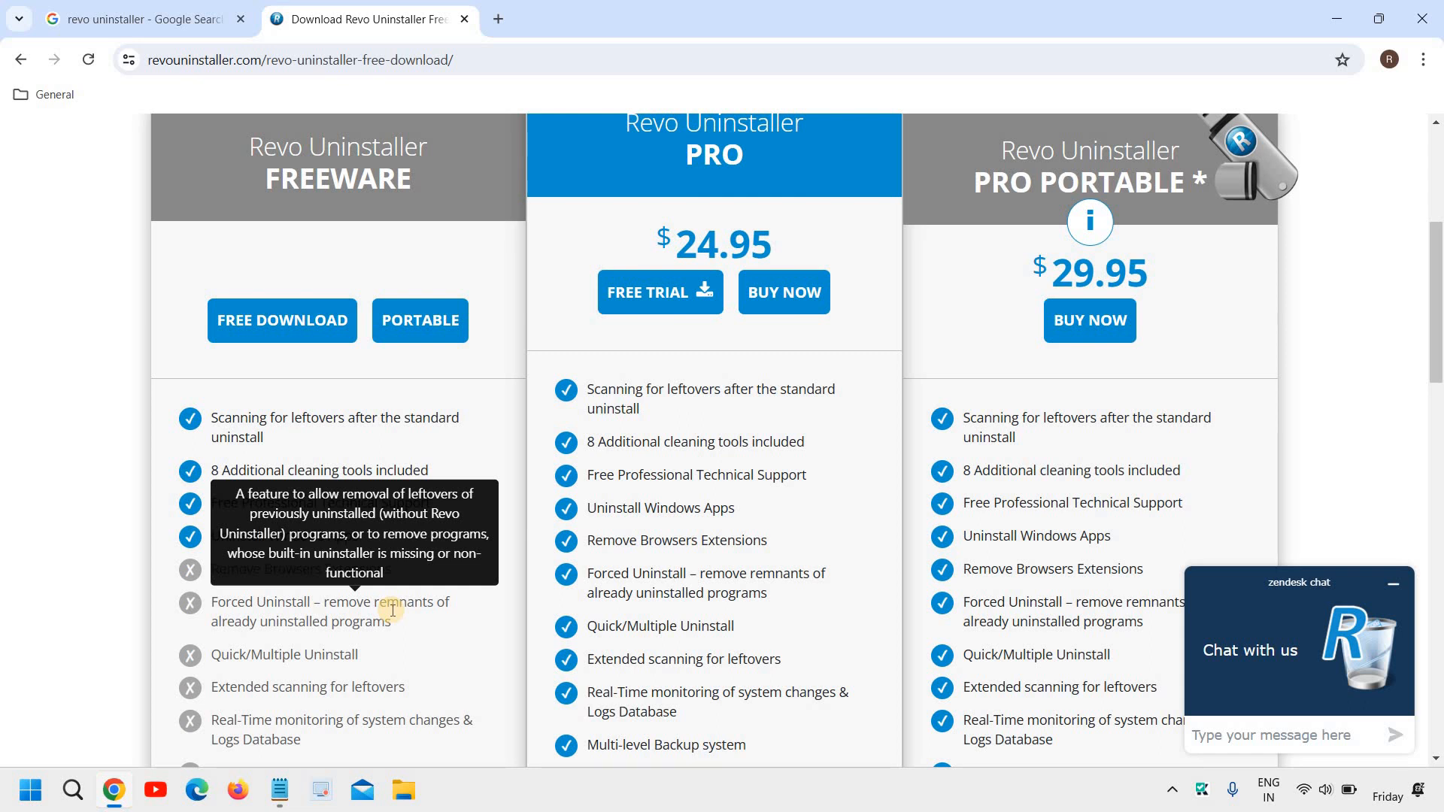
mouse_move(114, 455)
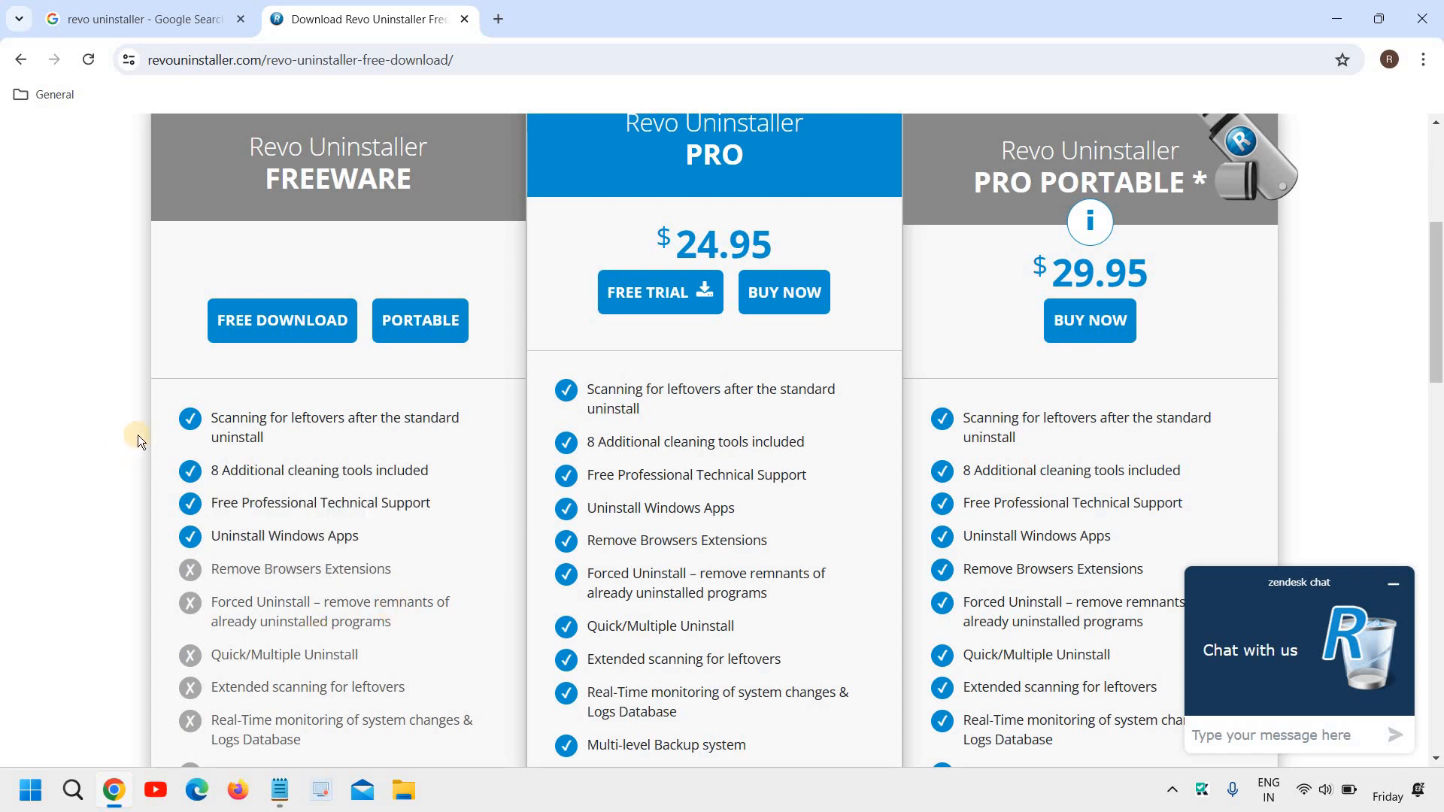
mouse_move(282, 321)
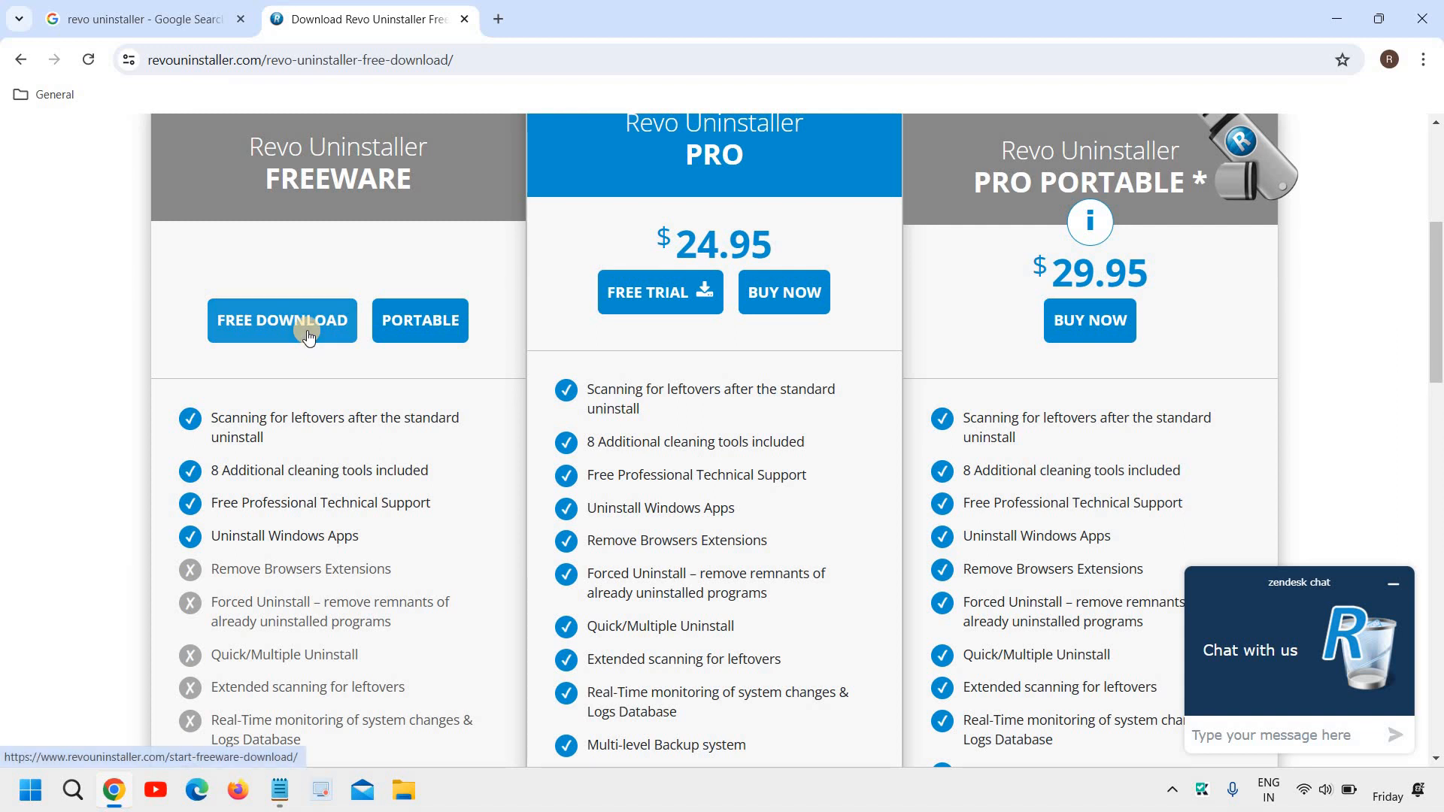
click(282, 320)
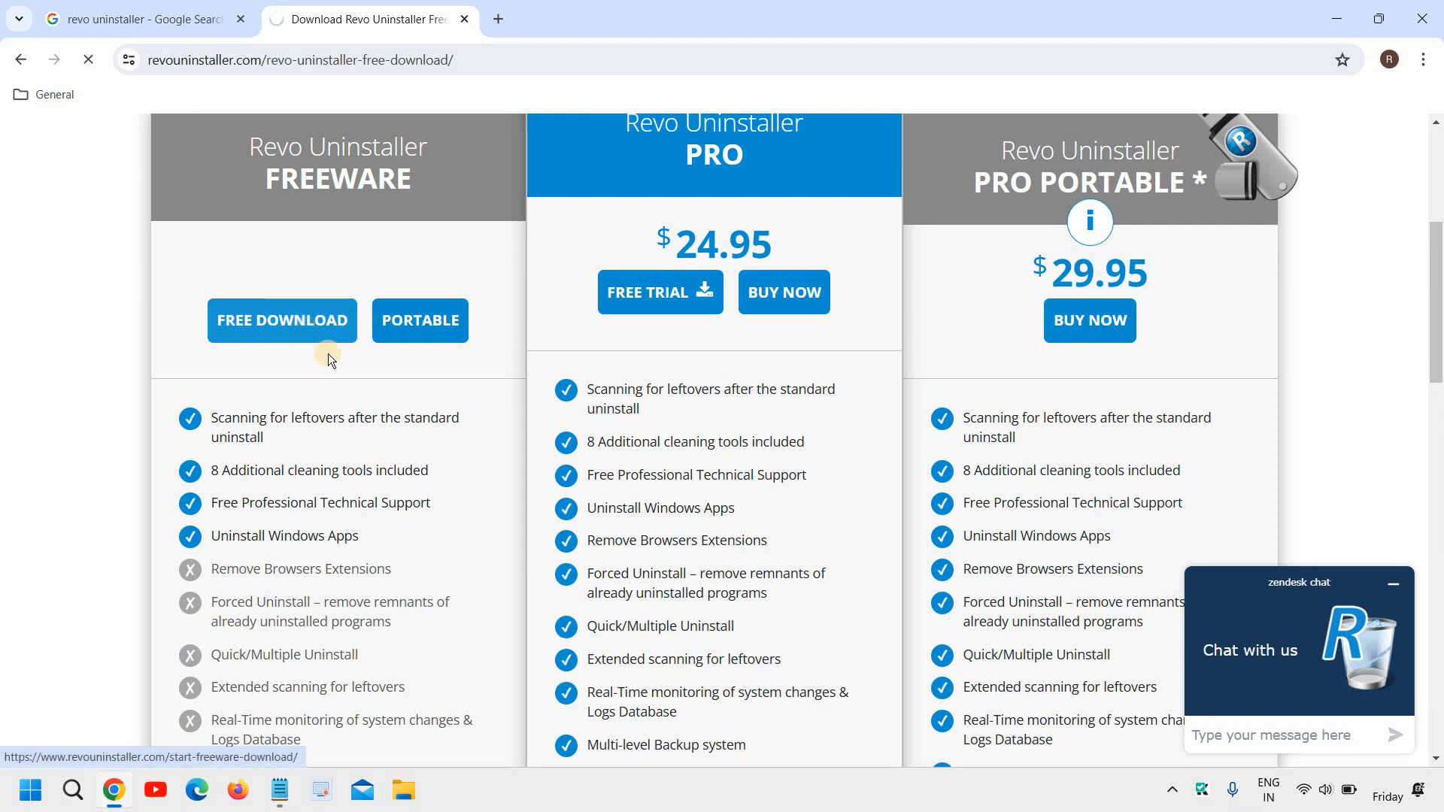
Run the installer with English as setup language and accept the licence agreement
click(281, 320)
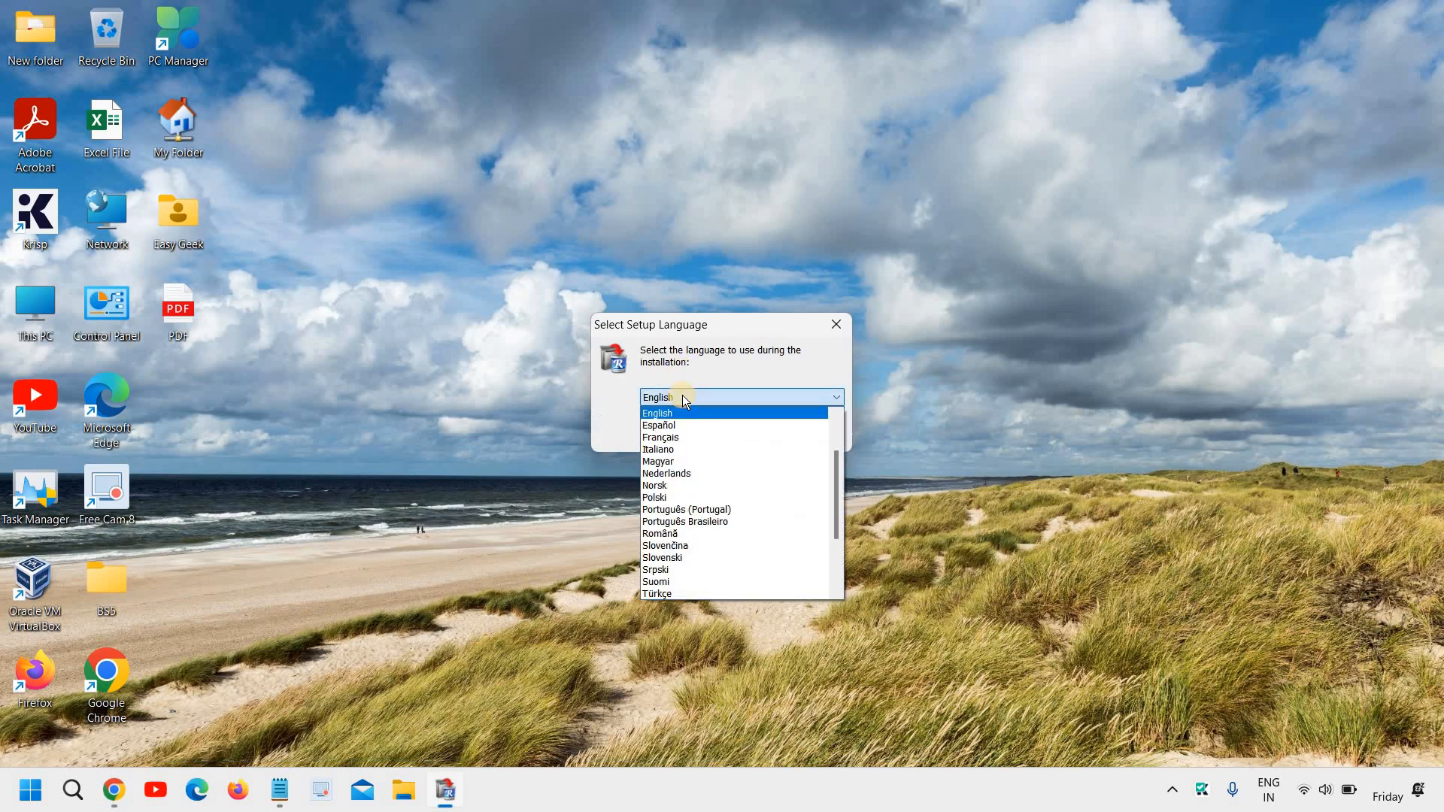
click(657, 412)
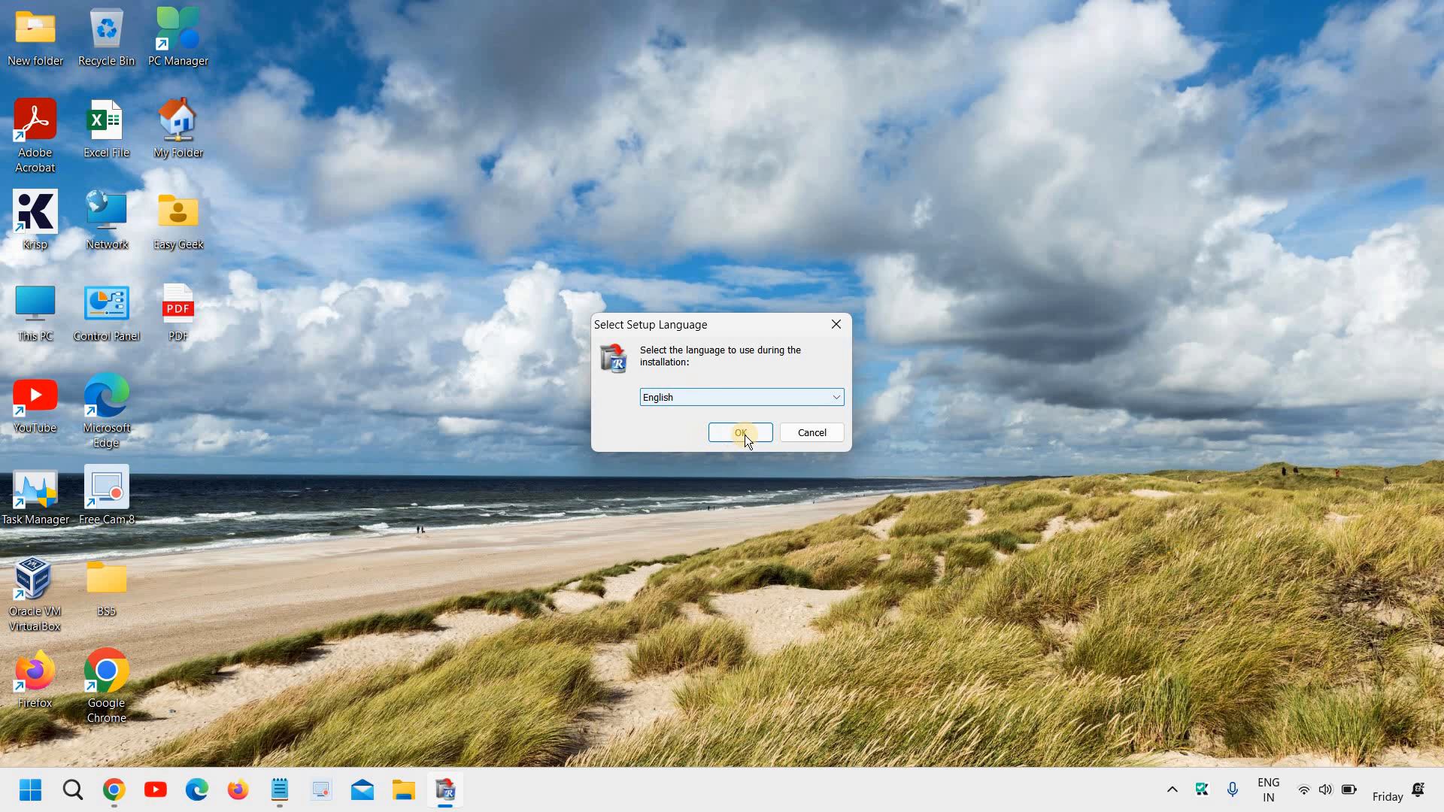
click(740, 433)
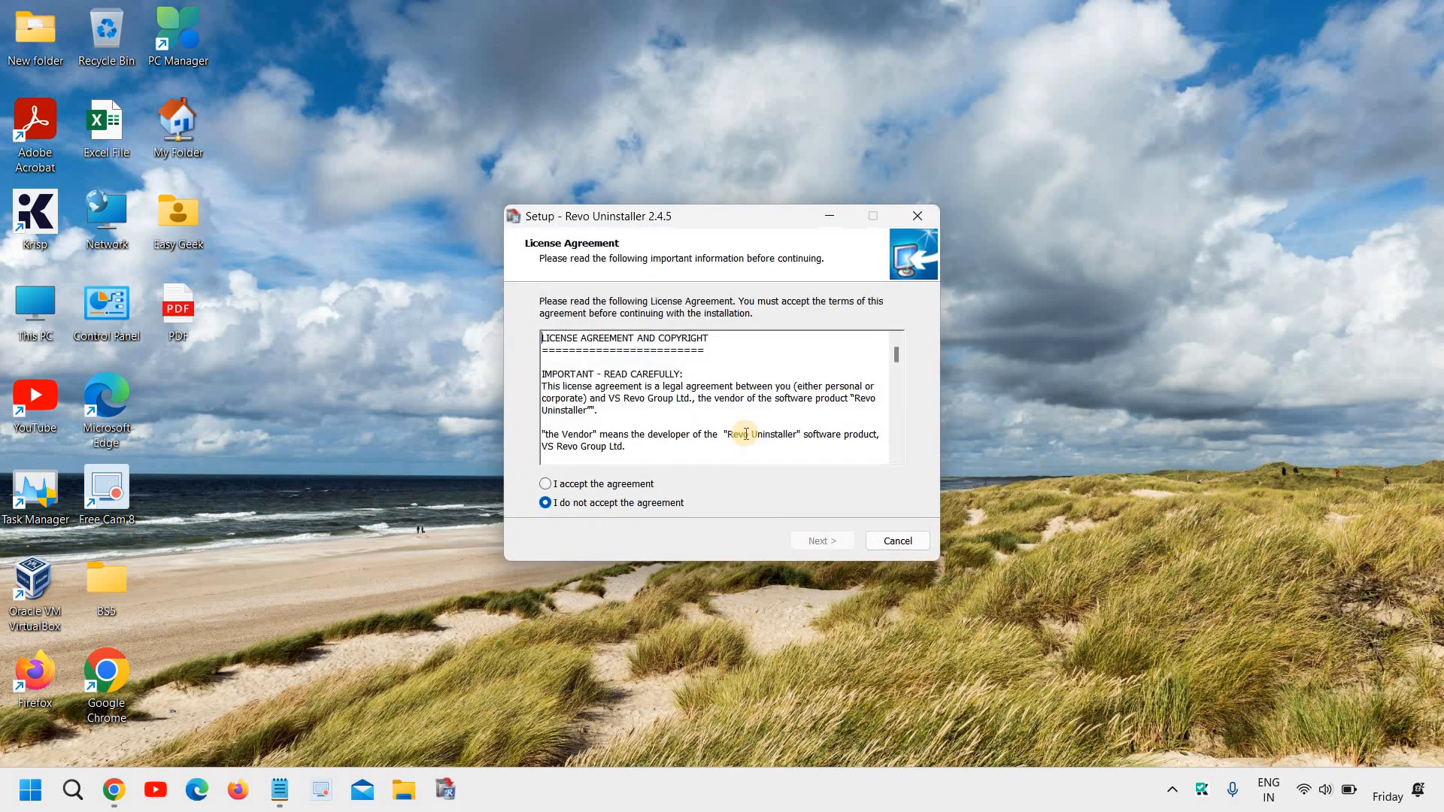
click(546, 483)
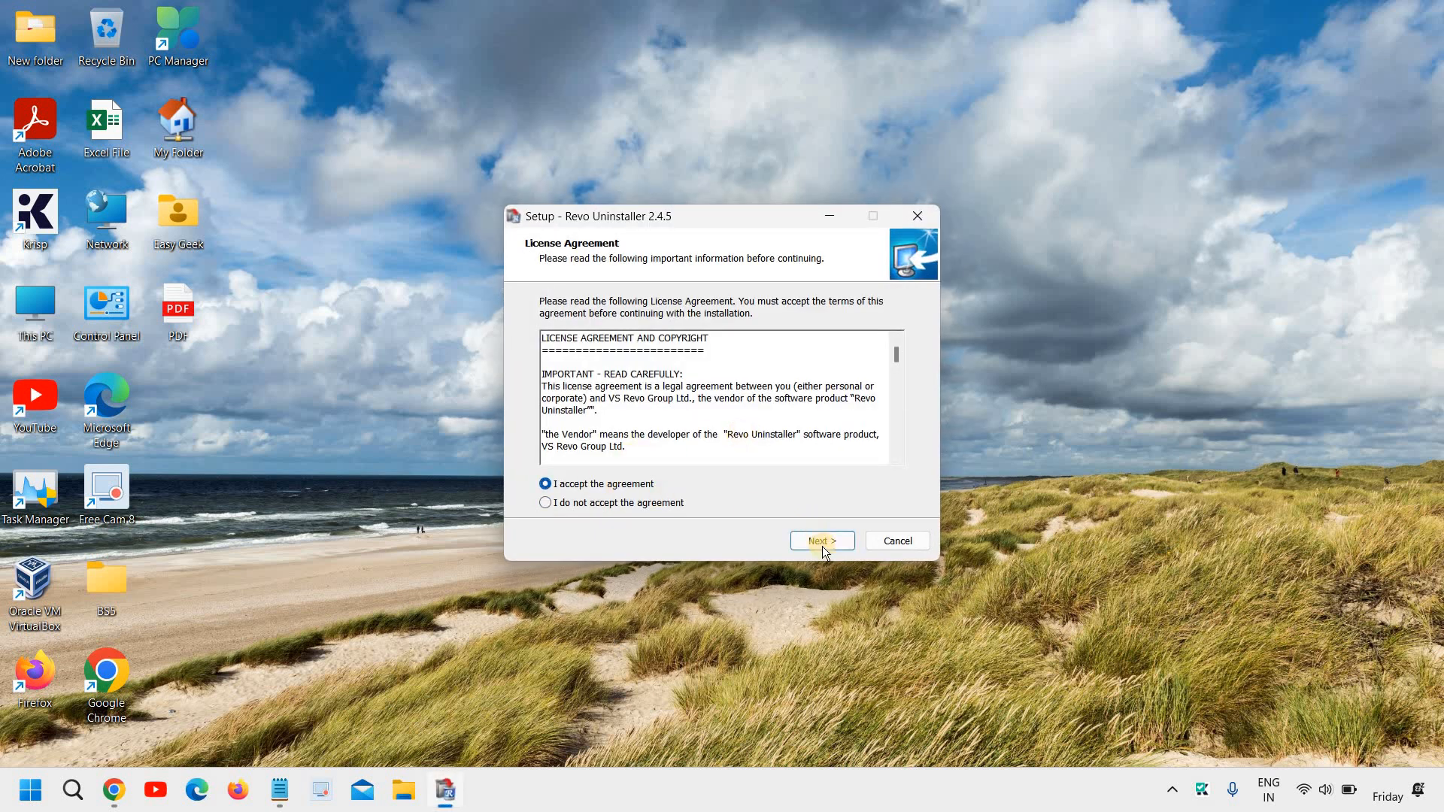
click(821, 540)
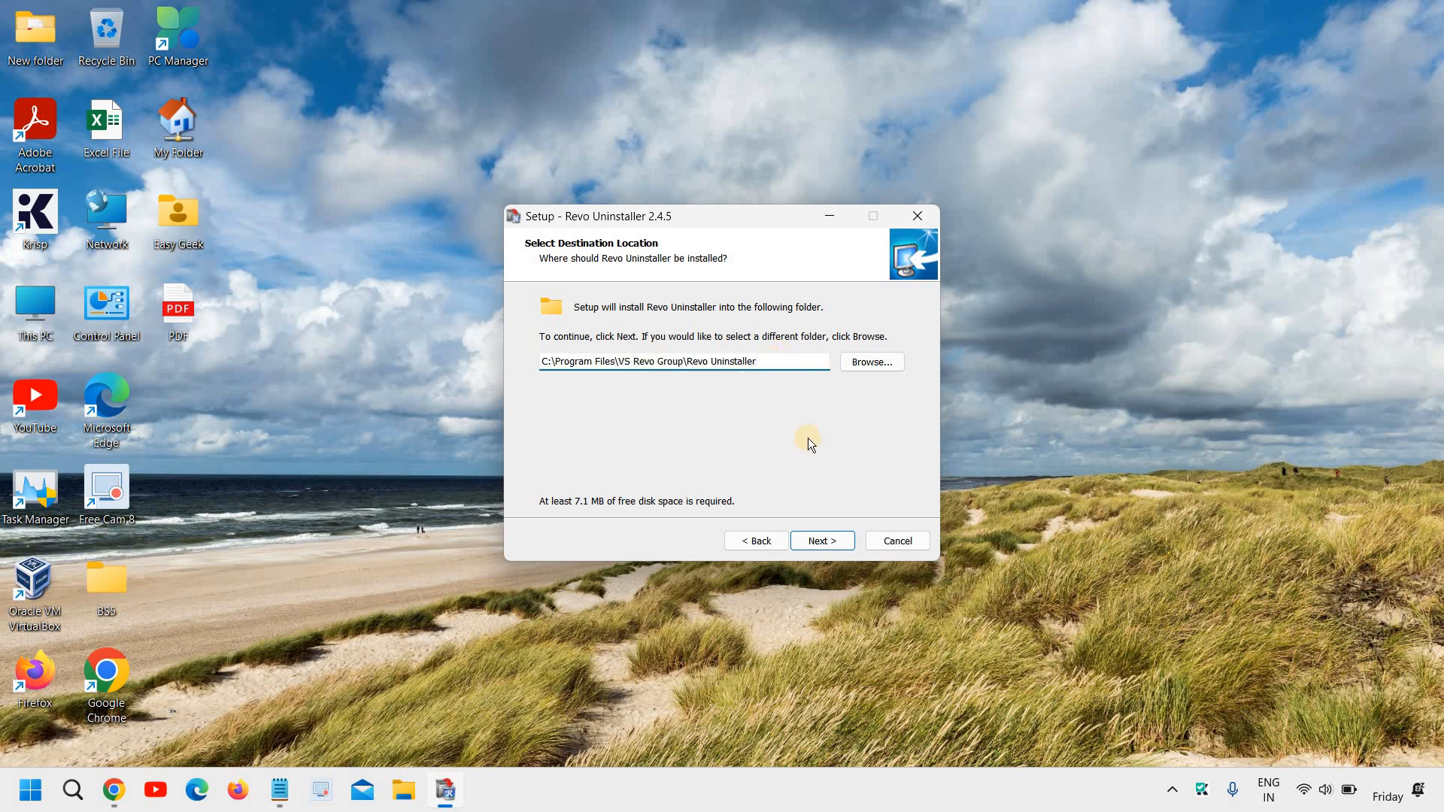
Install with the default folder and desktop shortcut, then finish and launch Revo Uninstaller
click(822, 539)
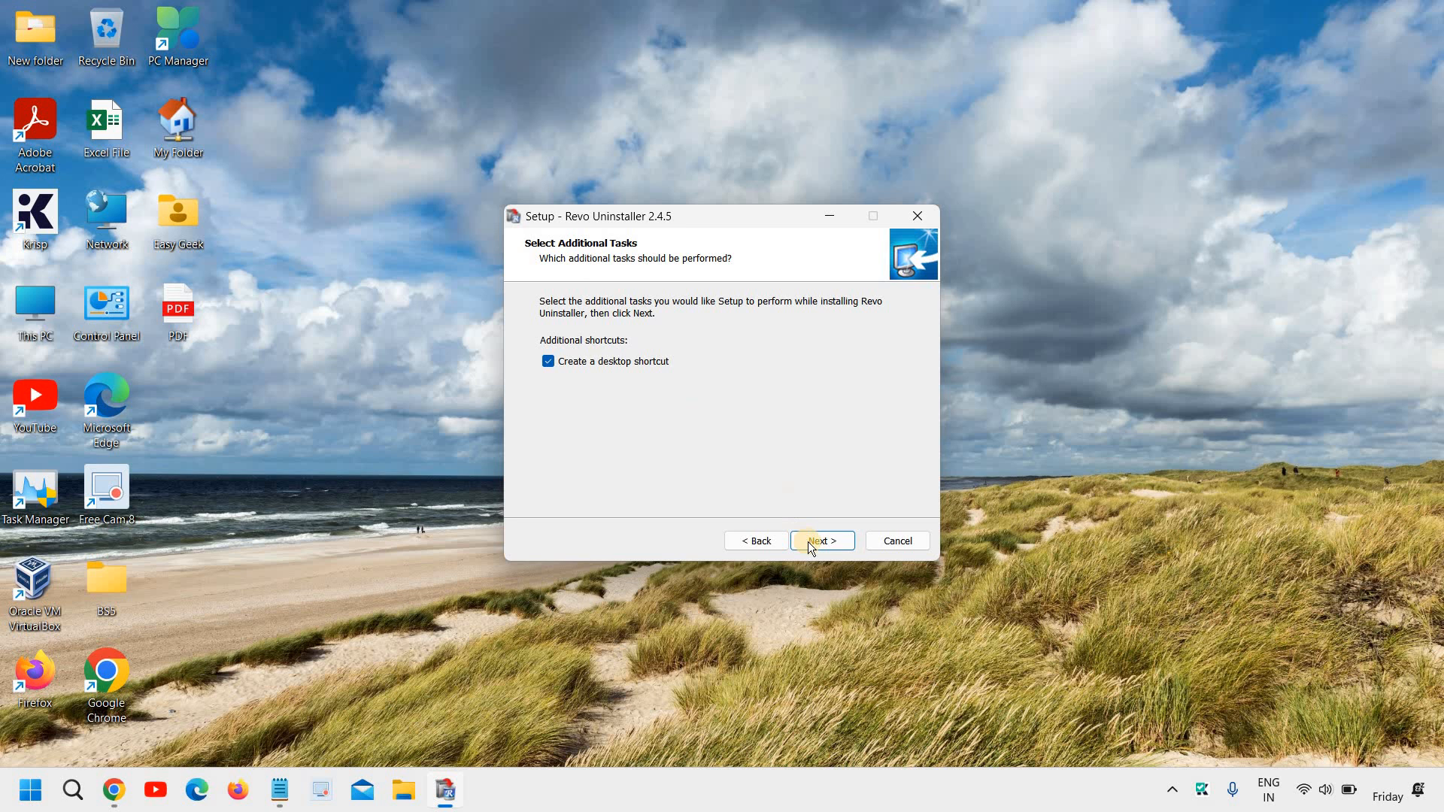
click(822, 540)
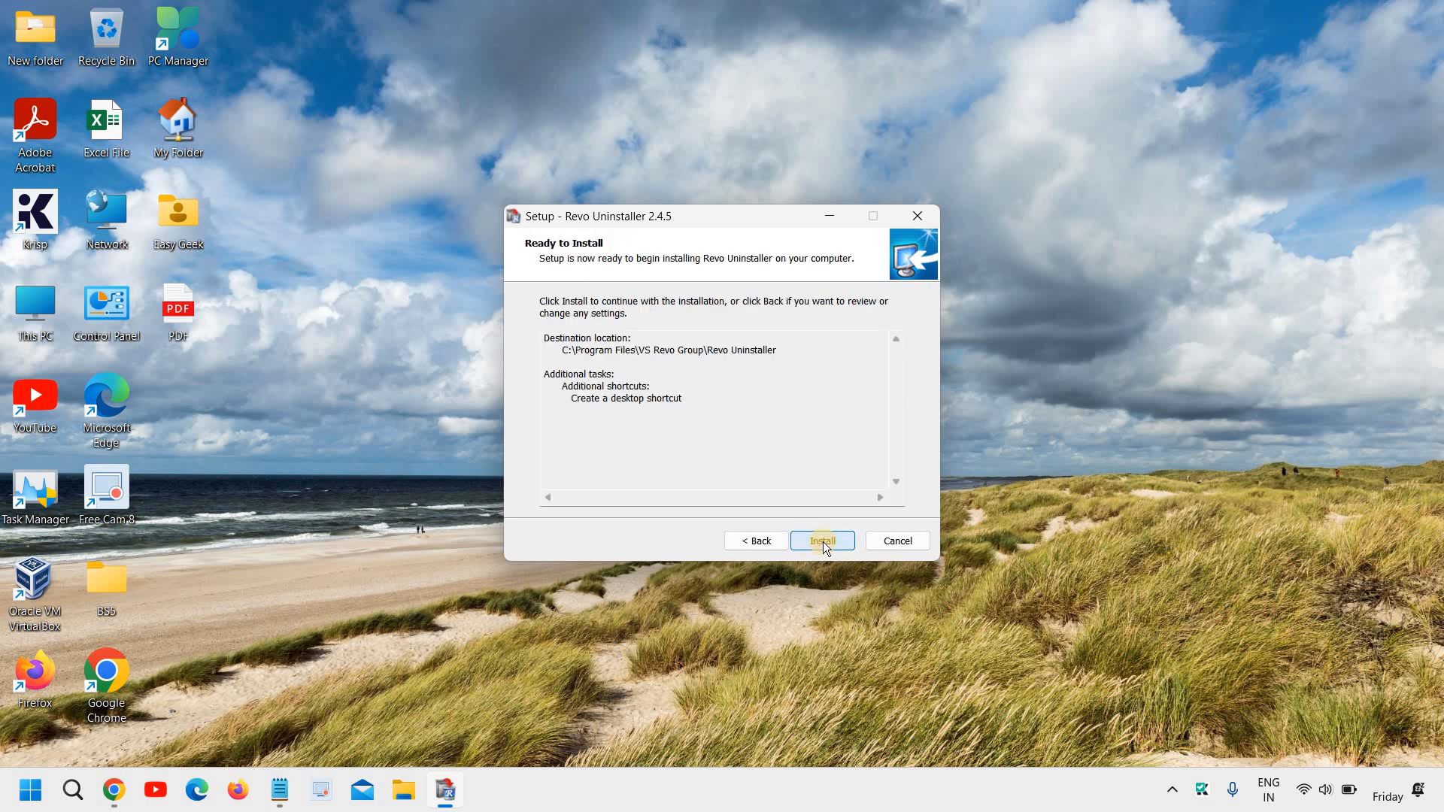
click(821, 540)
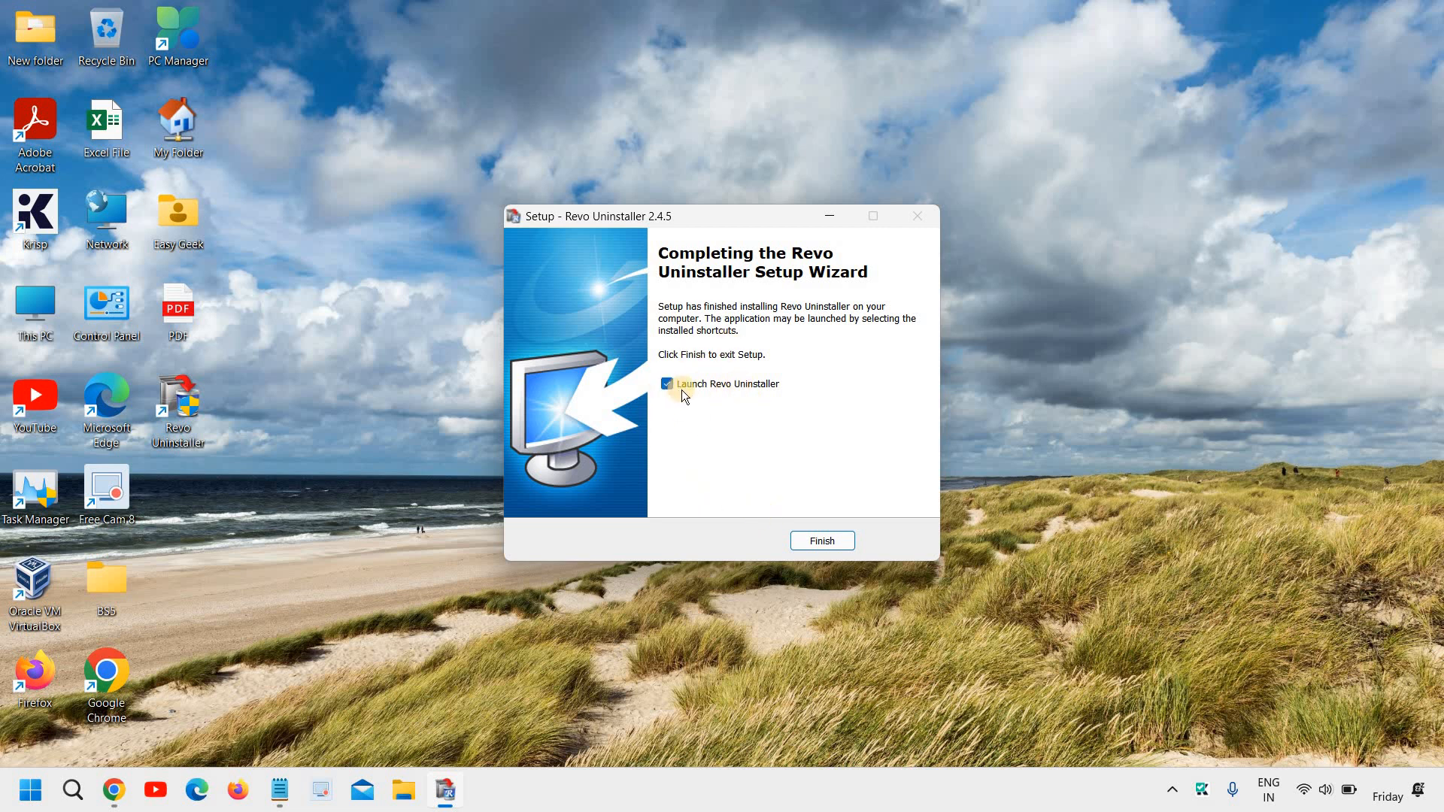
mouse_move(746, 447)
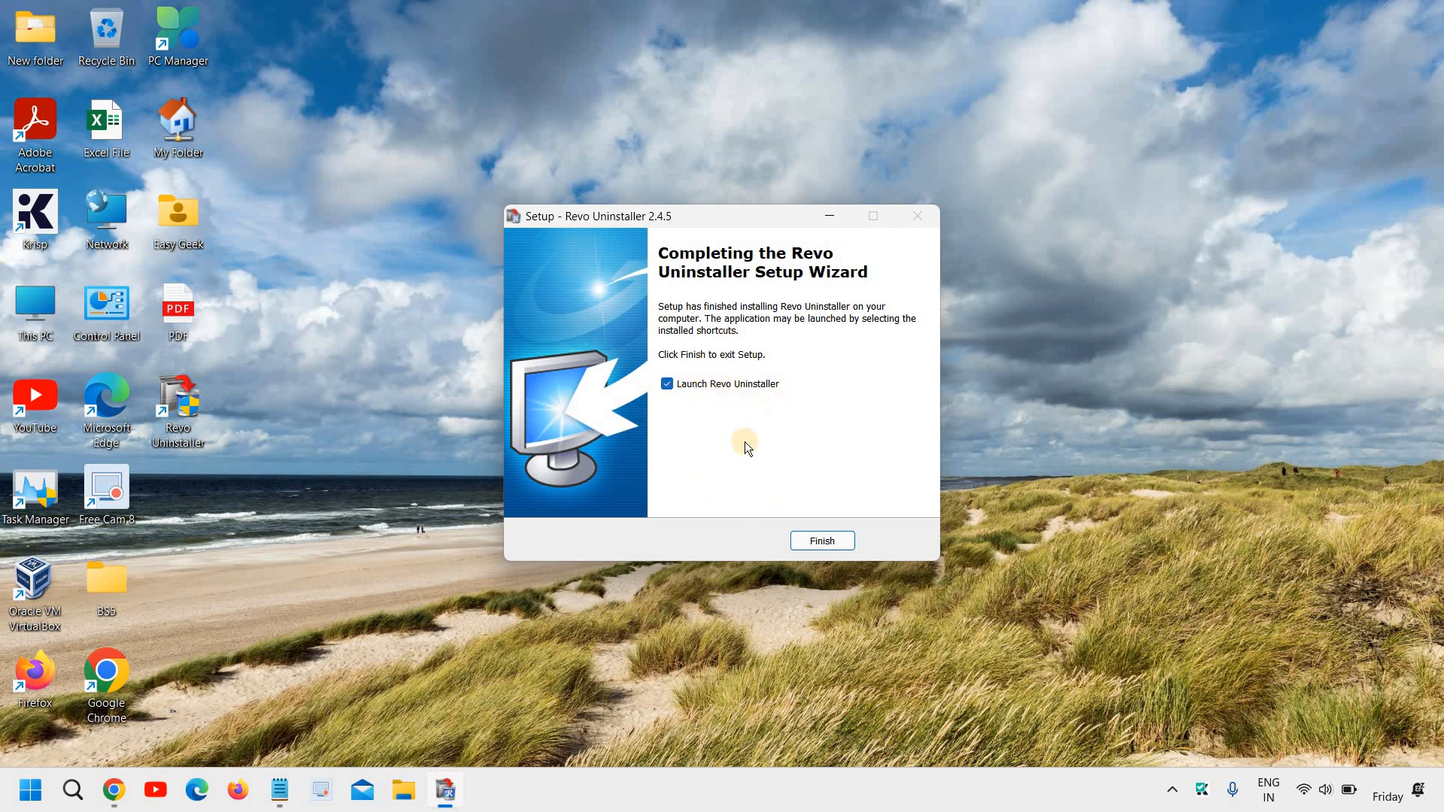
click(820, 540)
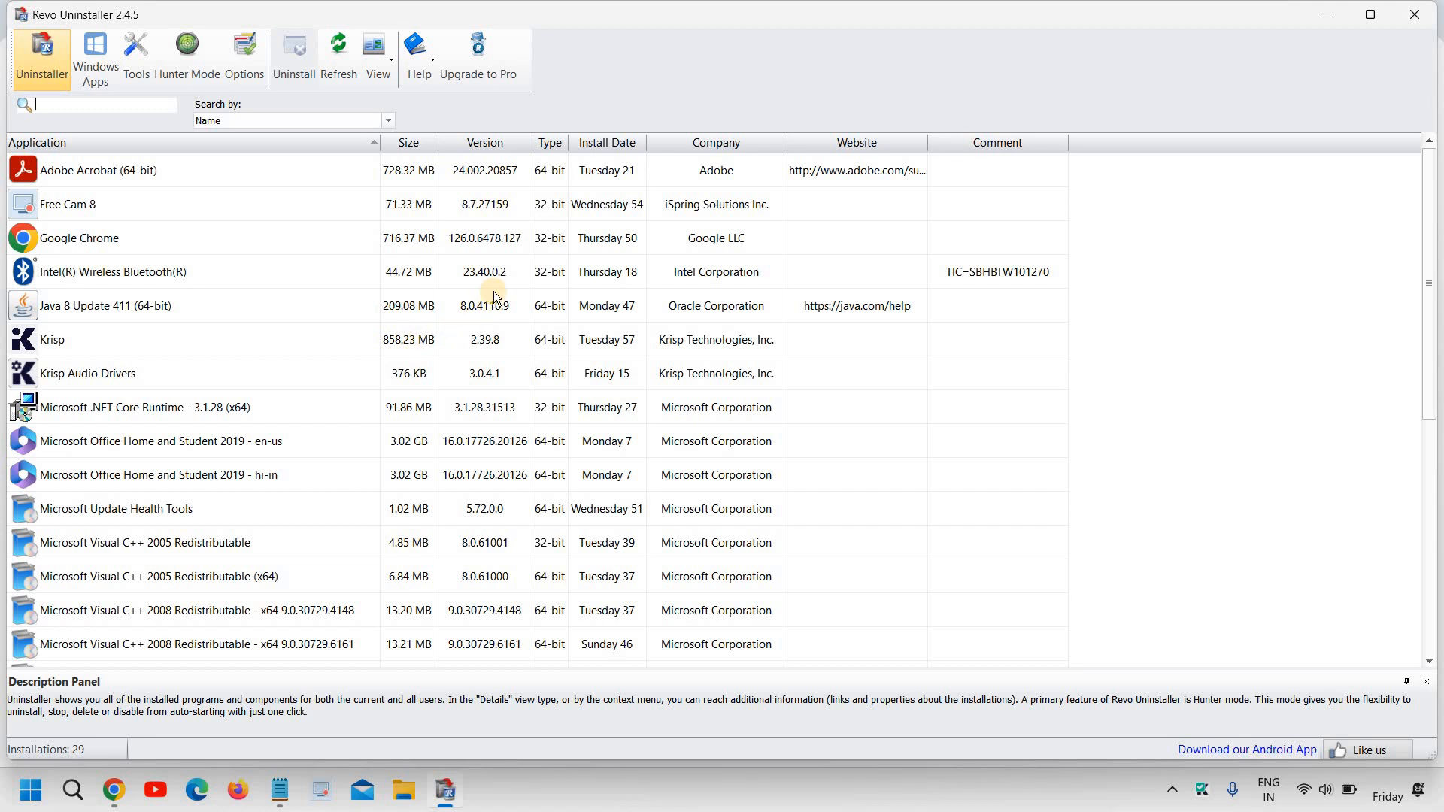
mouse_move(304, 327)
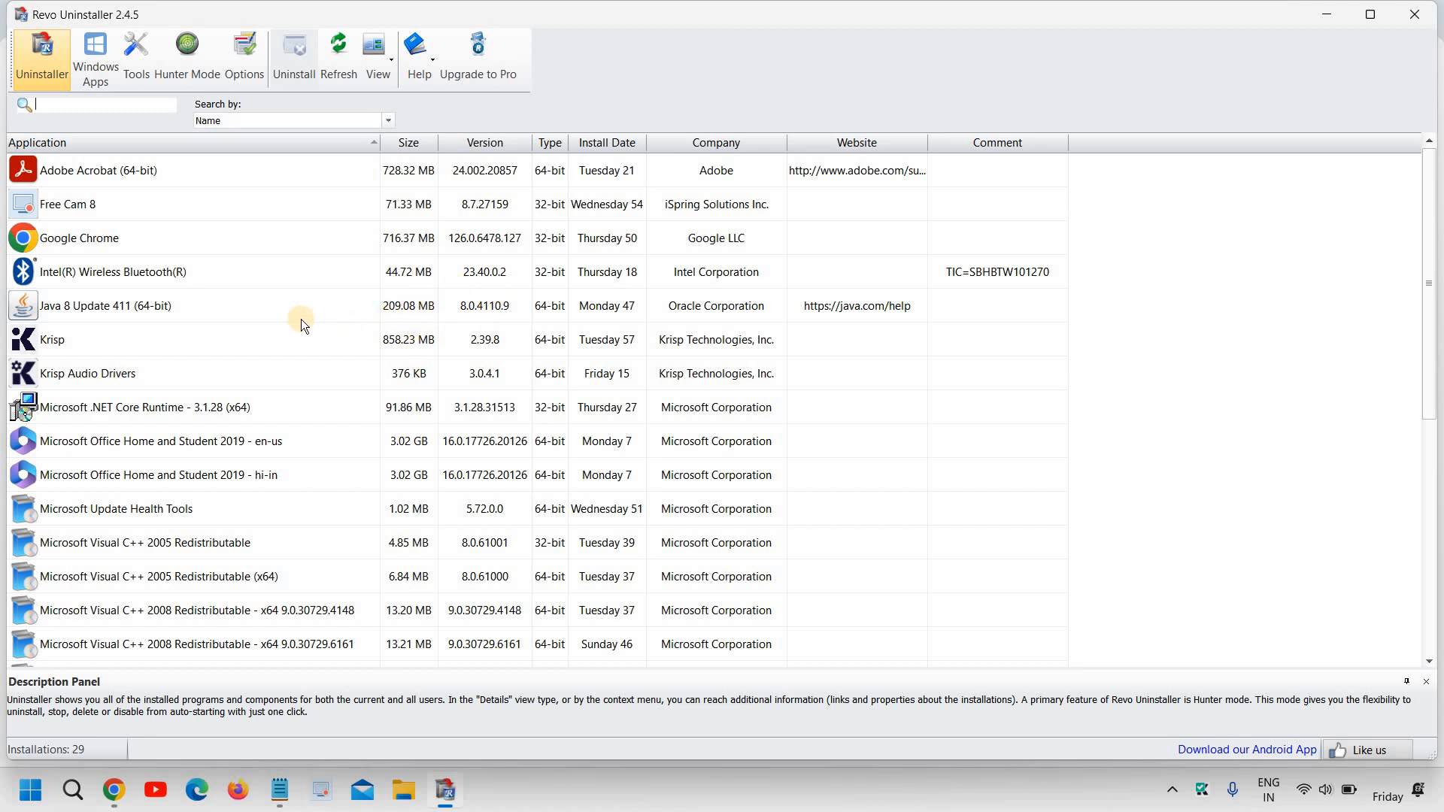
mouse_move(177, 229)
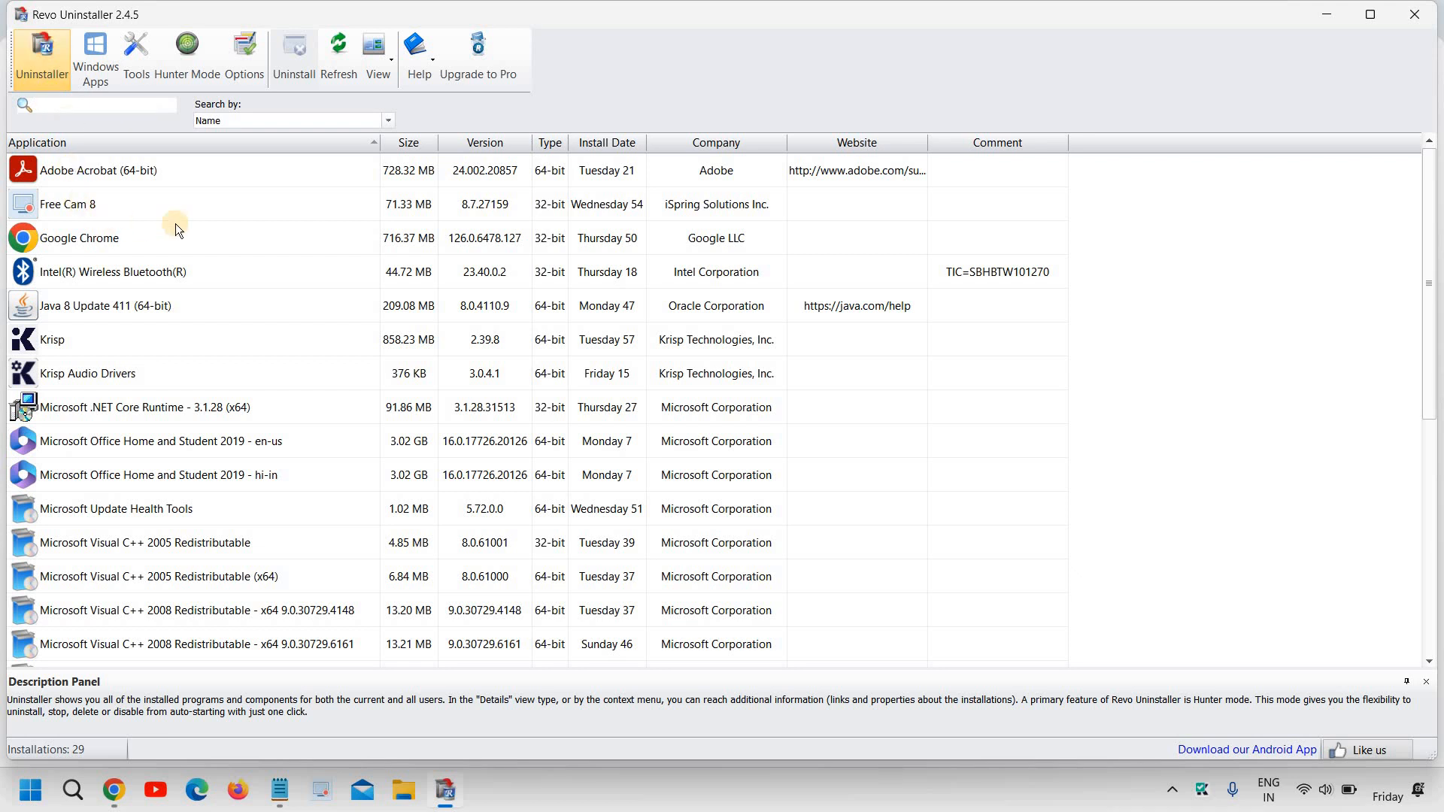
Switch to the Windows Apps list and select the Weather app
click(98, 170)
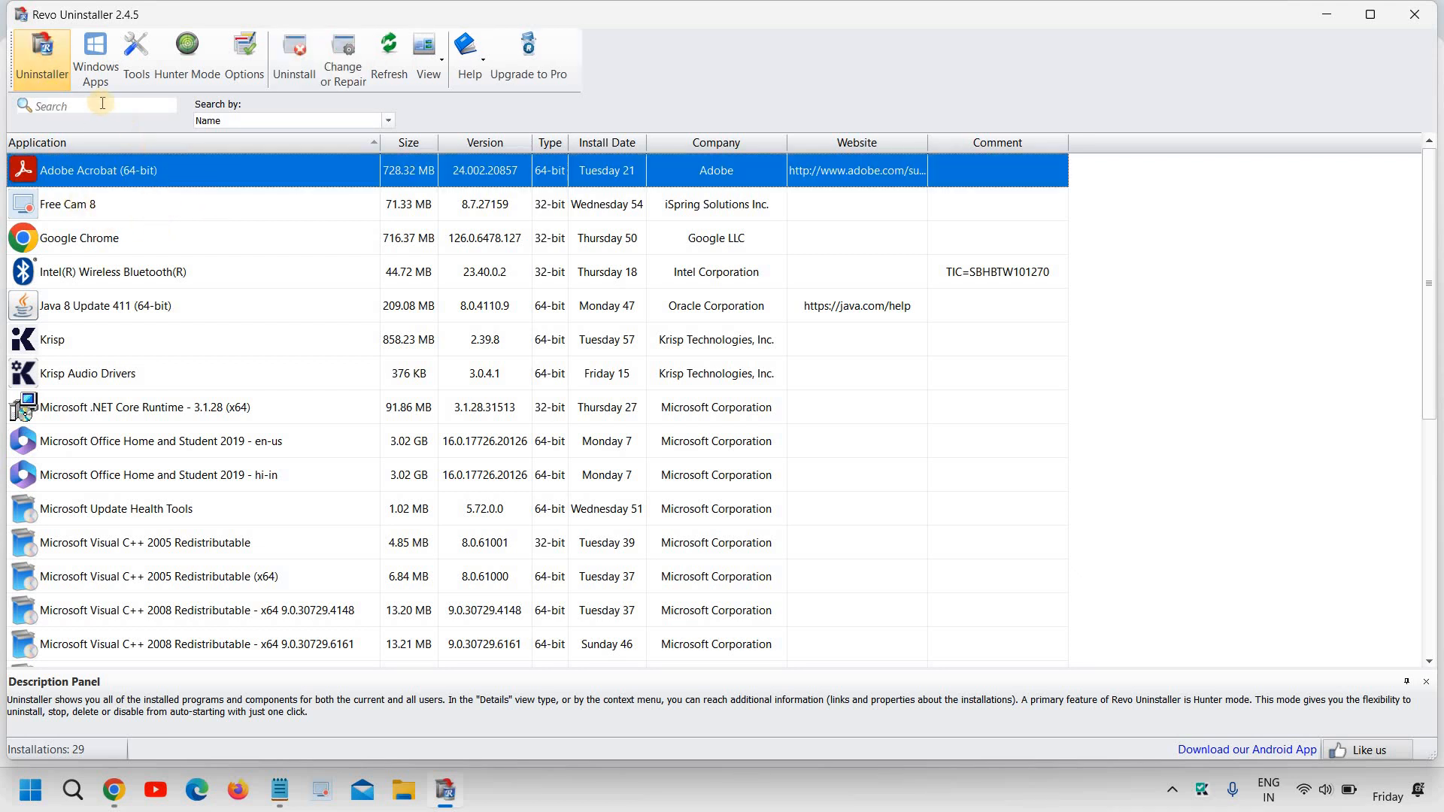
mouse_move(315, 72)
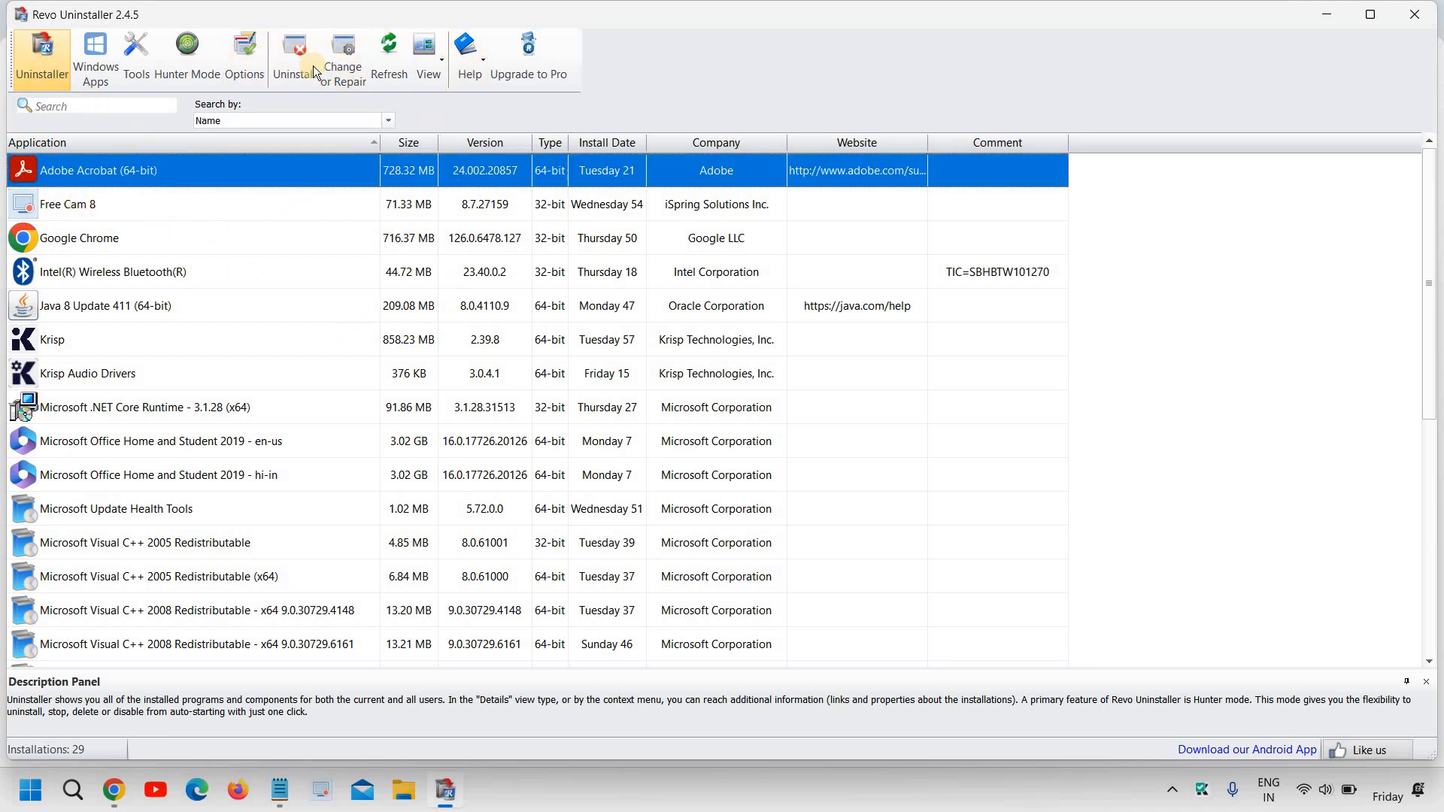
click(95, 57)
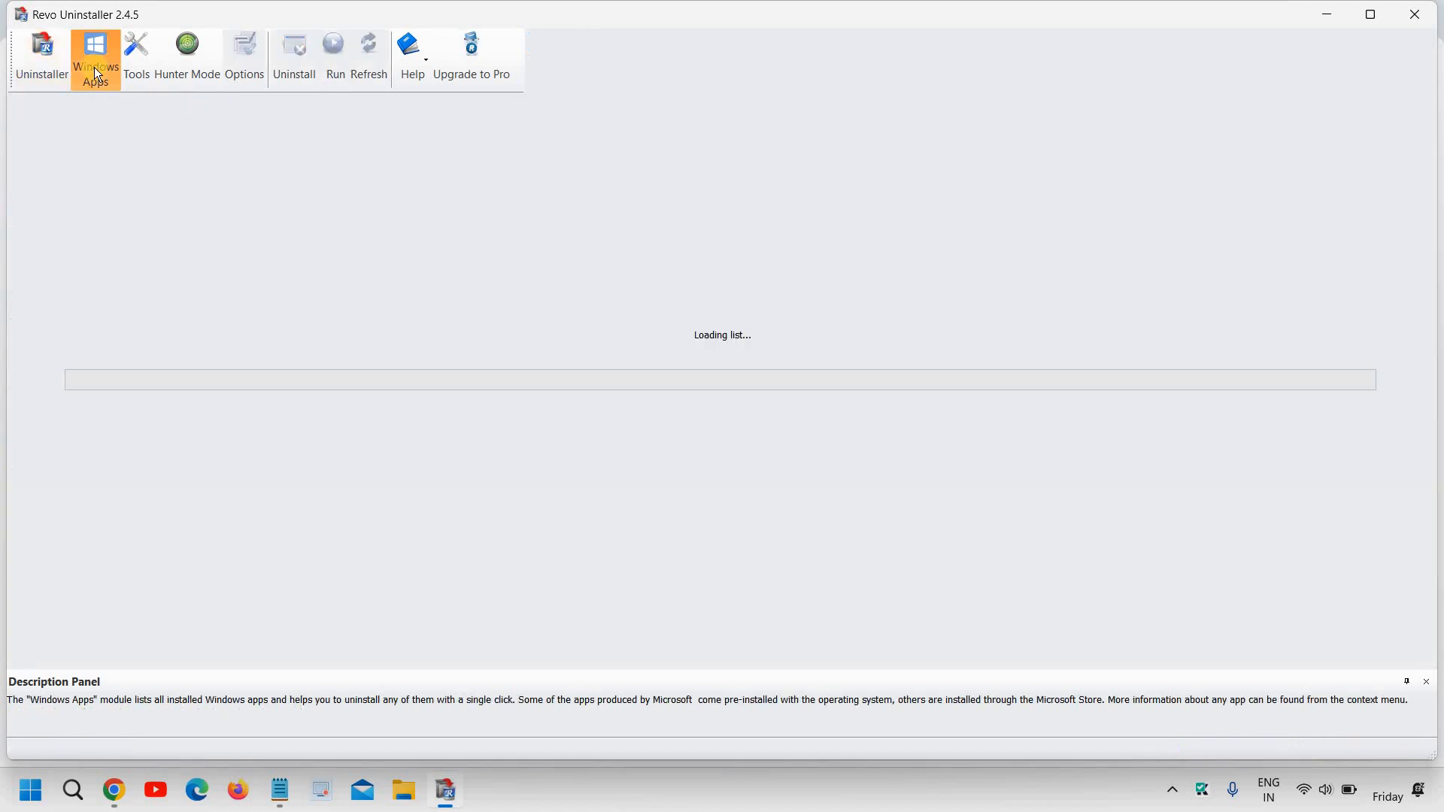
mouse_move(95, 57)
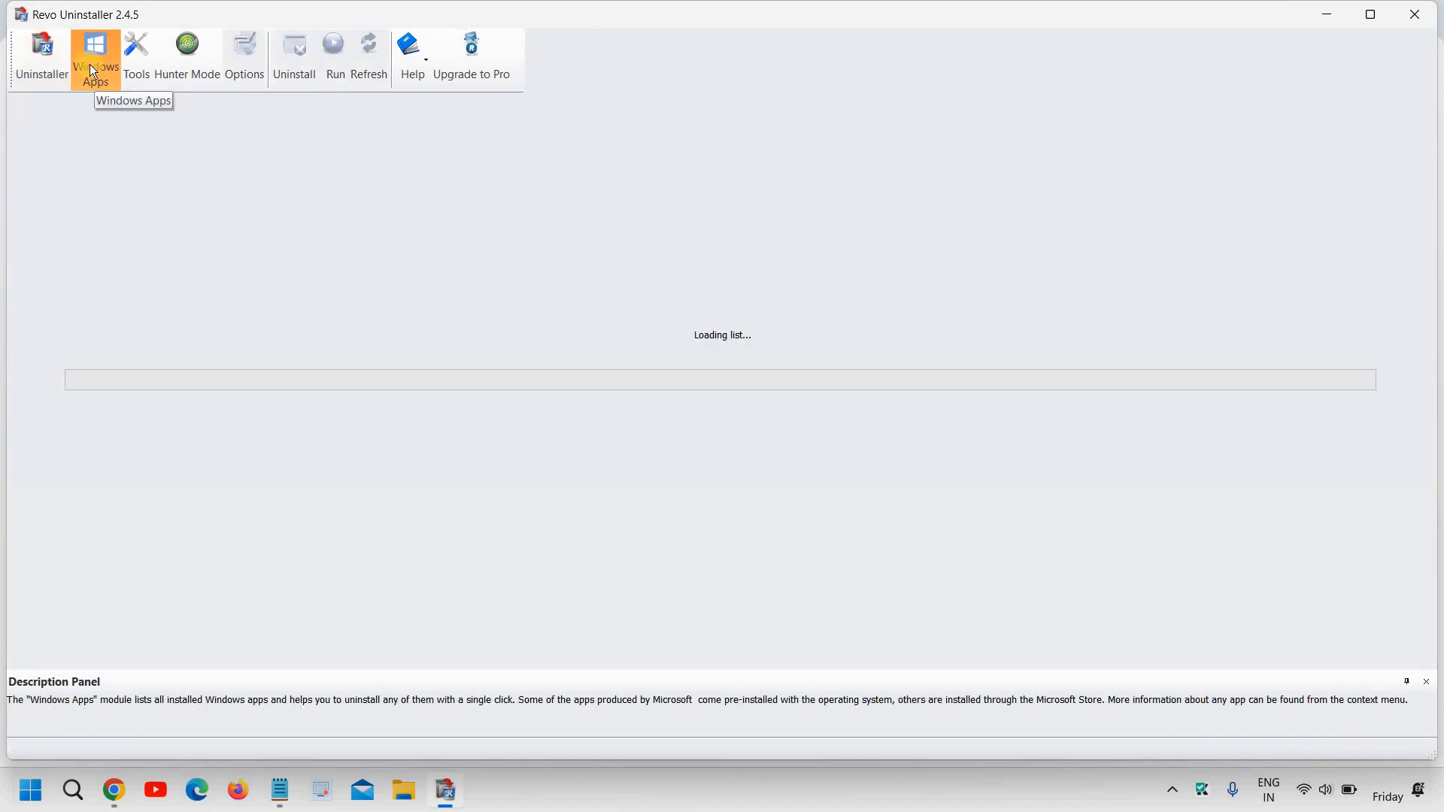
mouse_move(216, 182)
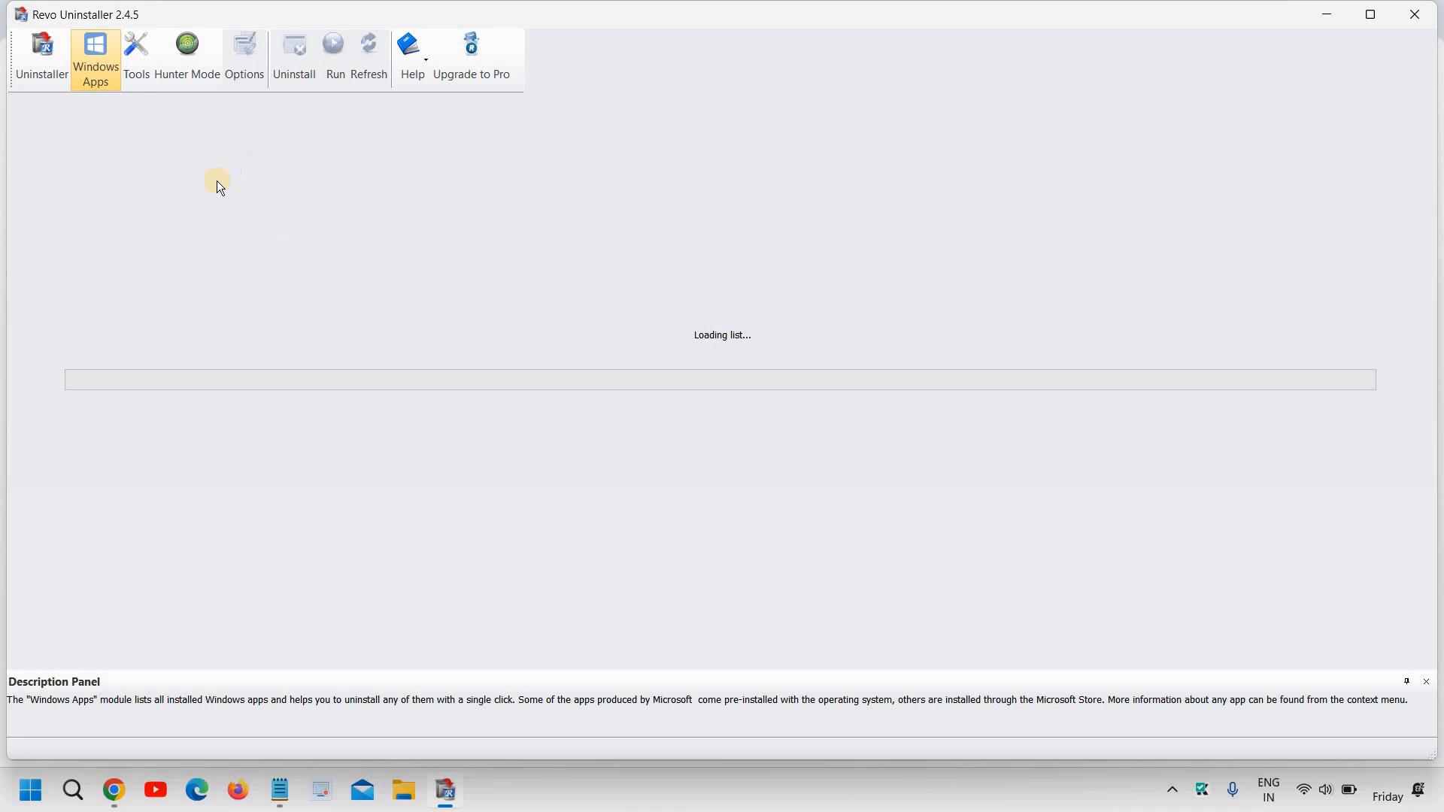
mouse_move(753, 348)
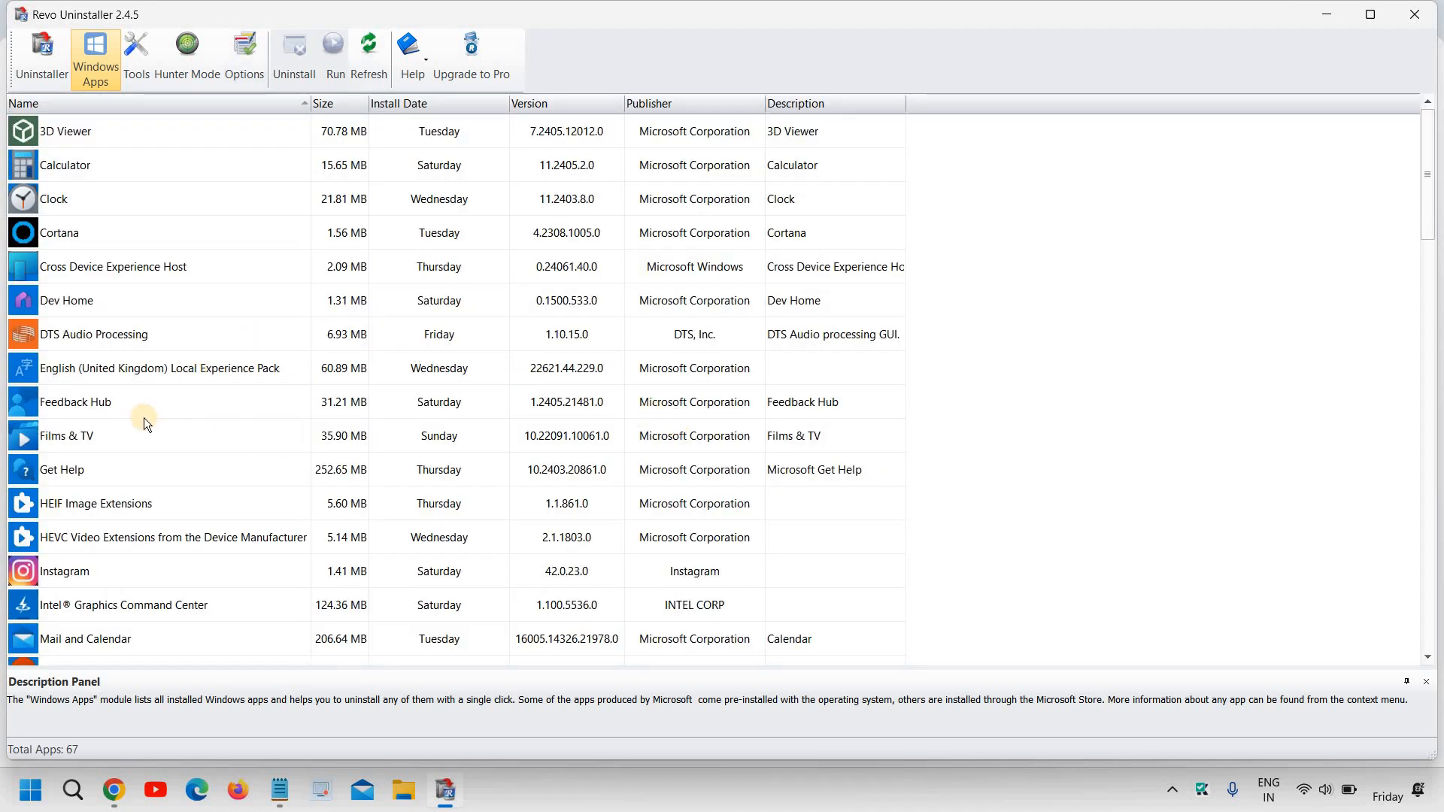
mouse_move(600, 429)
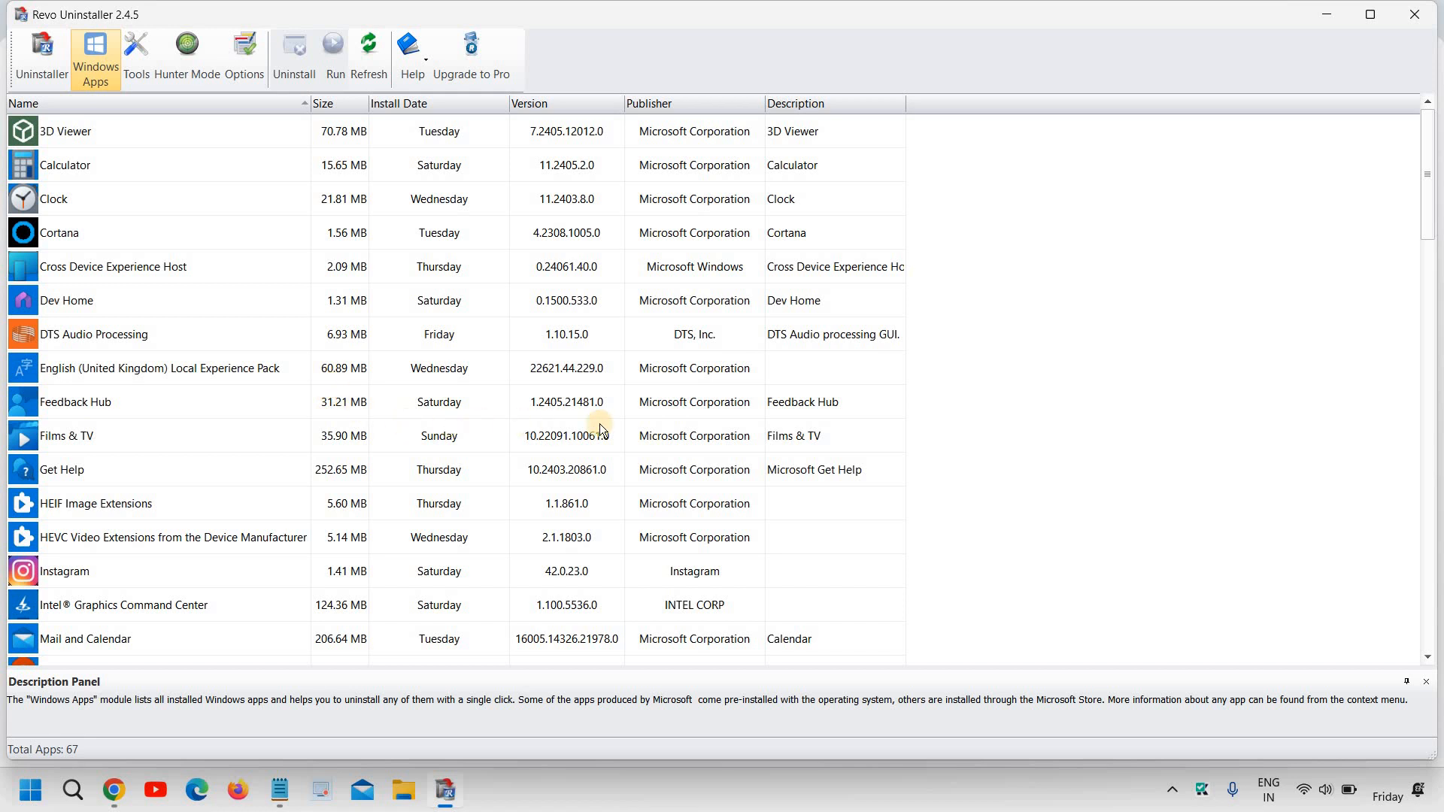
mouse_move(164, 495)
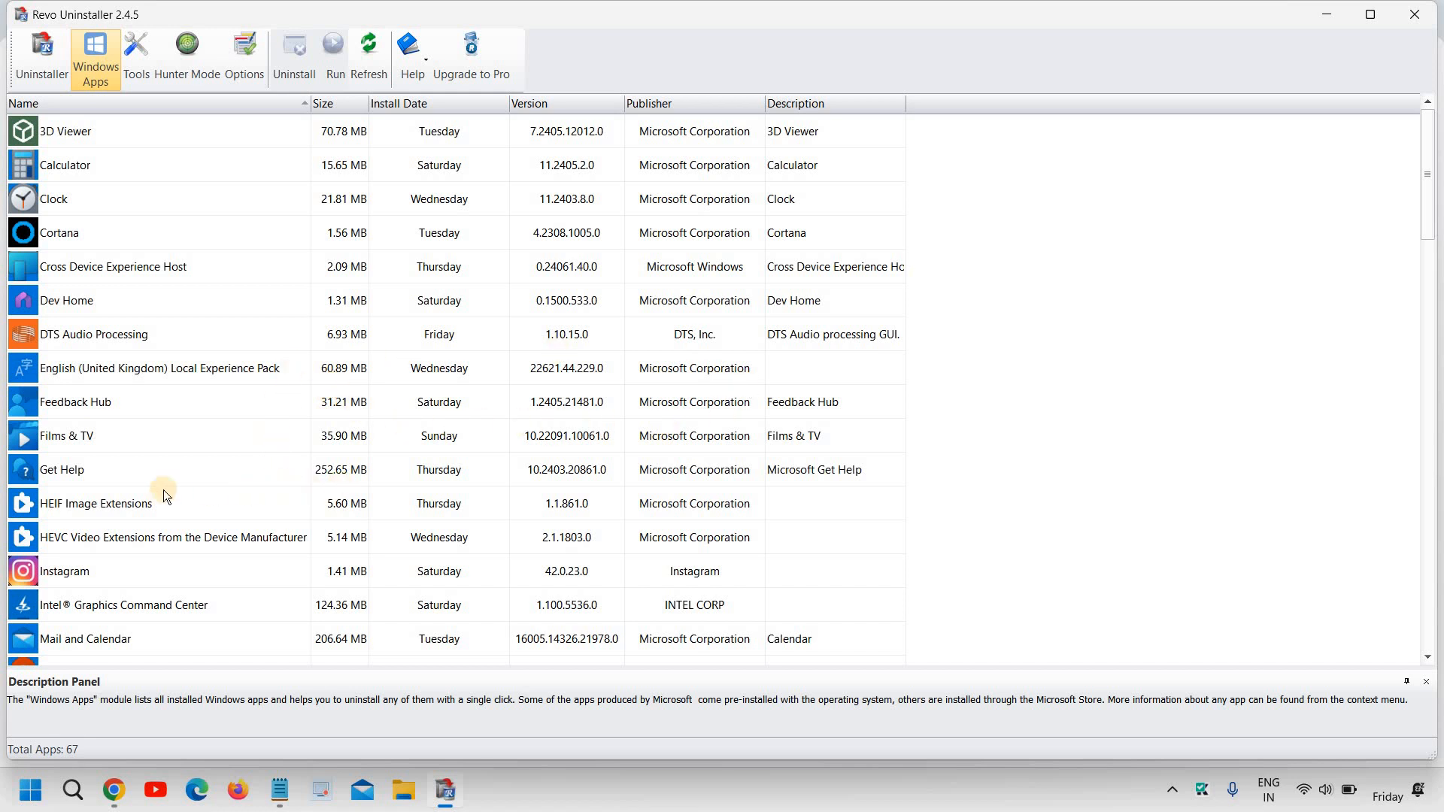
mouse_move(234, 524)
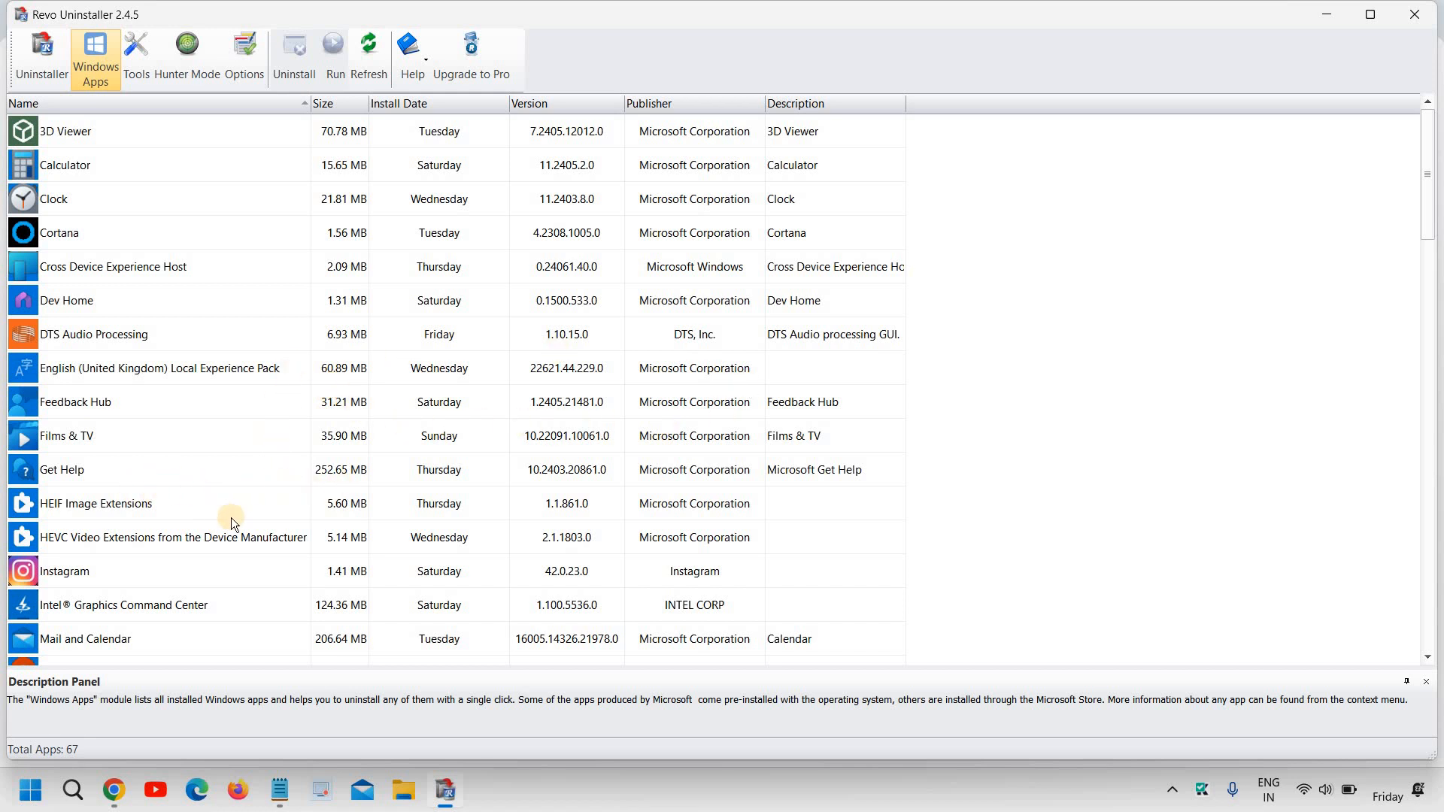
scroll(down, 3)
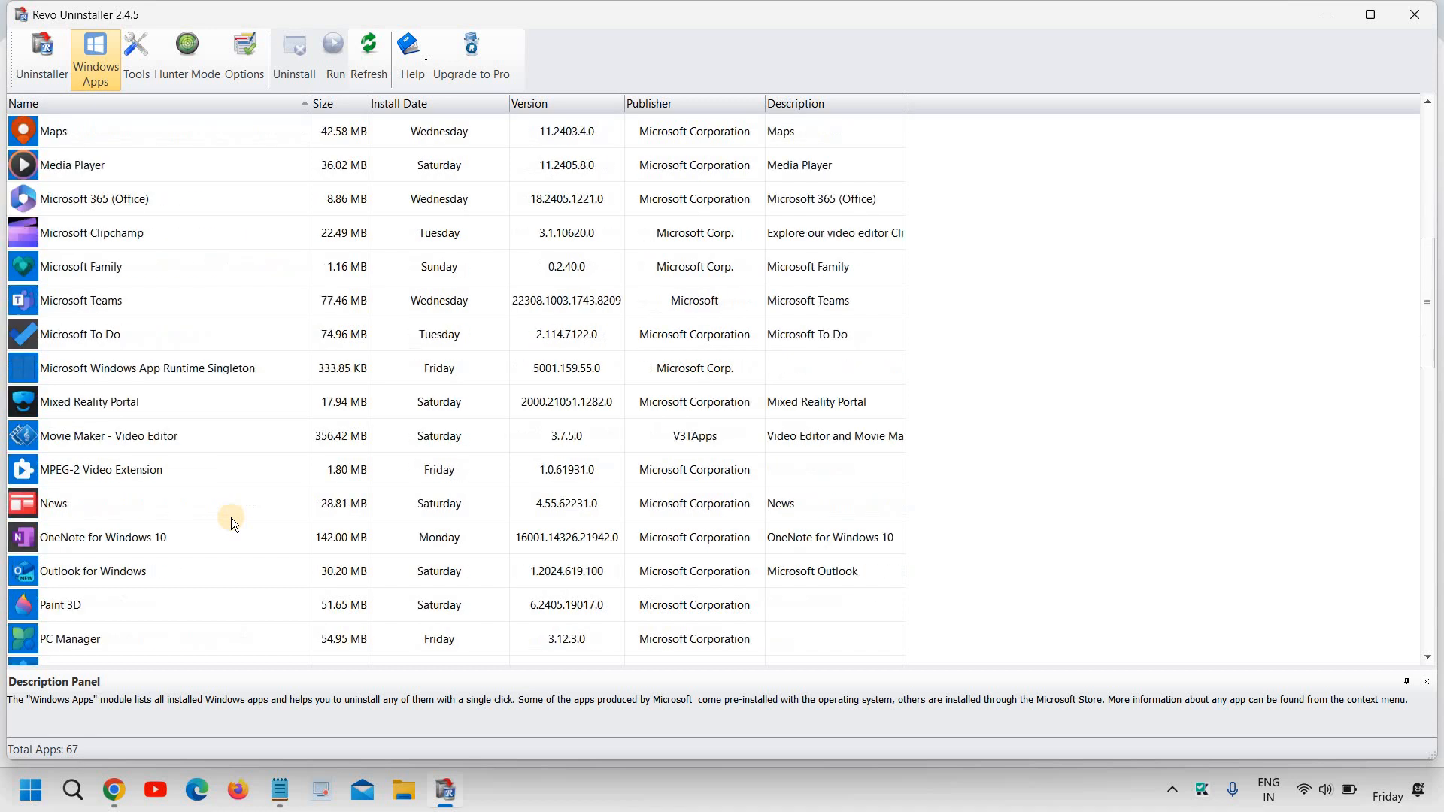
scroll(down, 3)
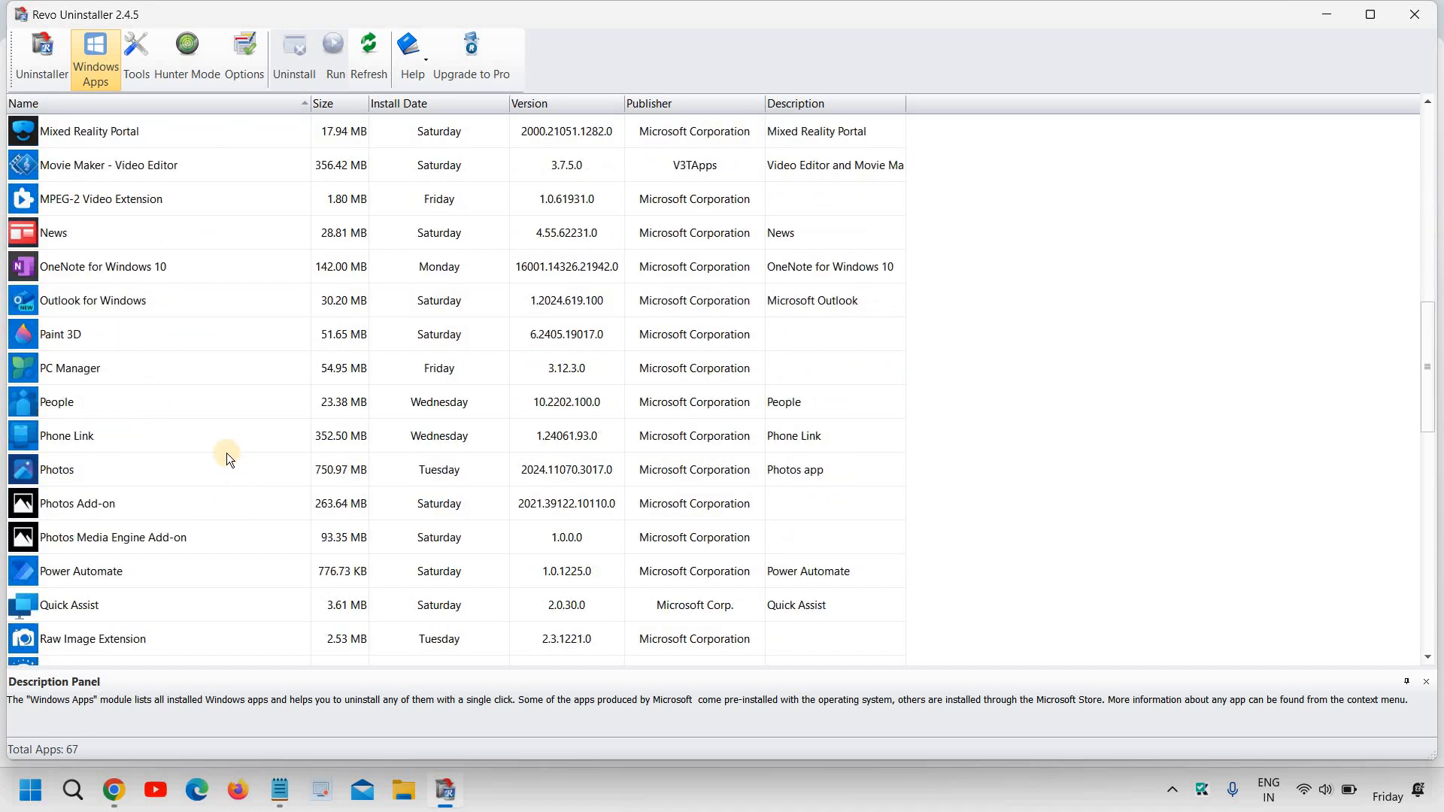
scroll(down, 3)
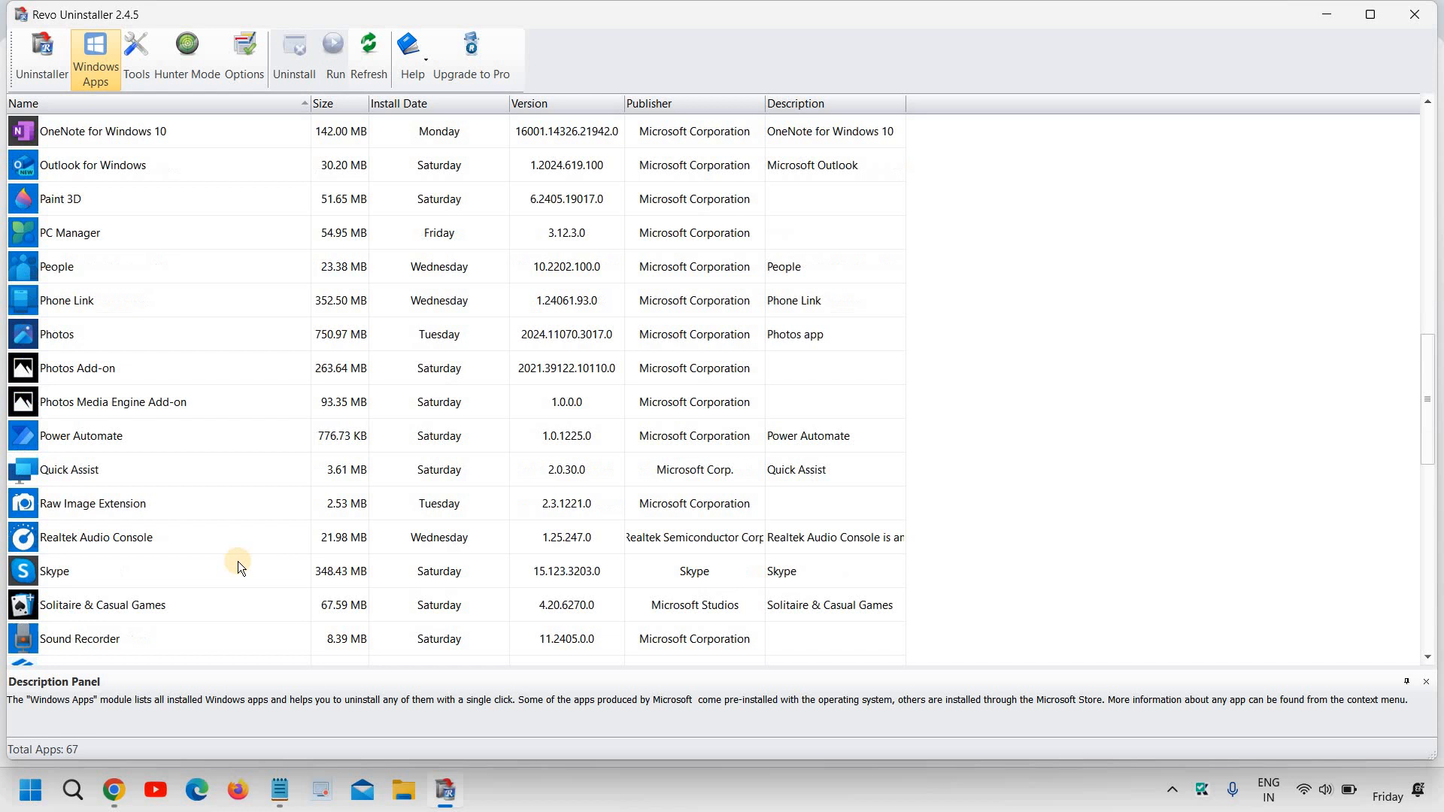
scroll(down, 3)
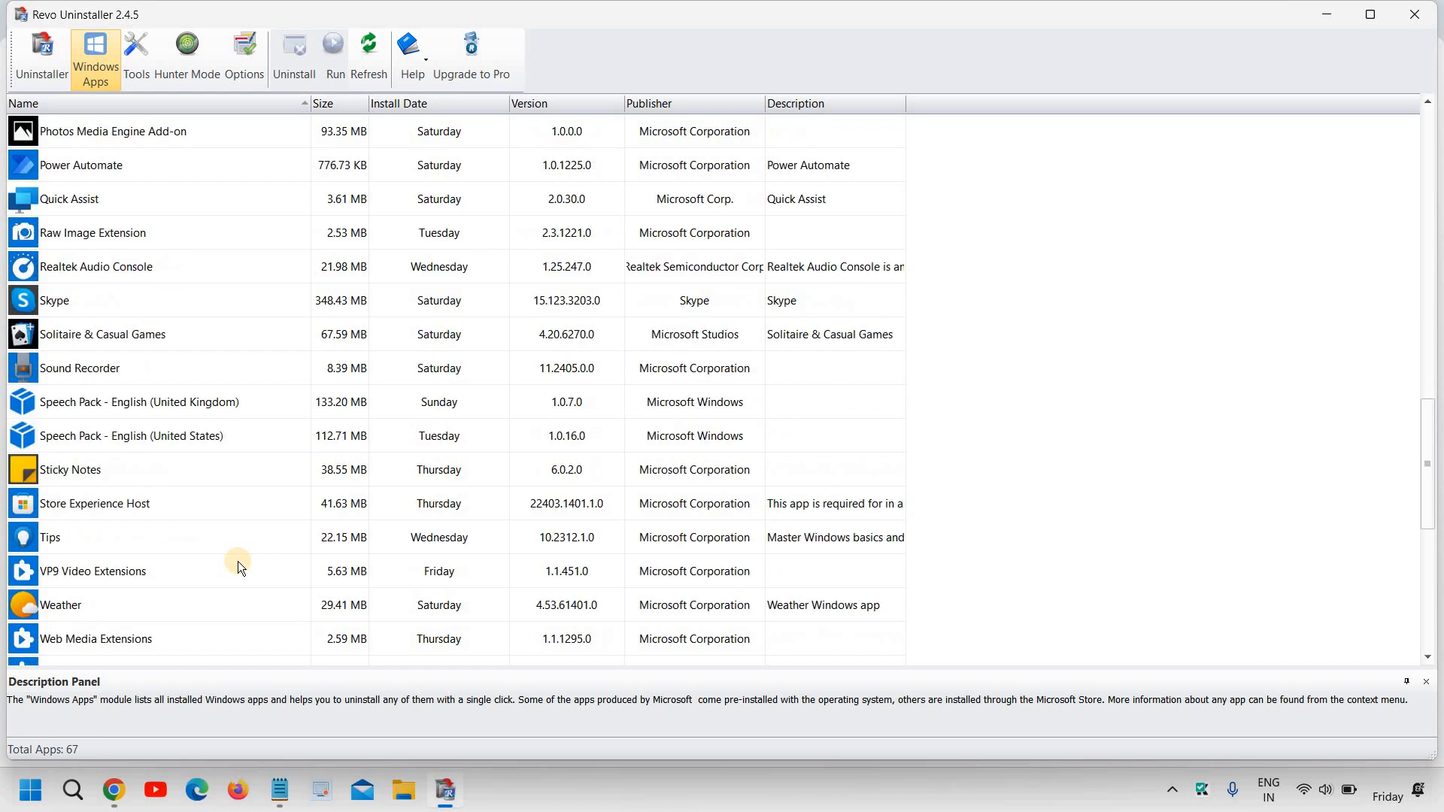
click(129, 605)
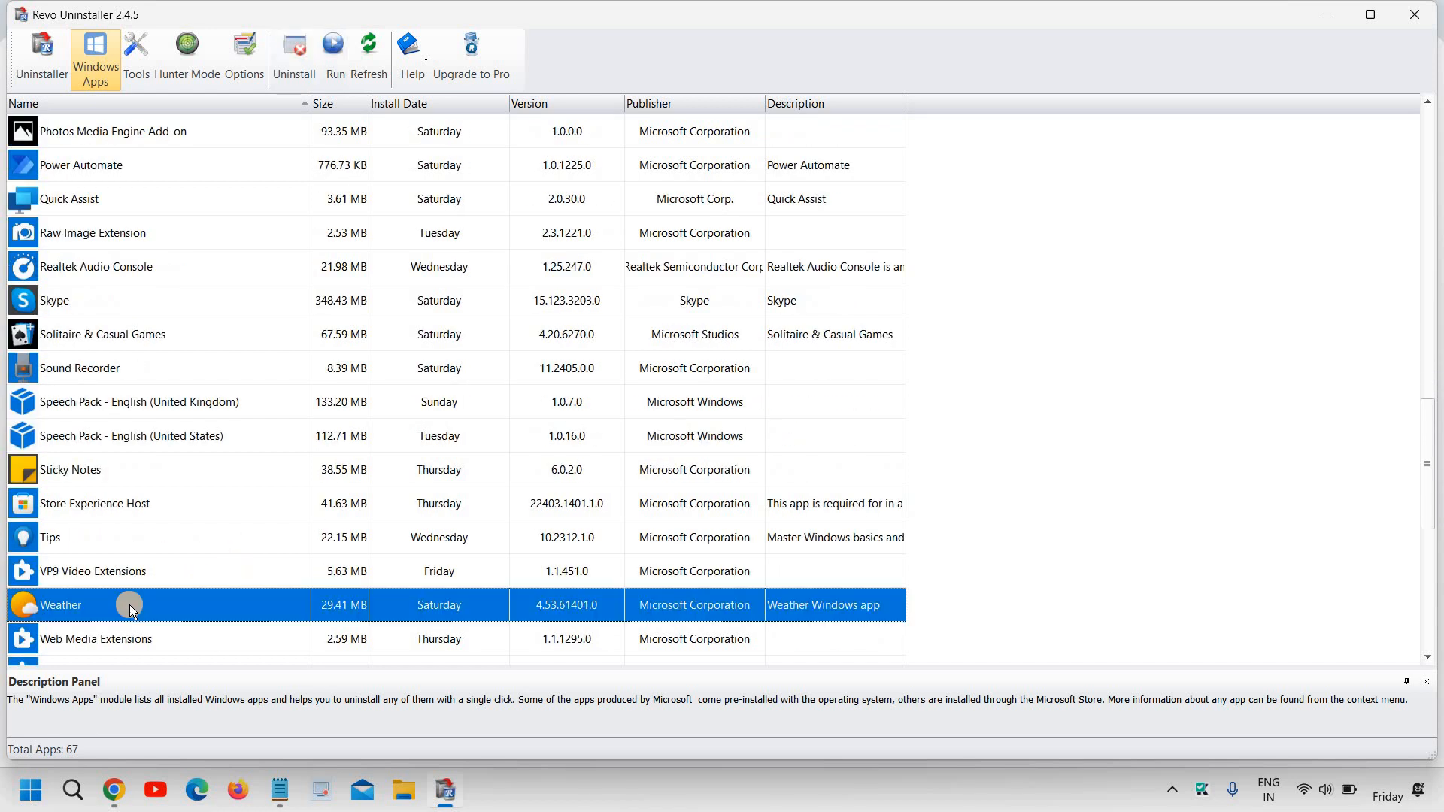
Start uninstalling Weather, bringing up the confirmation prompt
scroll(down, 3)
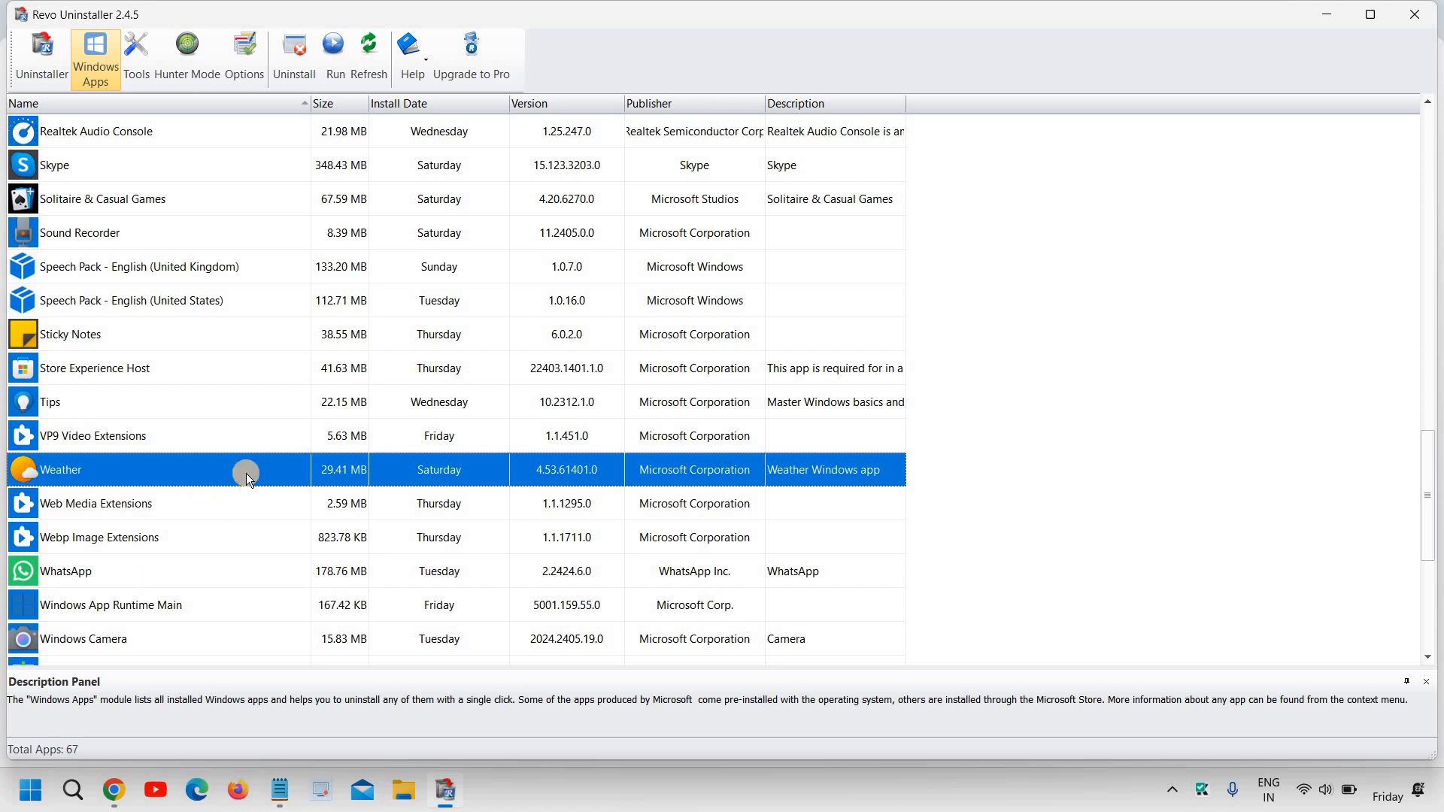
right_click(246, 469)
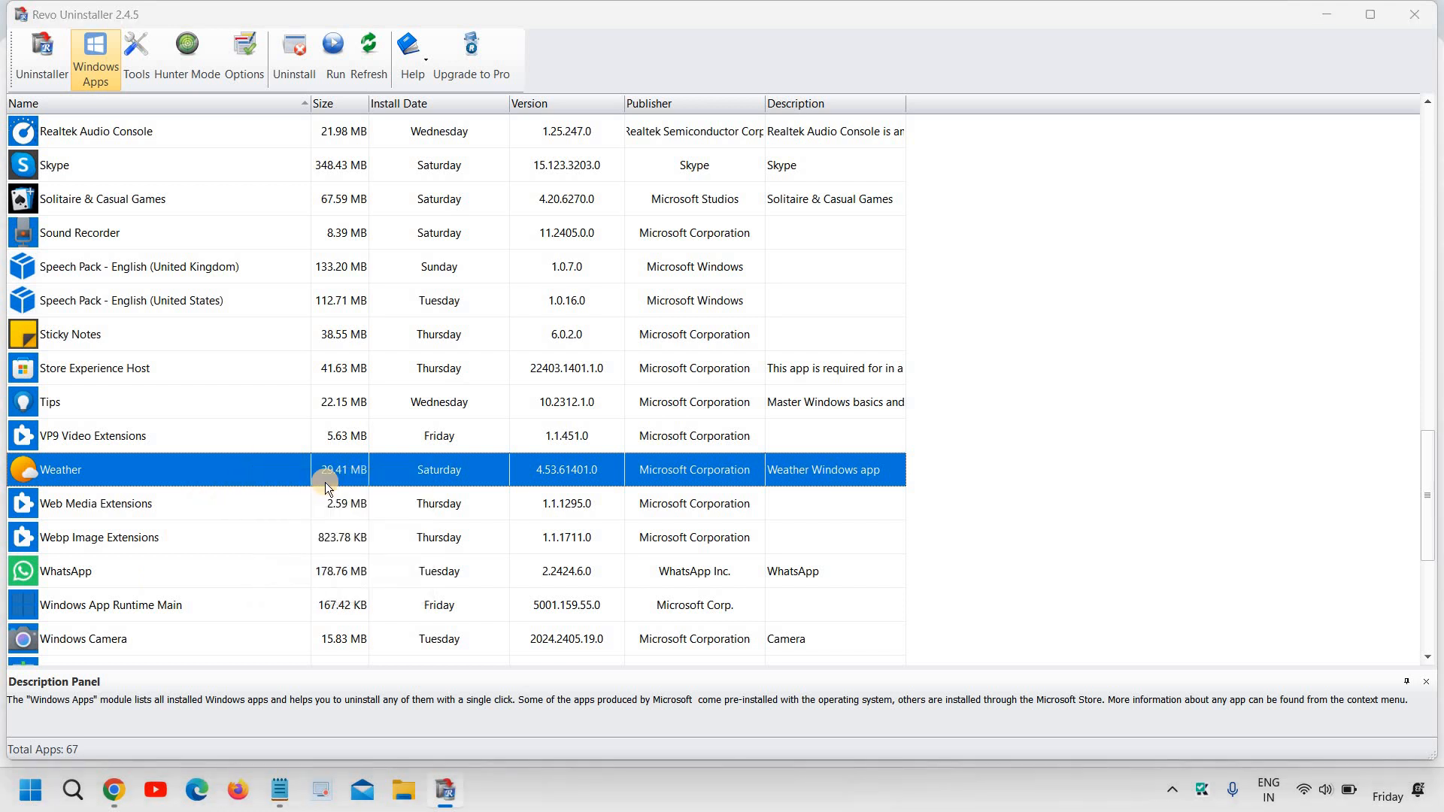
click(293, 52)
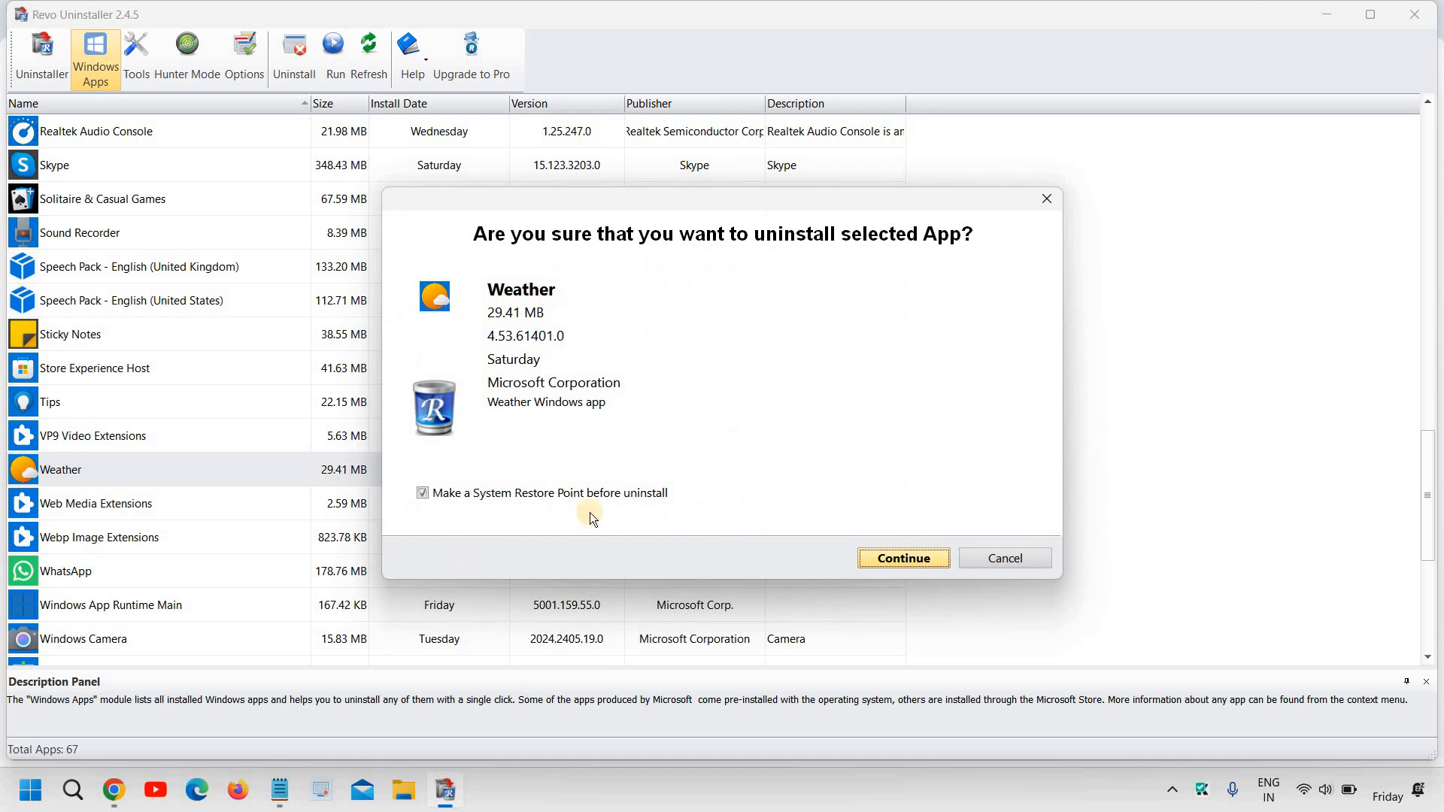
mouse_move(550, 504)
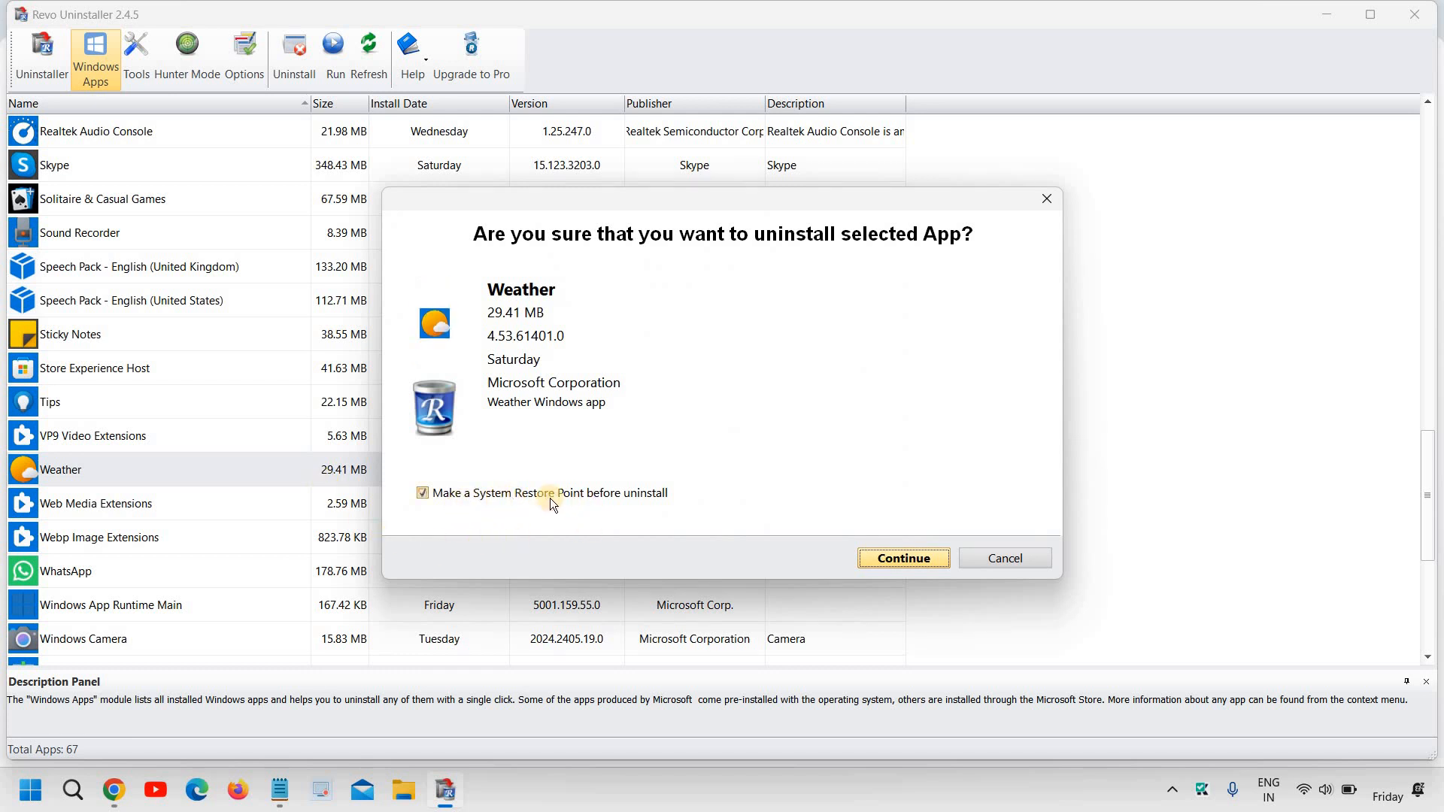
click(421, 493)
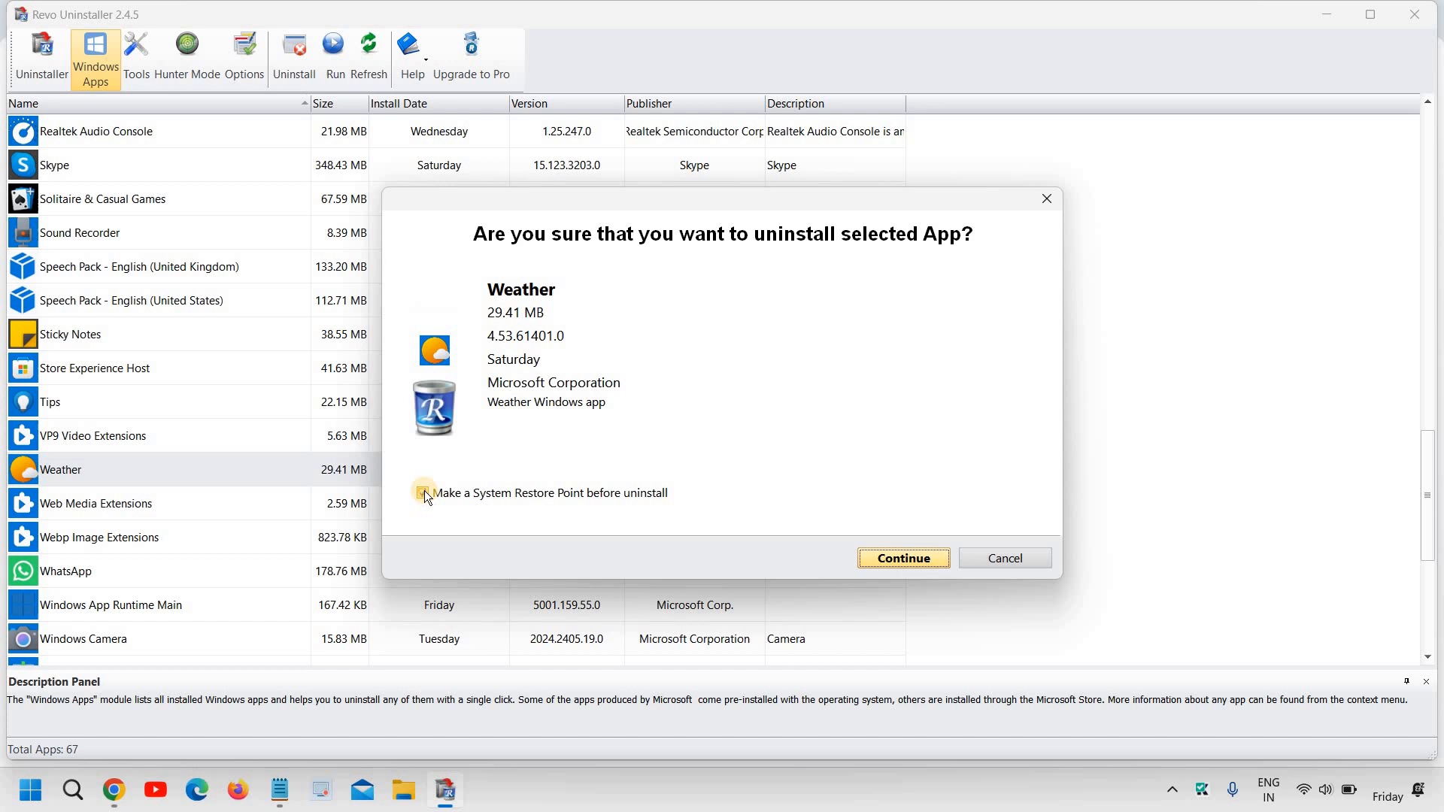
click(422, 493)
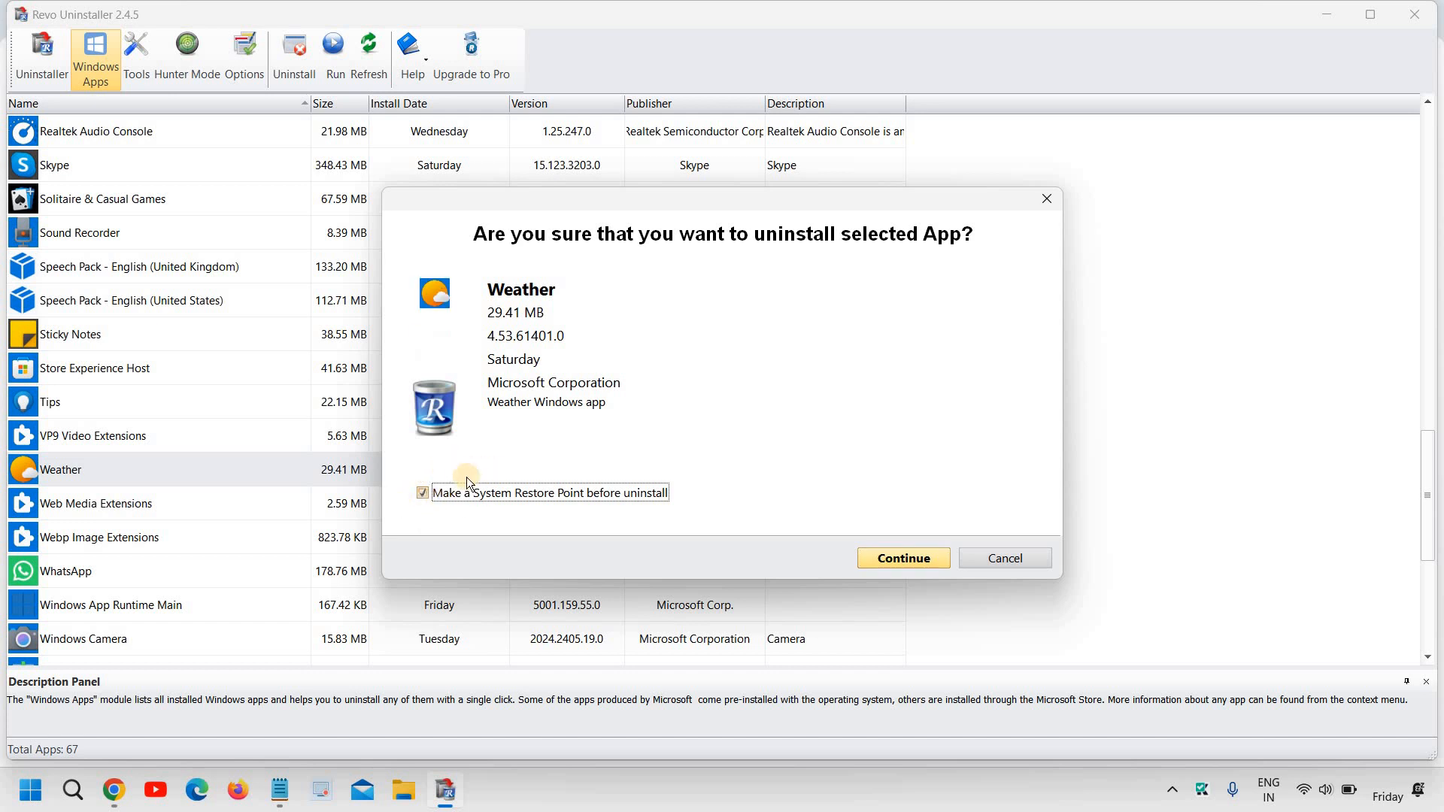
mouse_move(520, 507)
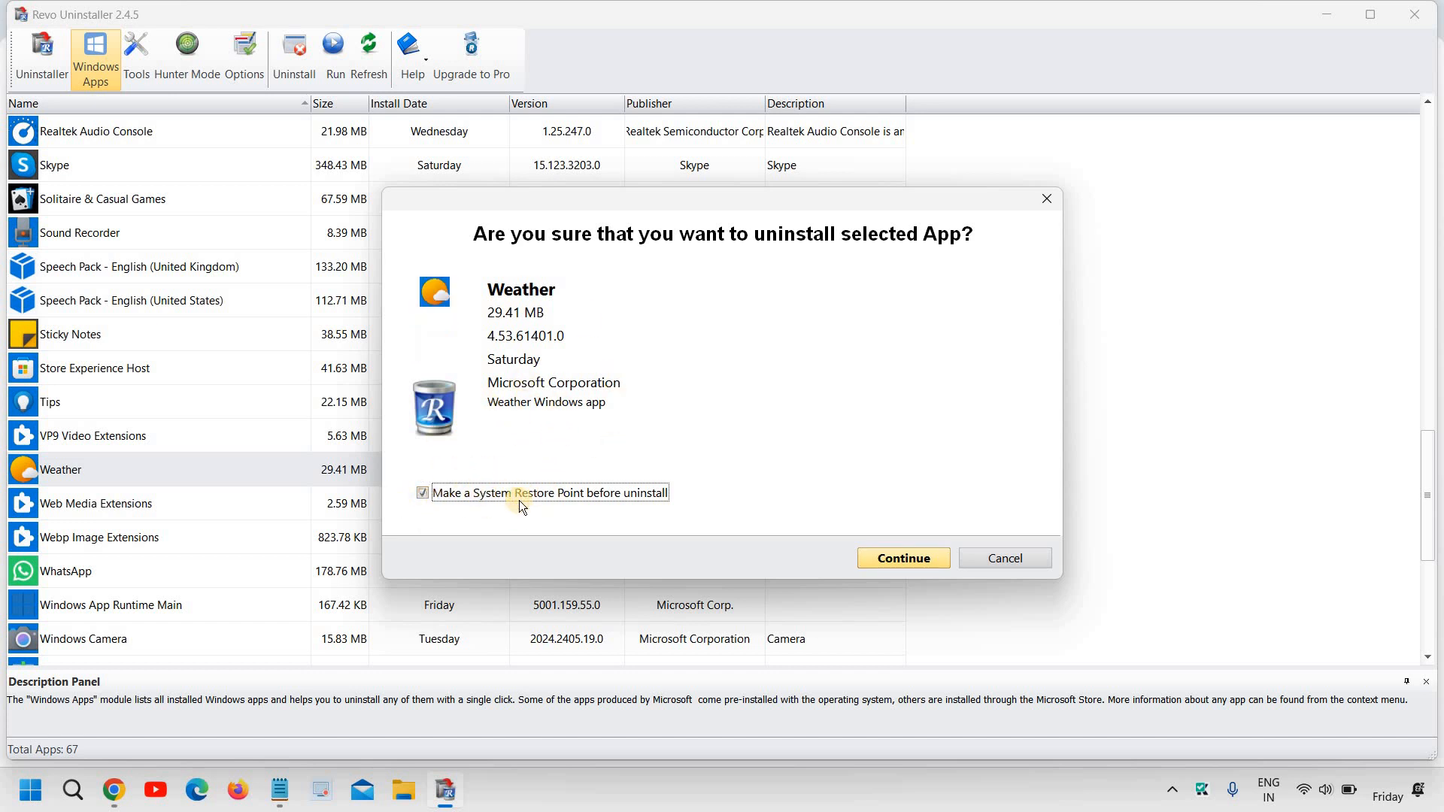
mouse_move(588, 512)
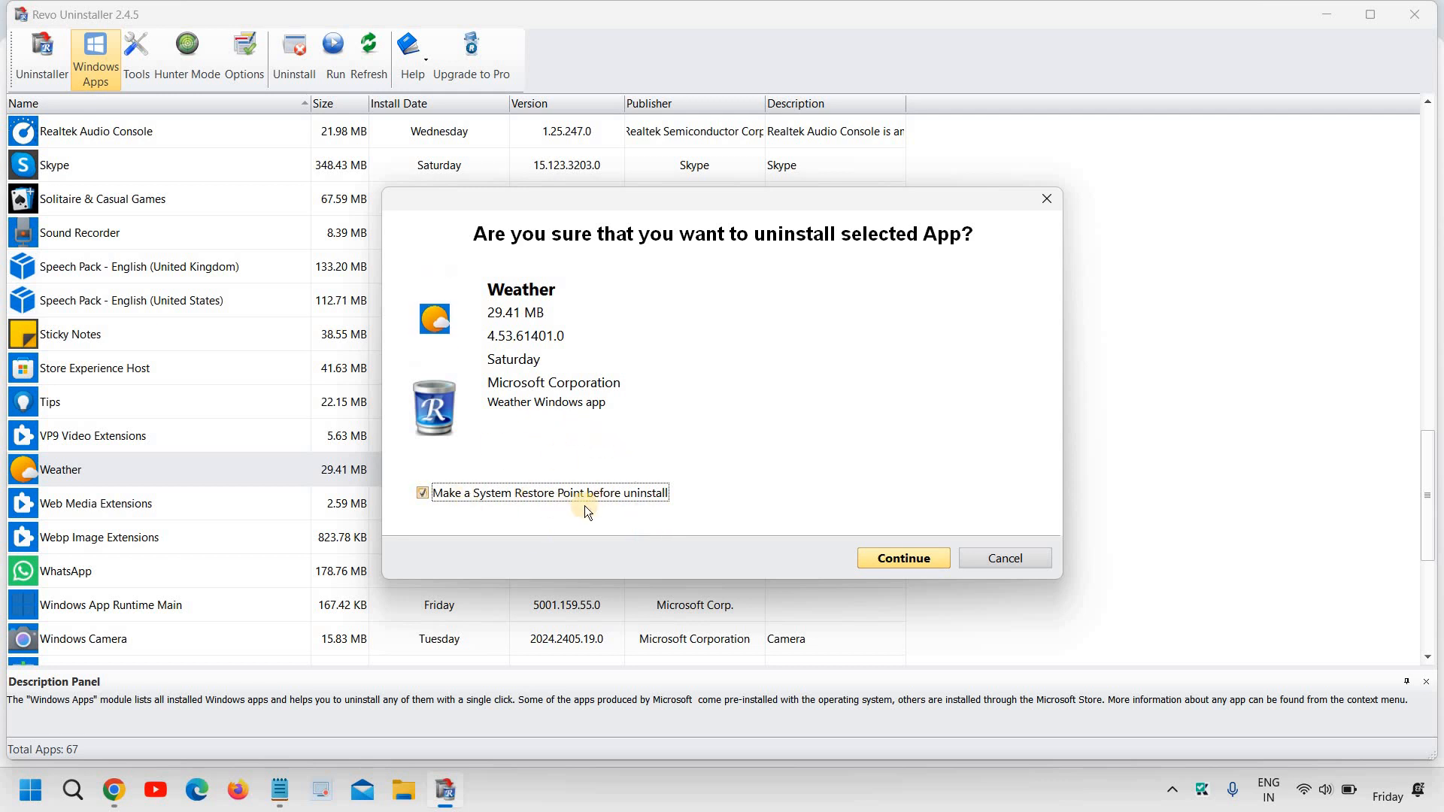
mouse_move(555, 334)
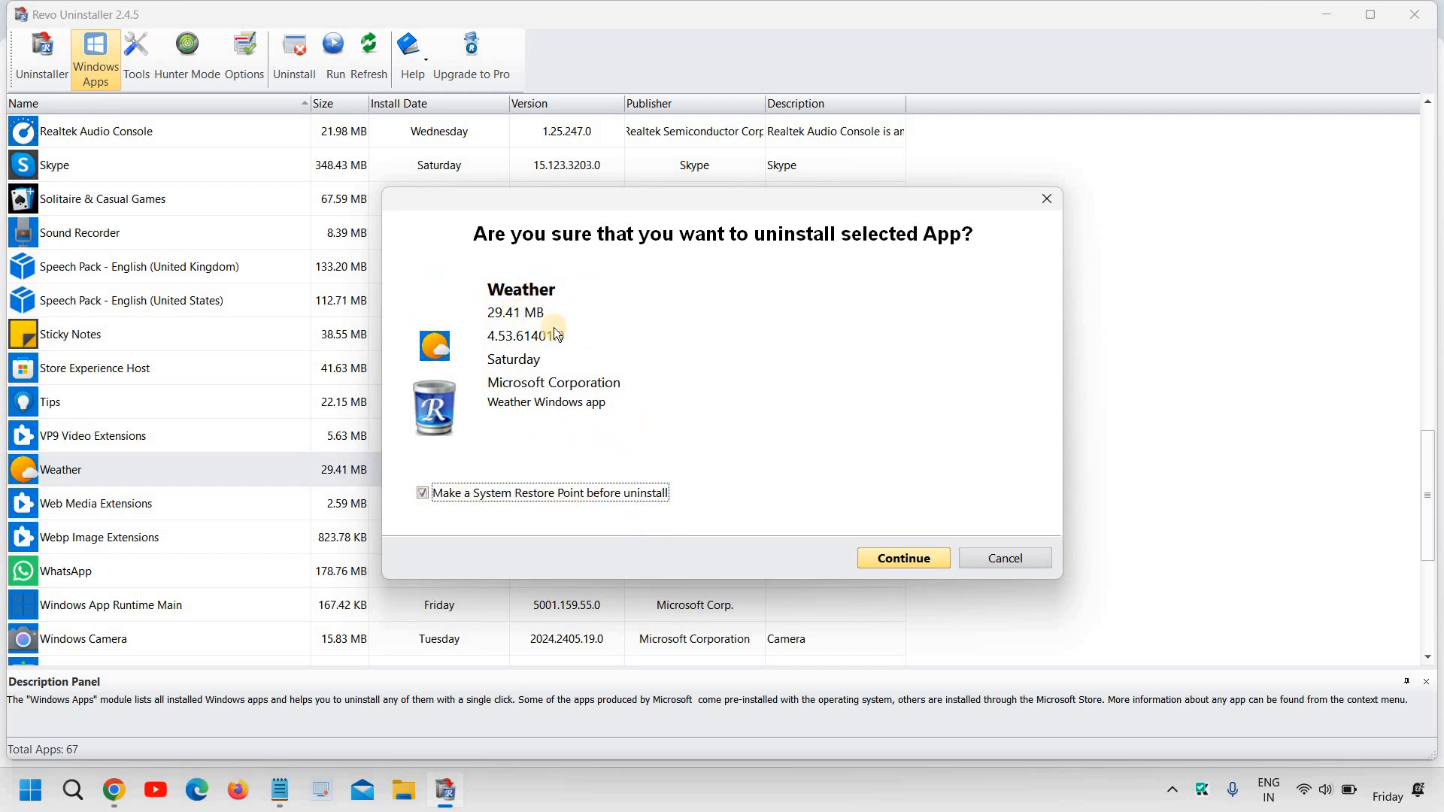
mouse_move(471, 480)
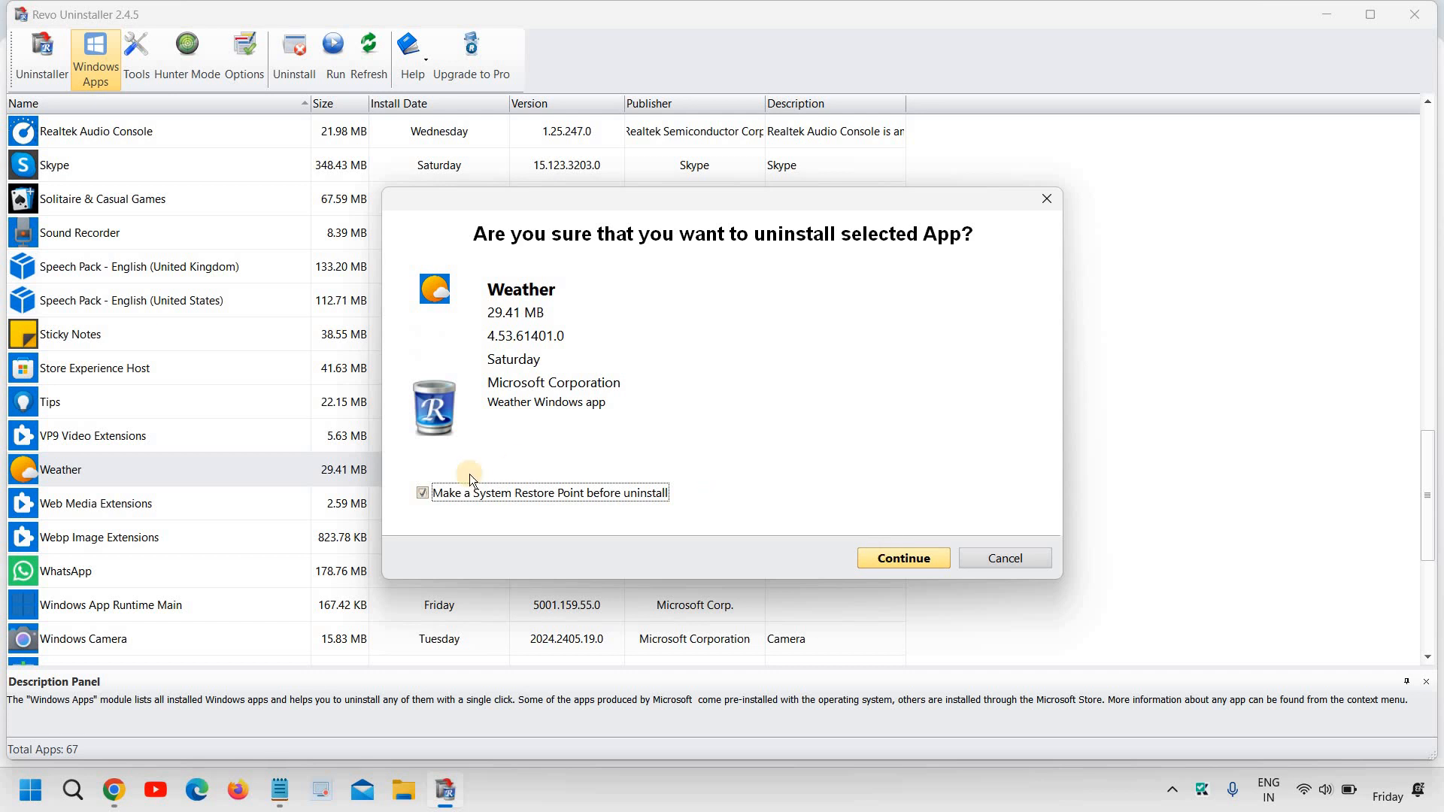
mouse_move(539, 517)
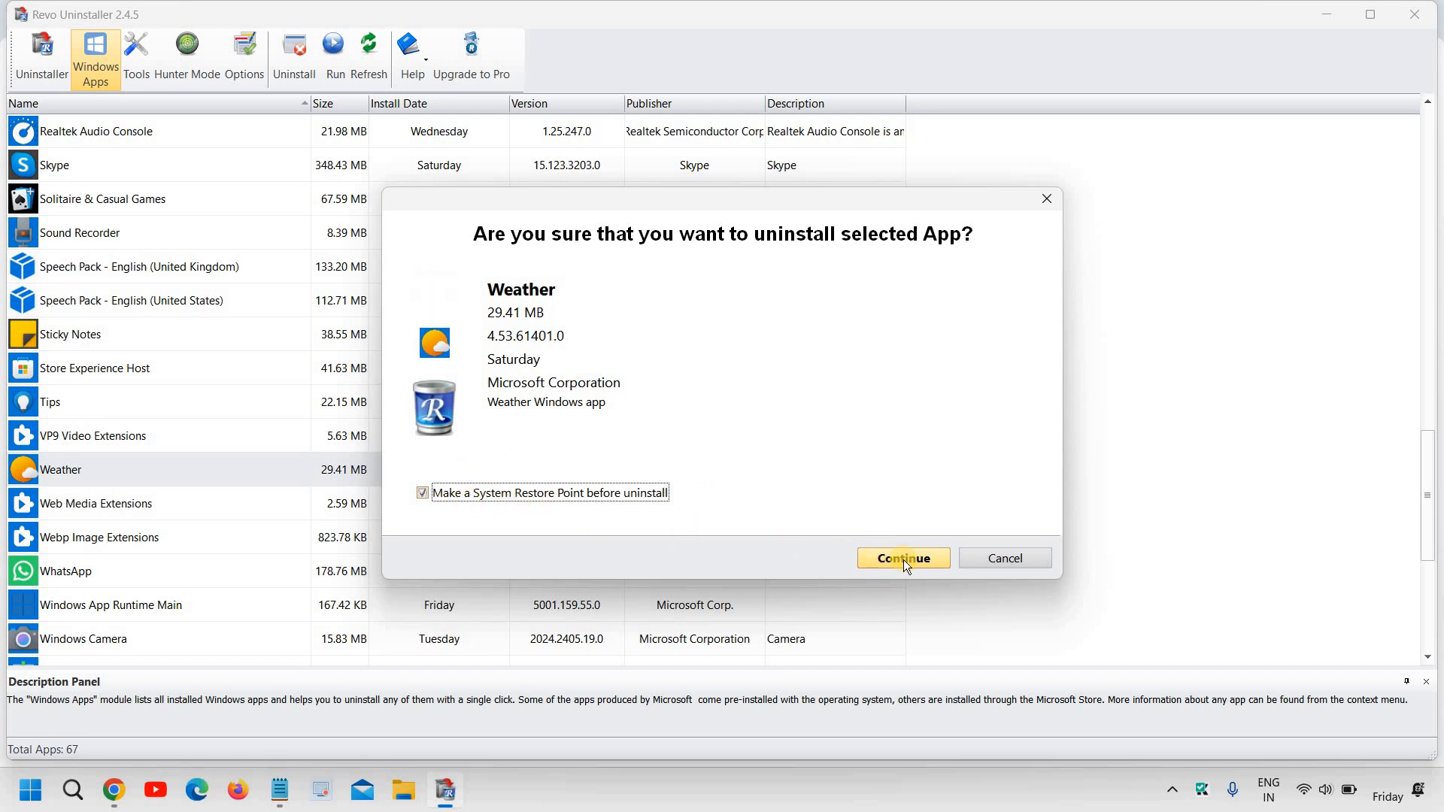
Confirm uninstalling Weather so the restore point and default uninstaller run
click(902, 558)
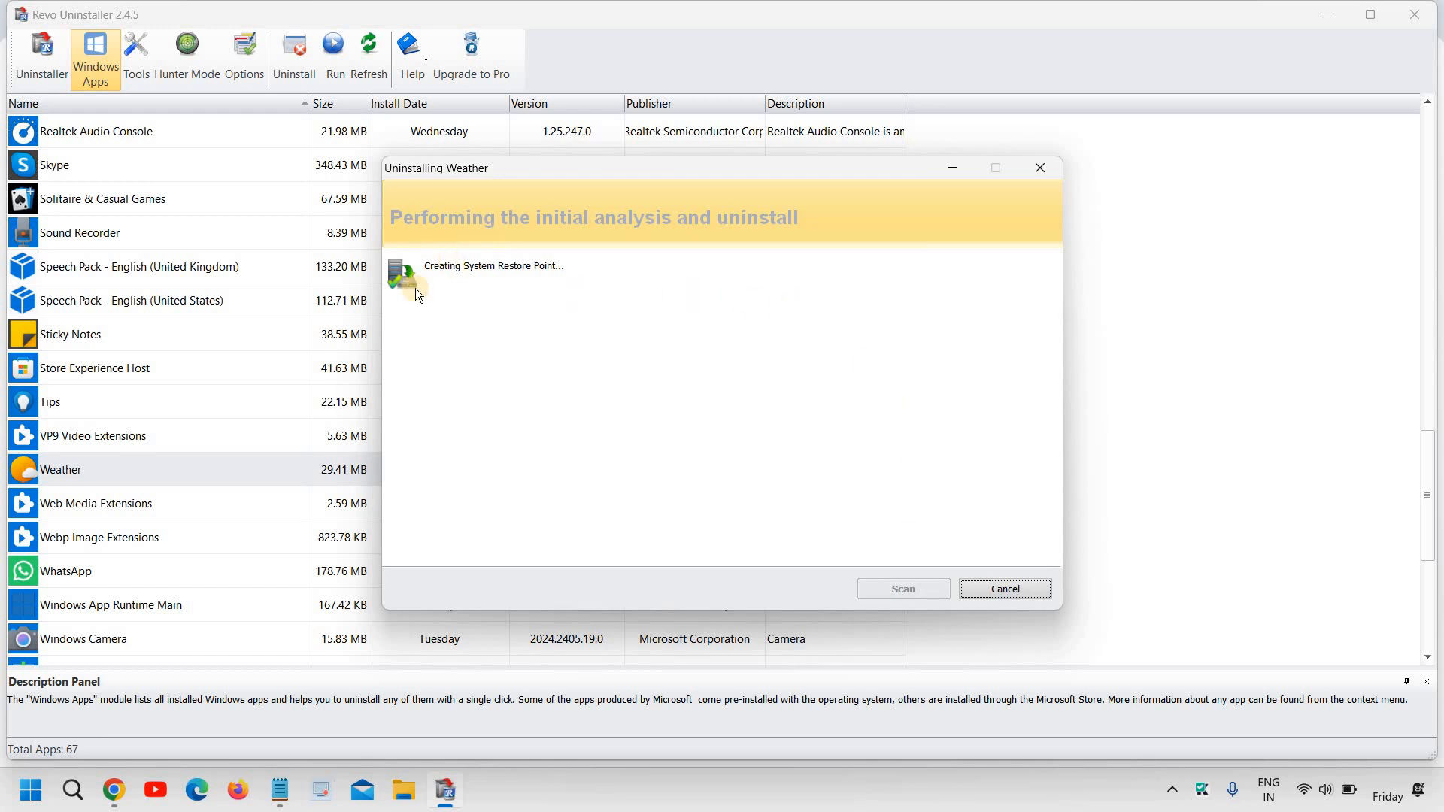
mouse_move(512, 319)
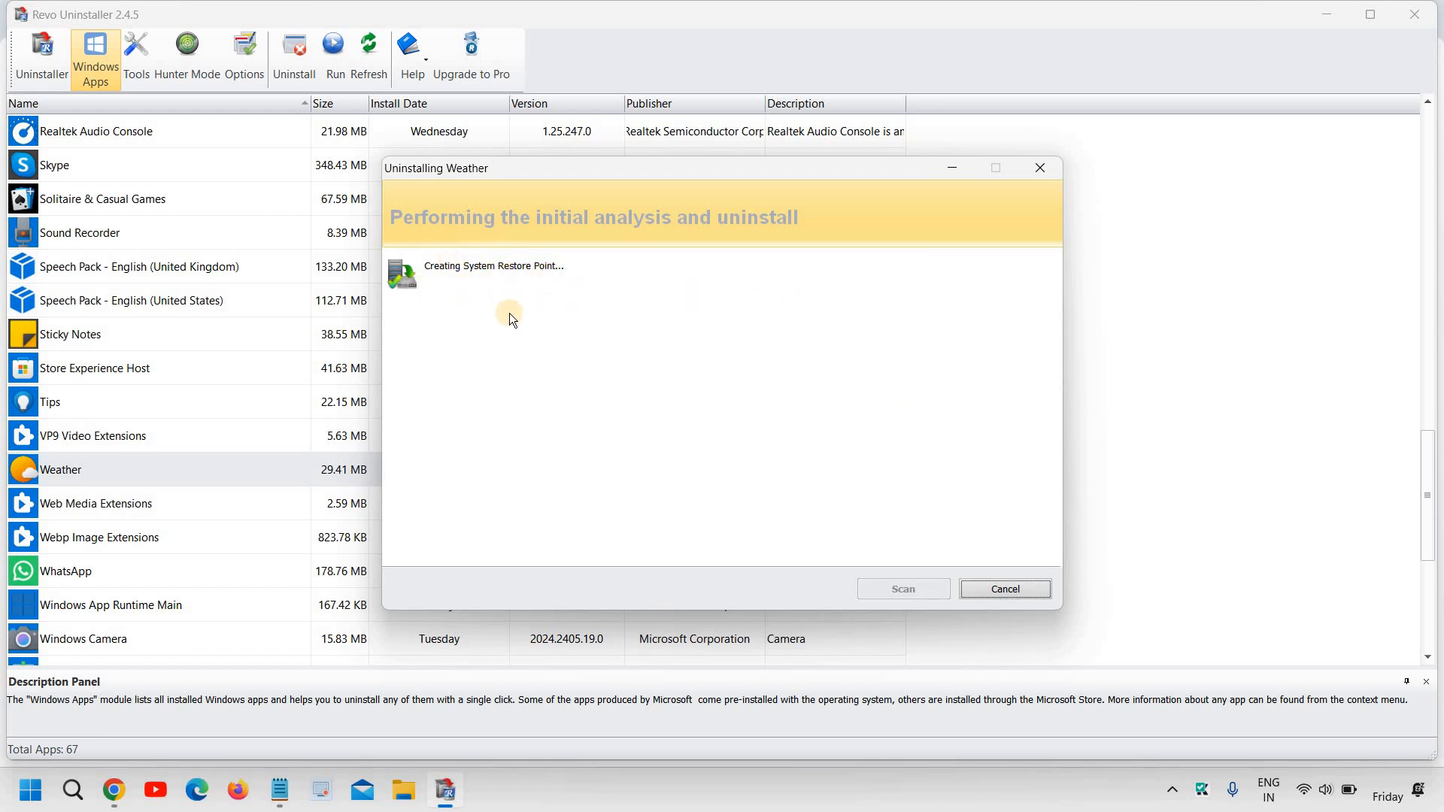
mouse_move(545, 231)
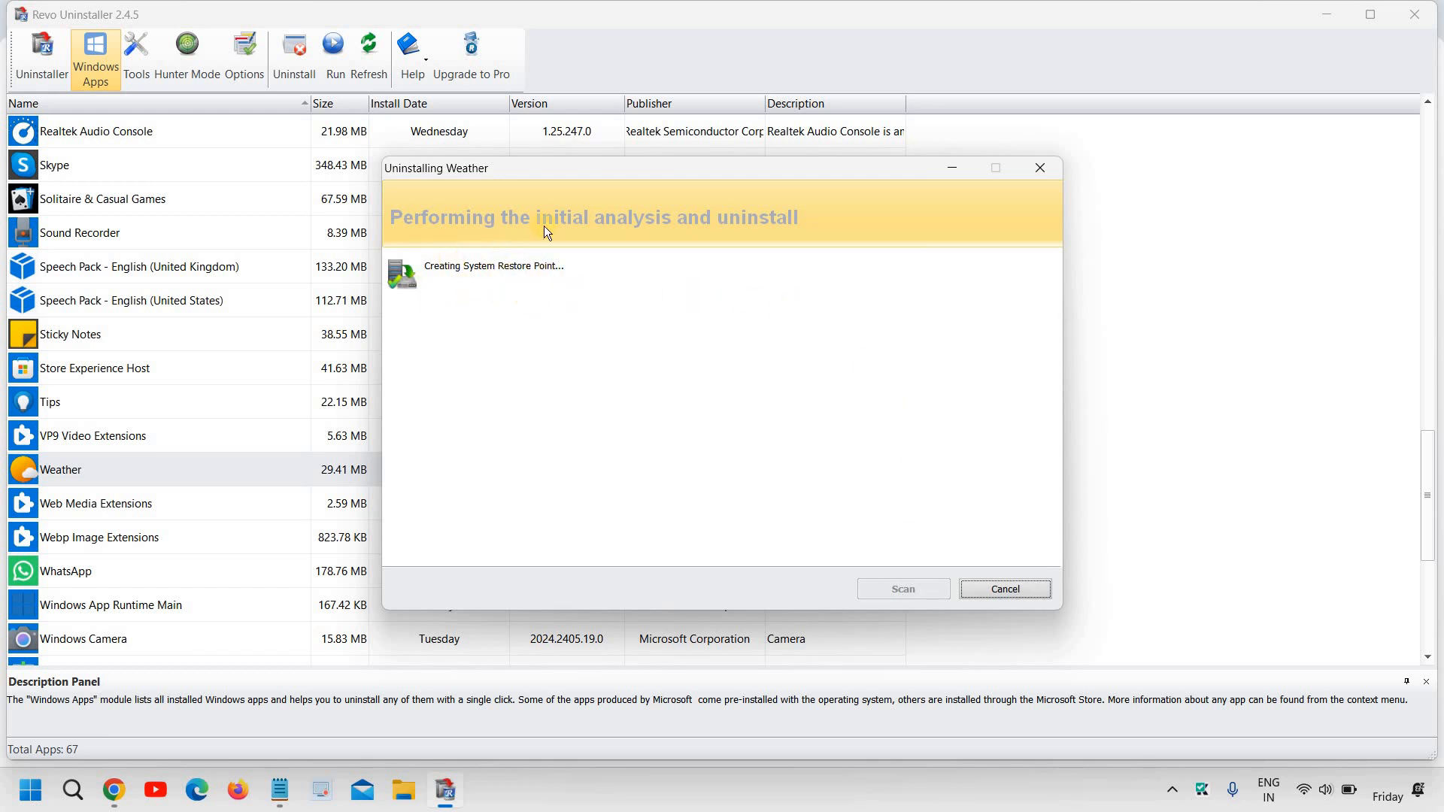
mouse_move(491, 329)
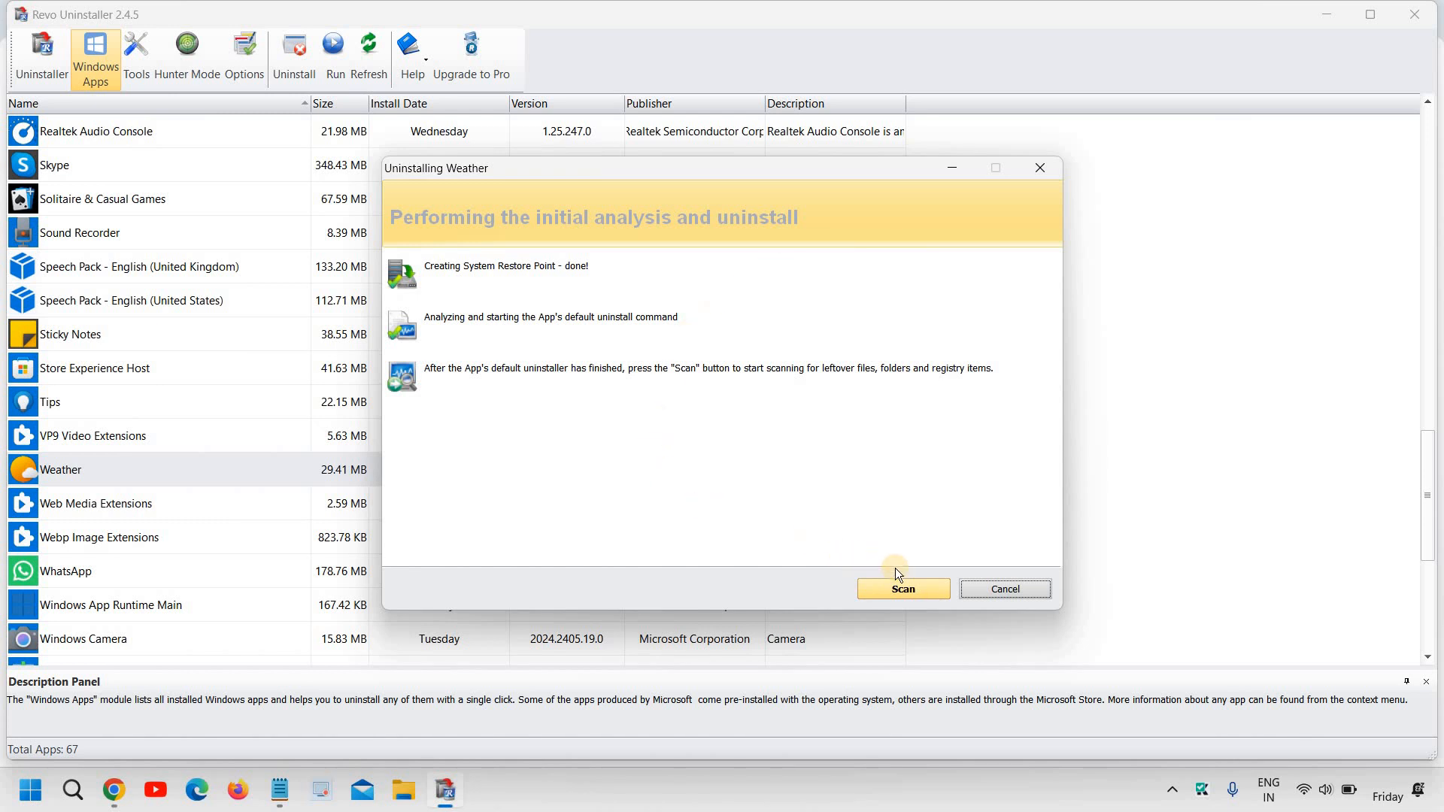
mouse_move(631, 334)
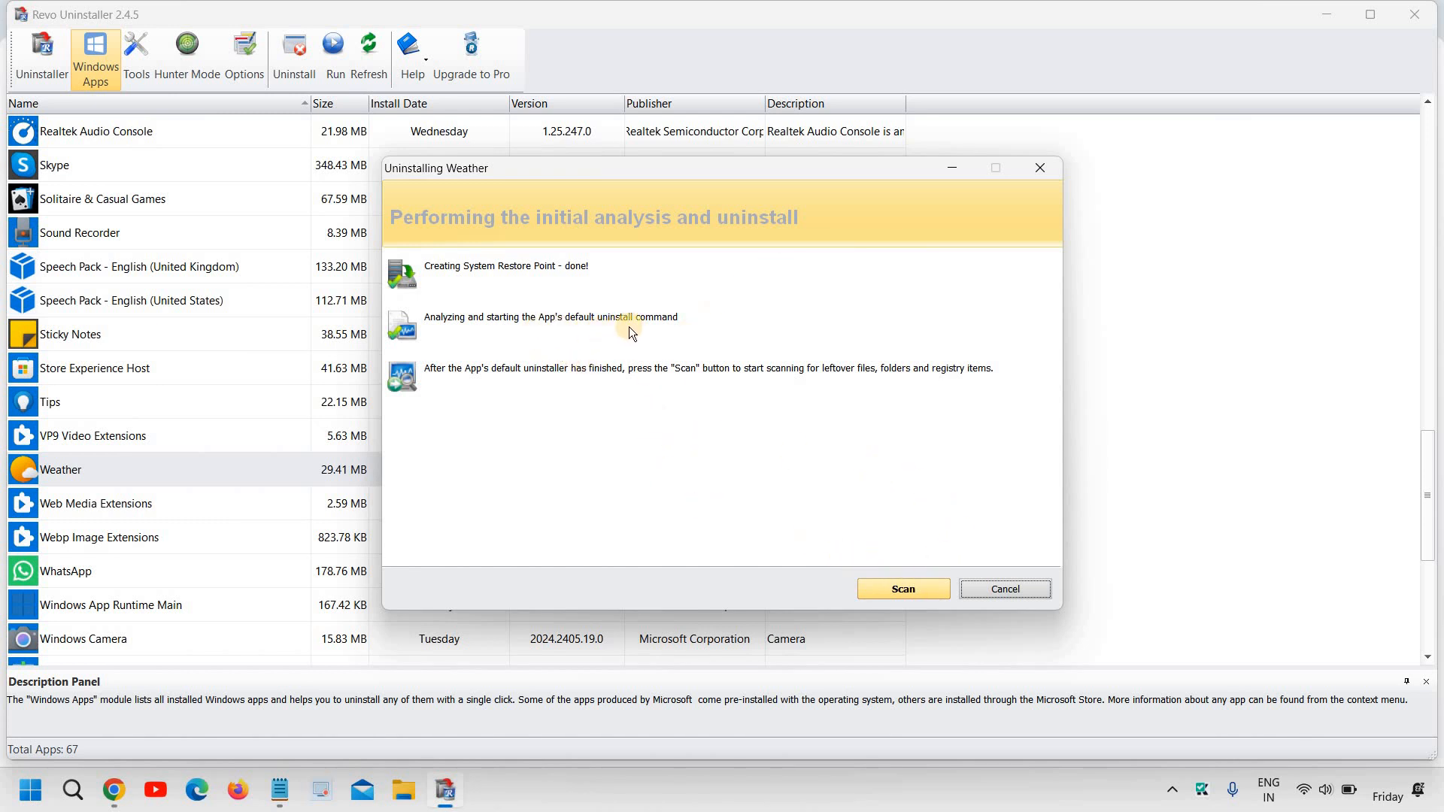
mouse_move(904, 594)
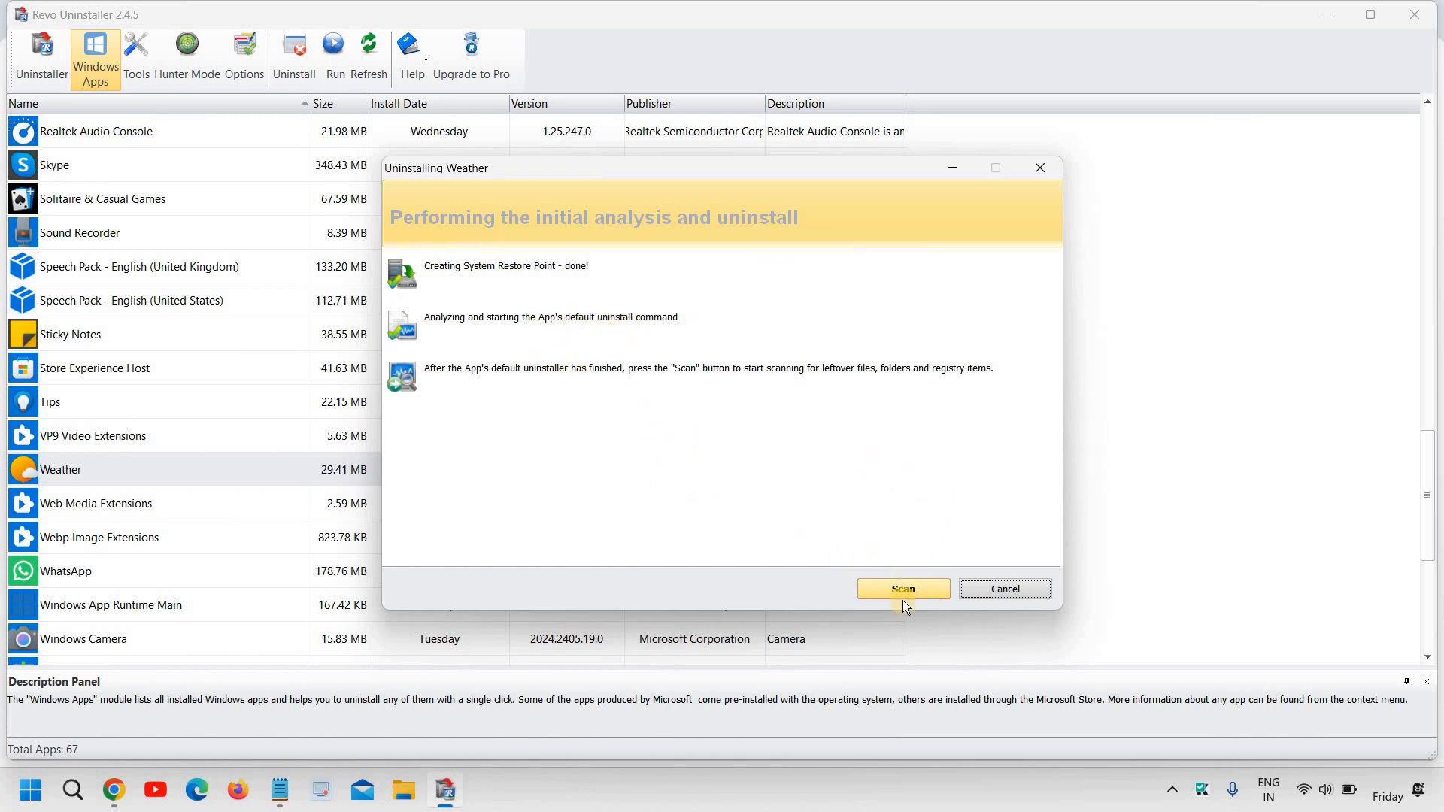
mouse_move(514, 378)
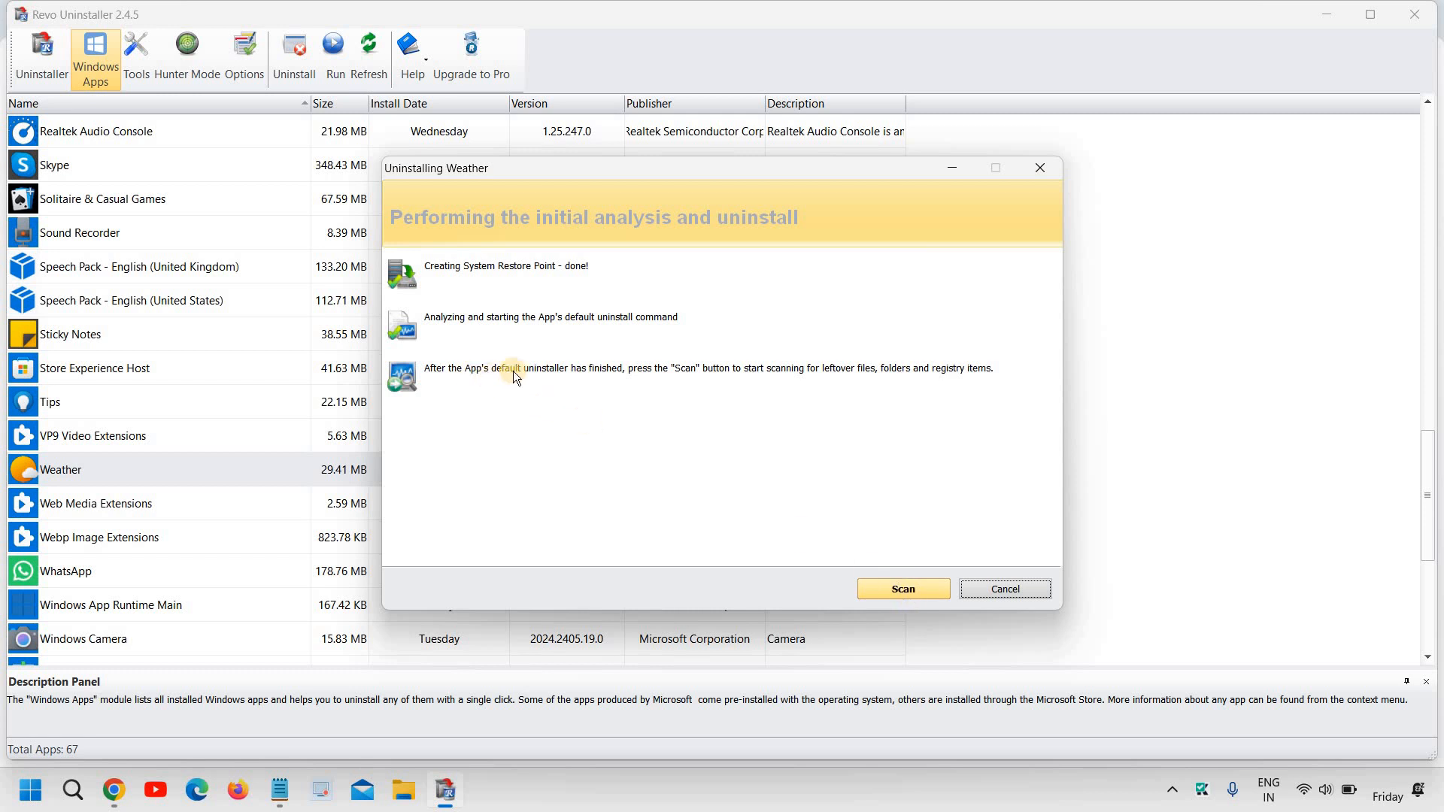
mouse_move(613, 382)
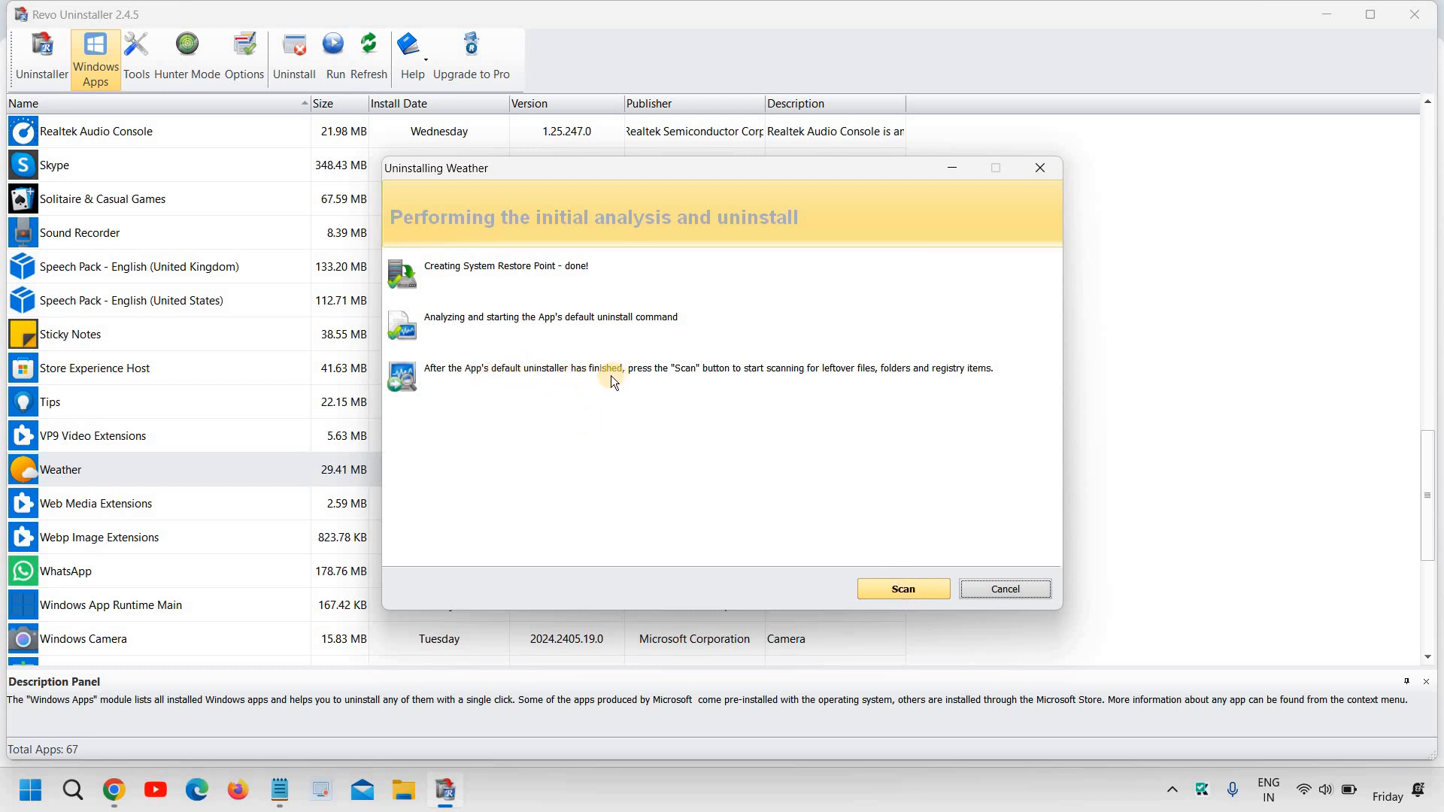
mouse_move(746, 381)
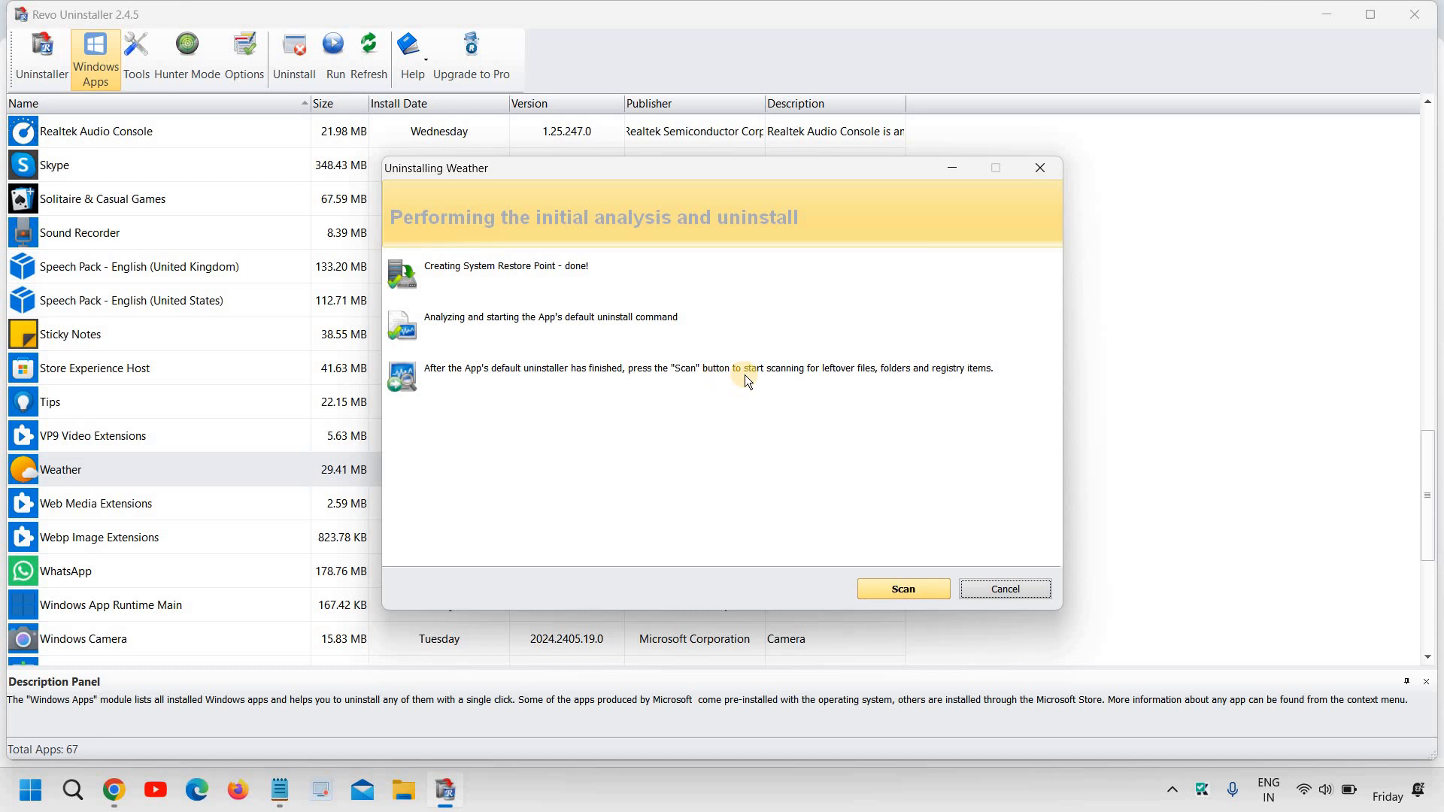
mouse_move(854, 381)
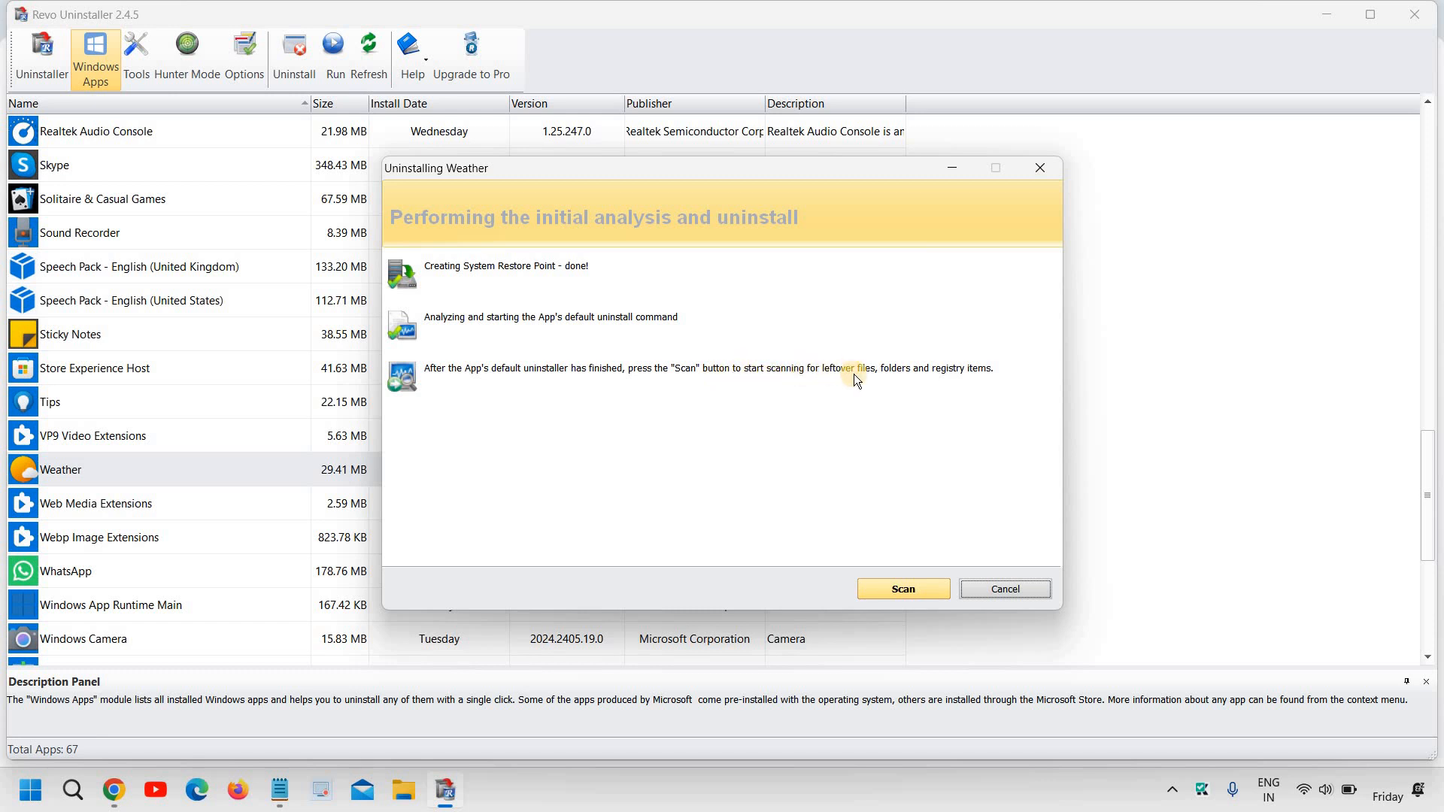
mouse_move(903, 589)
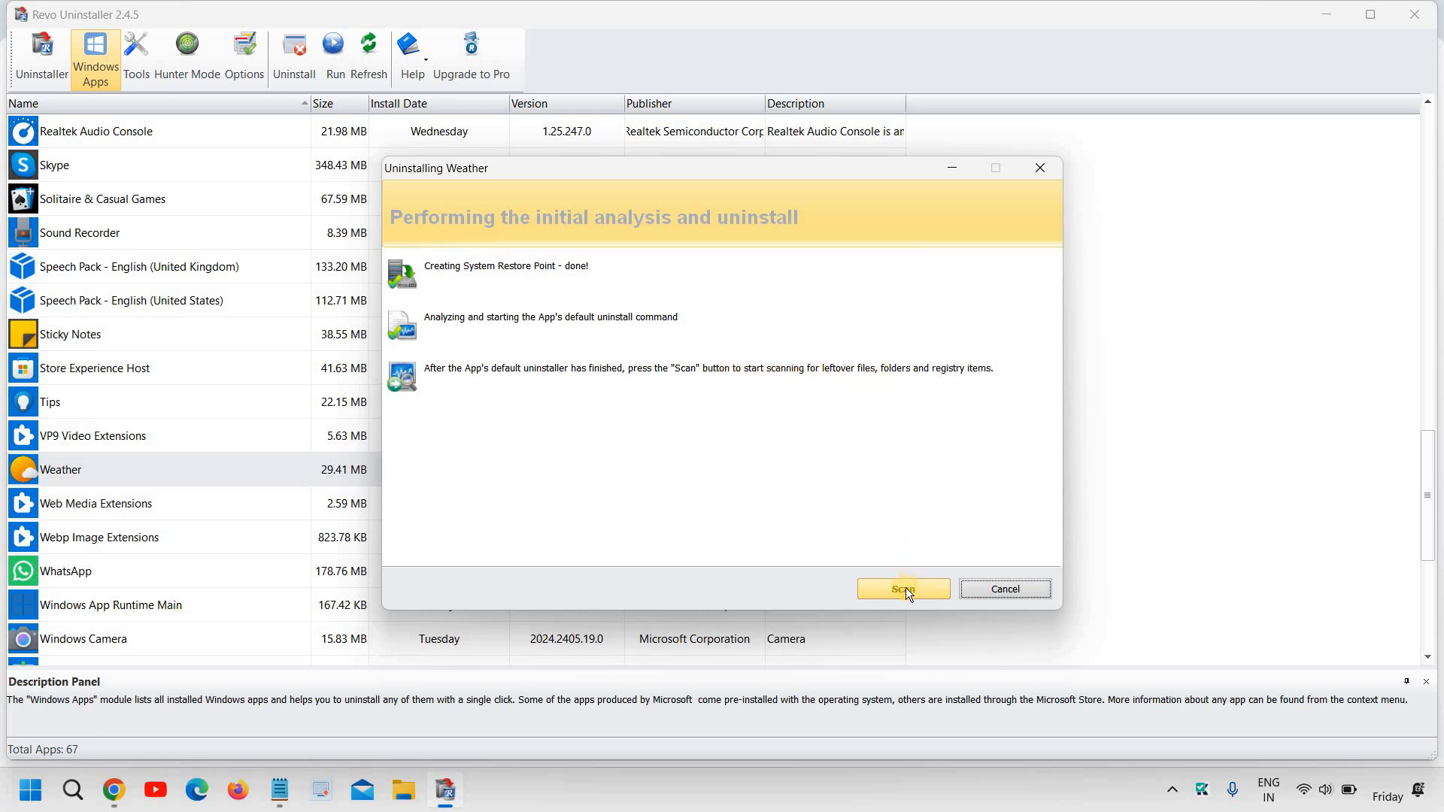
Scan for Weather's leftovers and dismiss the warning after deleting with nothing ticked
click(902, 589)
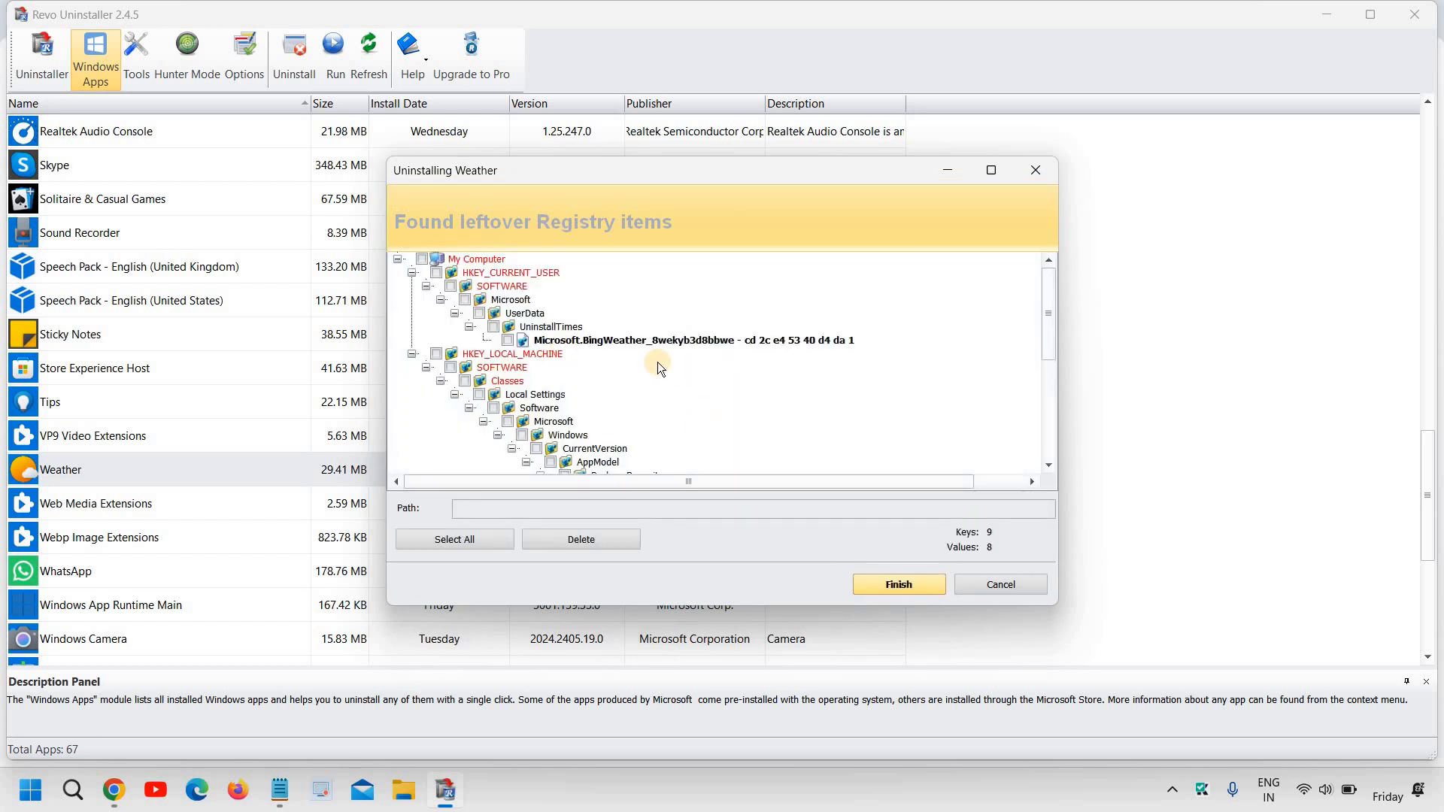
mouse_move(555, 483)
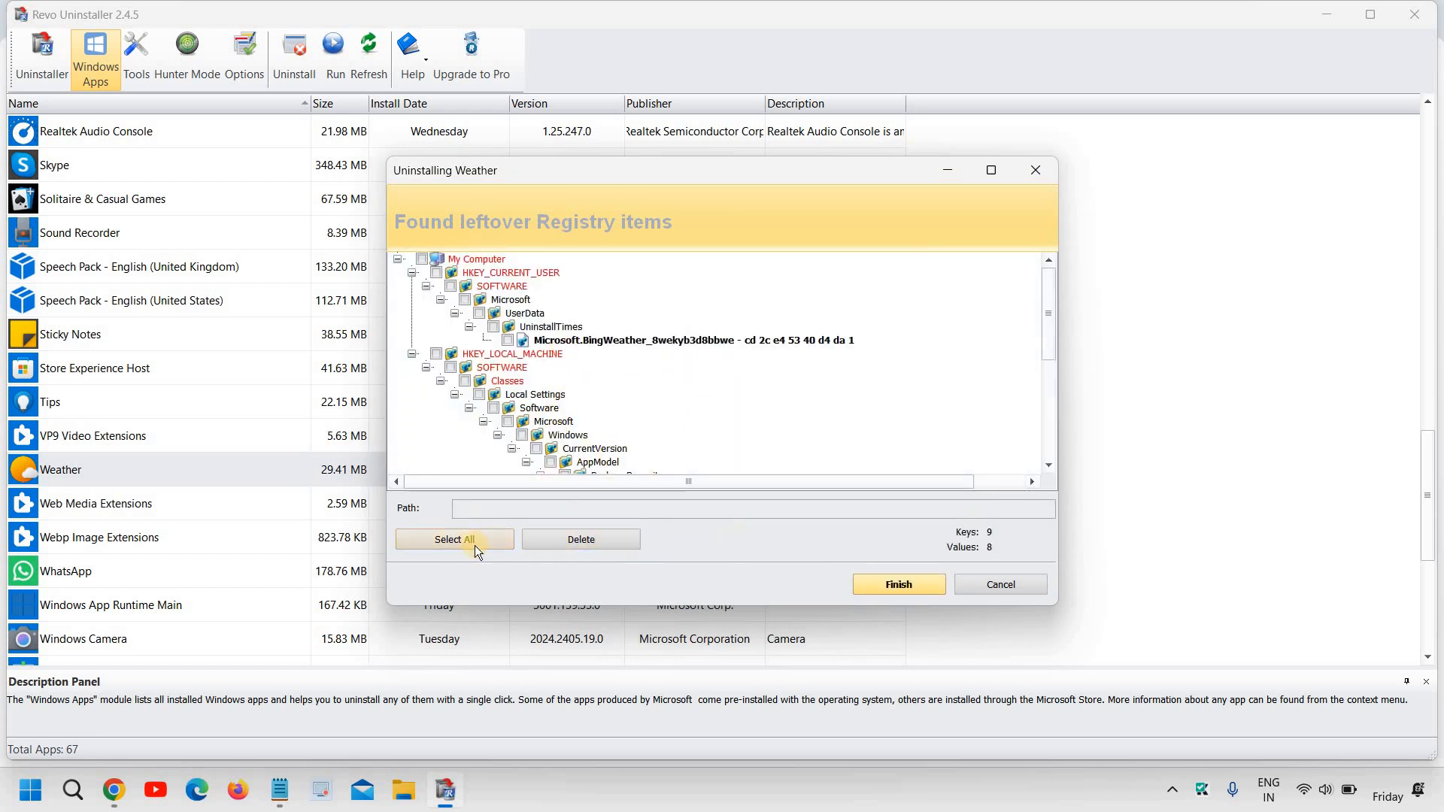
click(452, 538)
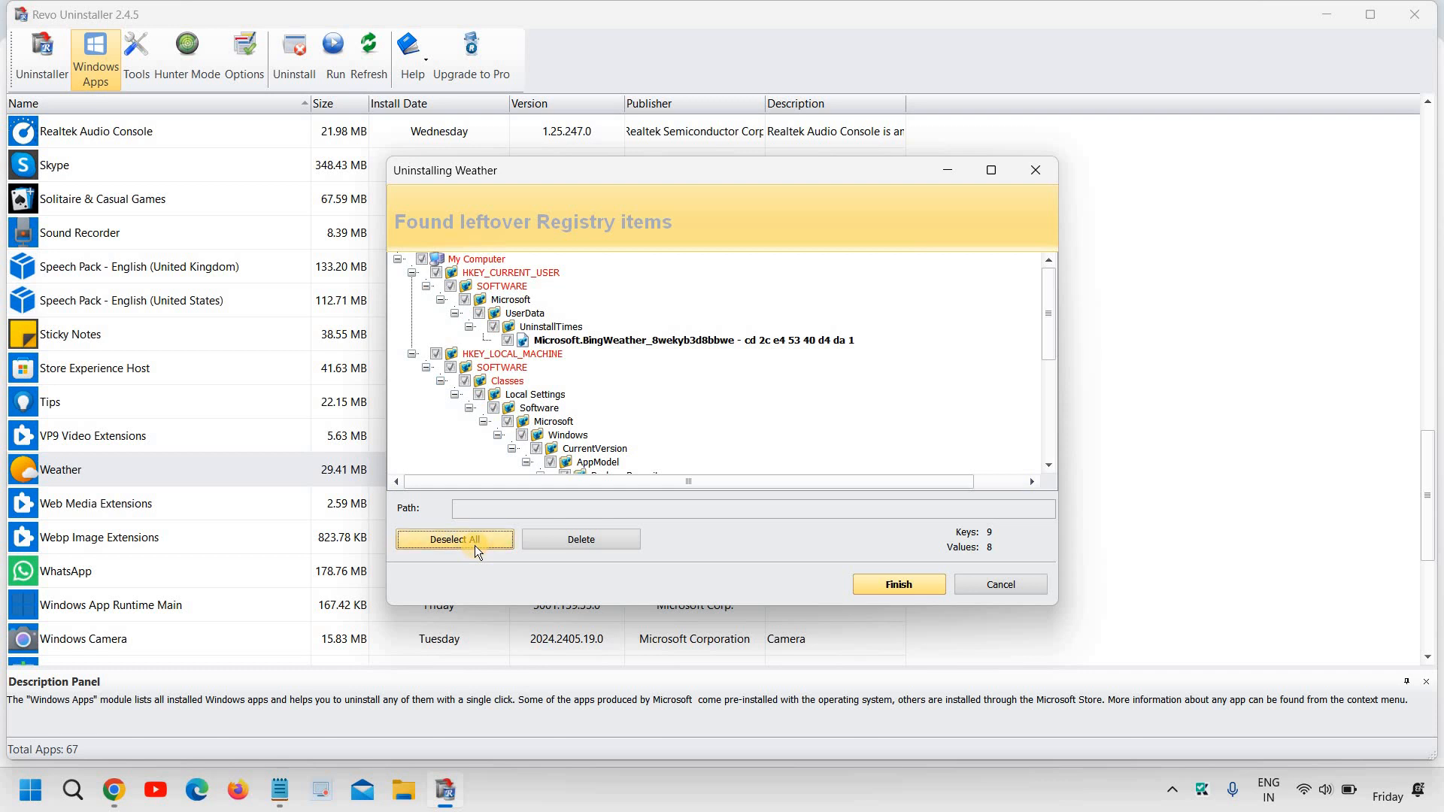
click(453, 538)
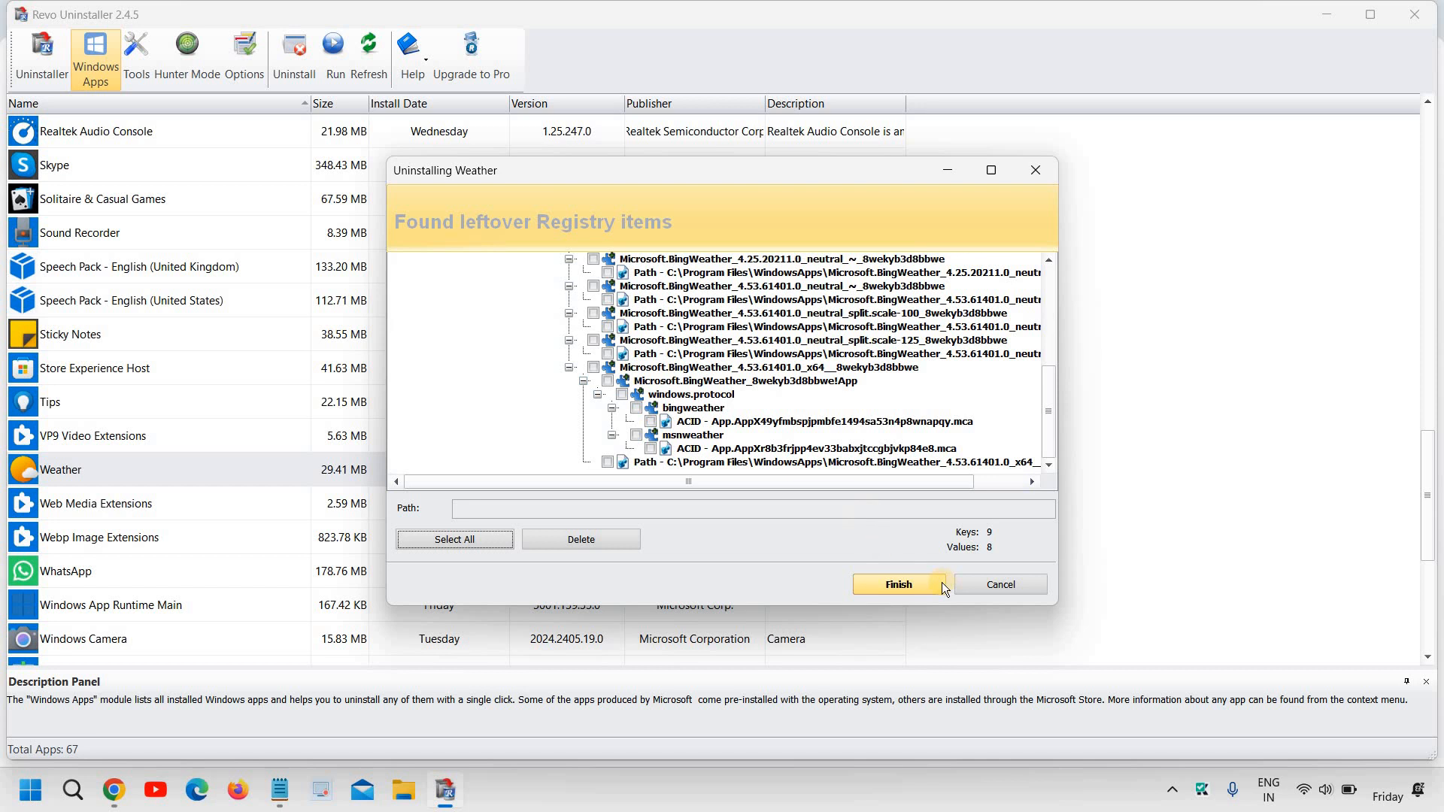
mouse_move(581, 539)
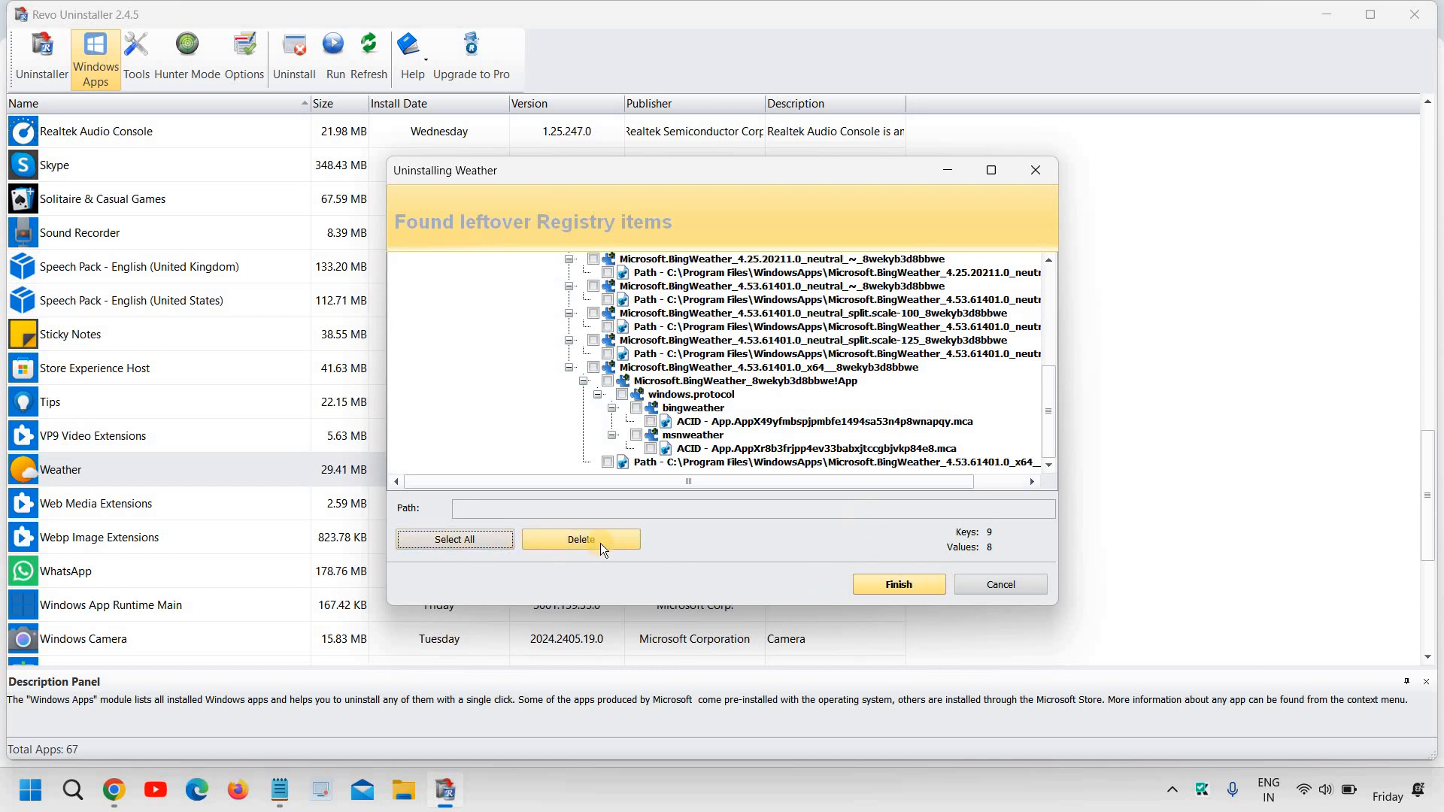
click(580, 538)
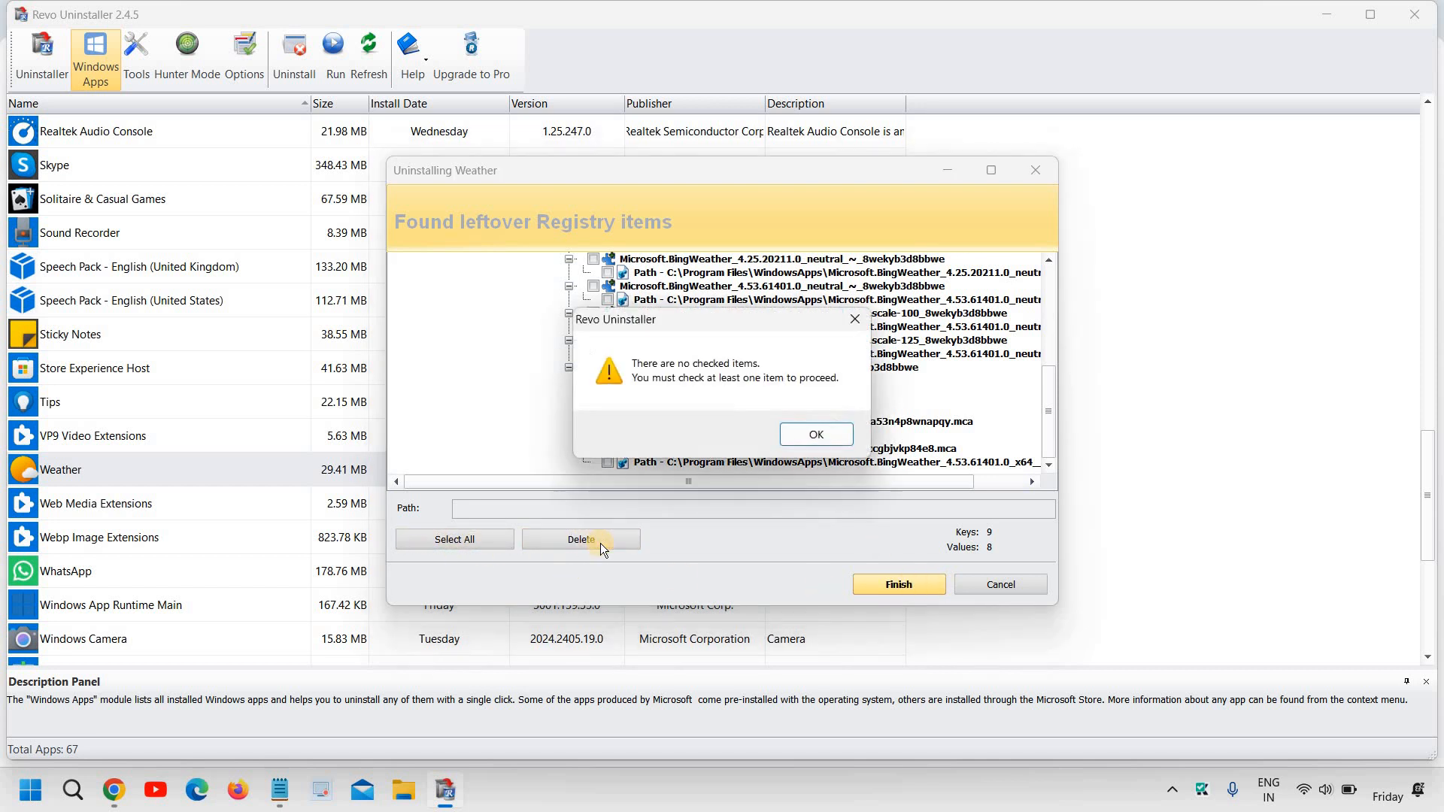
click(814, 433)
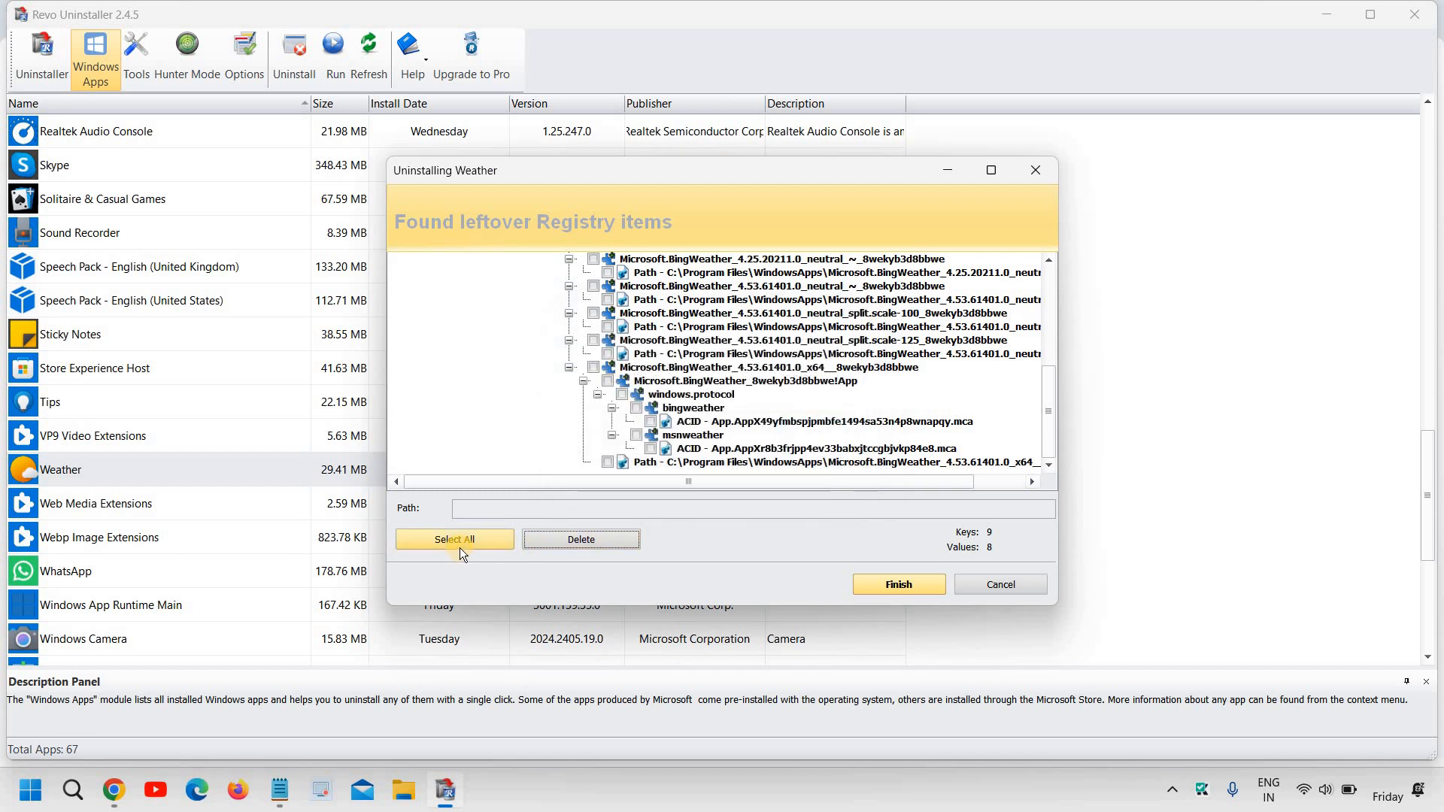
Select all leftover registry items and confirm their deletion
click(454, 539)
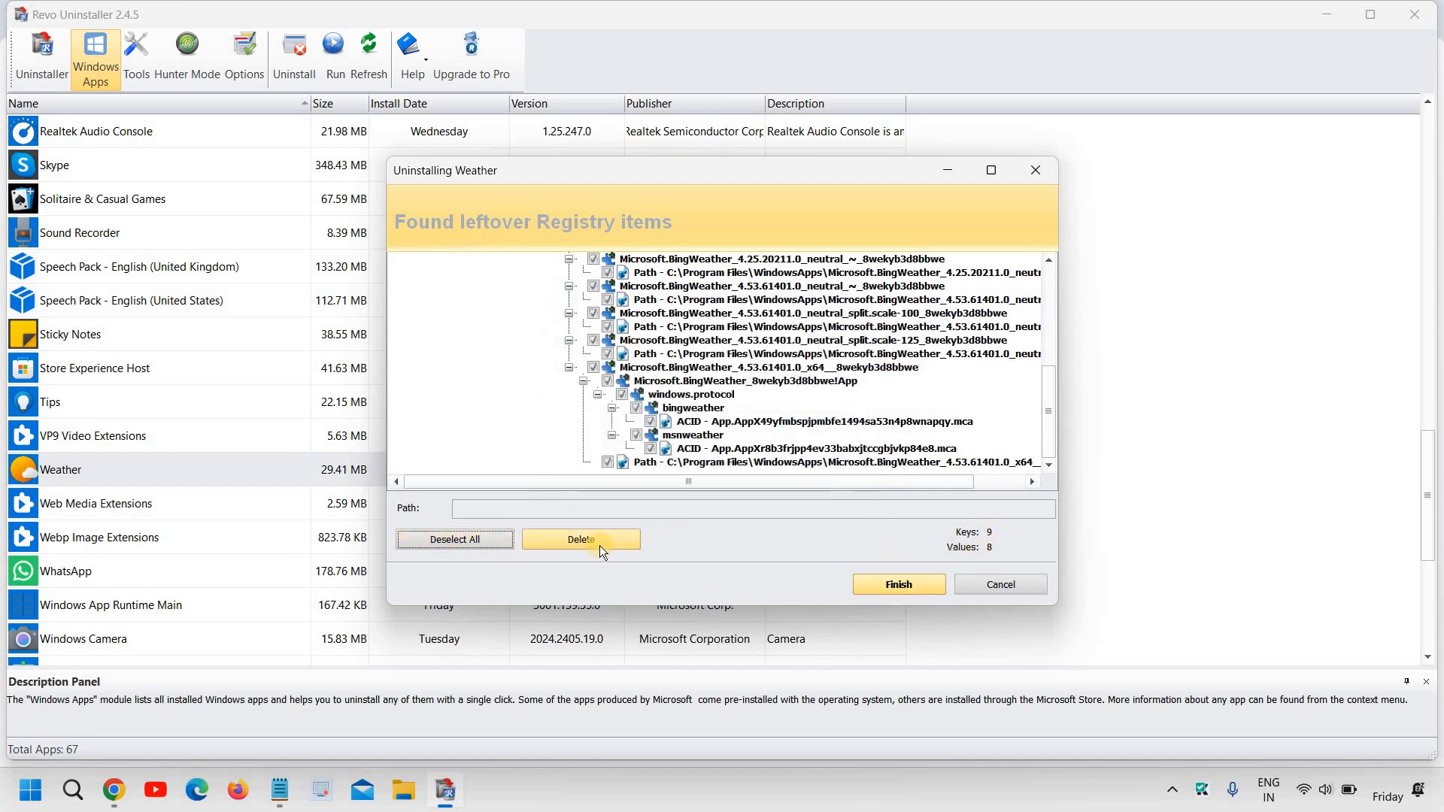
click(581, 539)
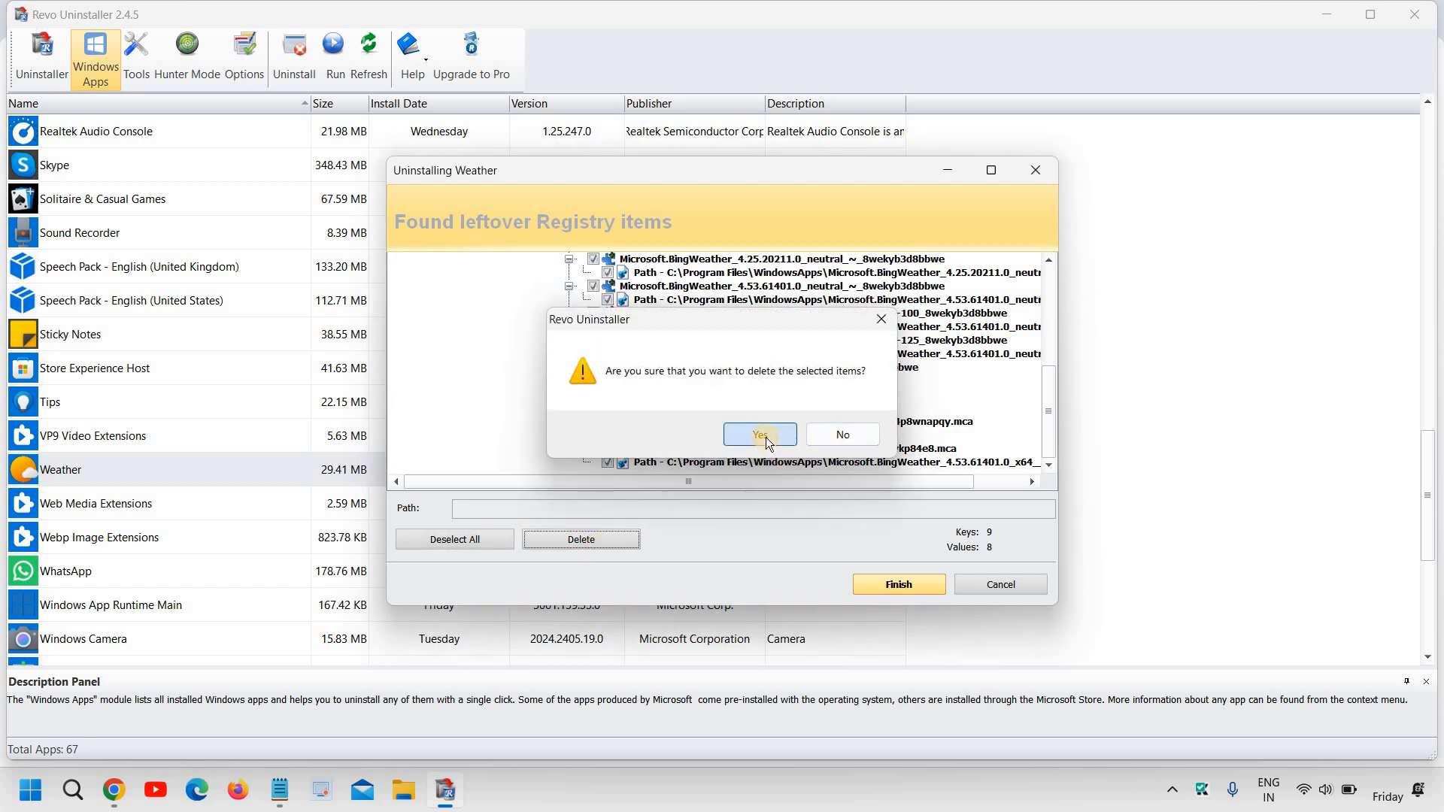
click(757, 434)
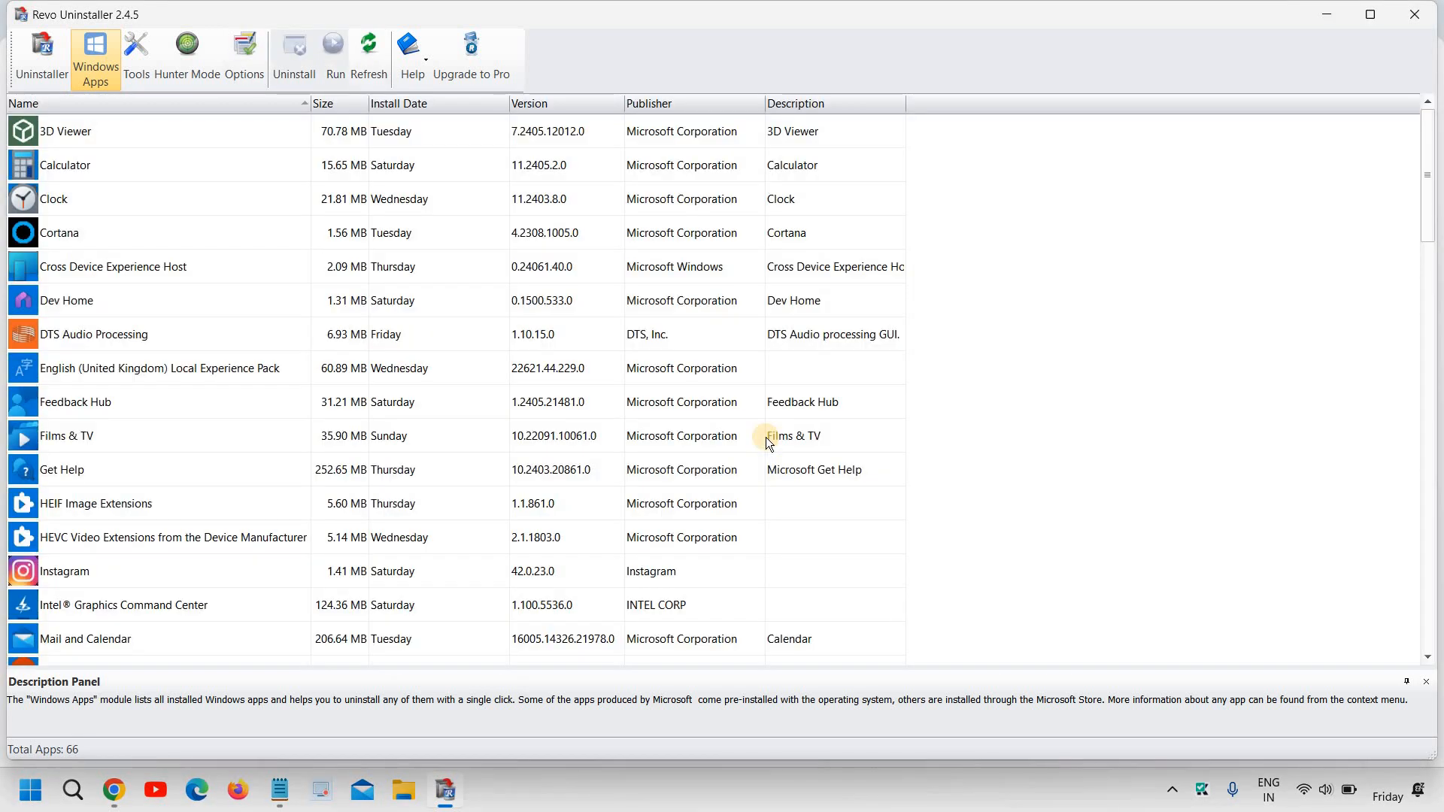
mouse_move(72, 789)
text(w)
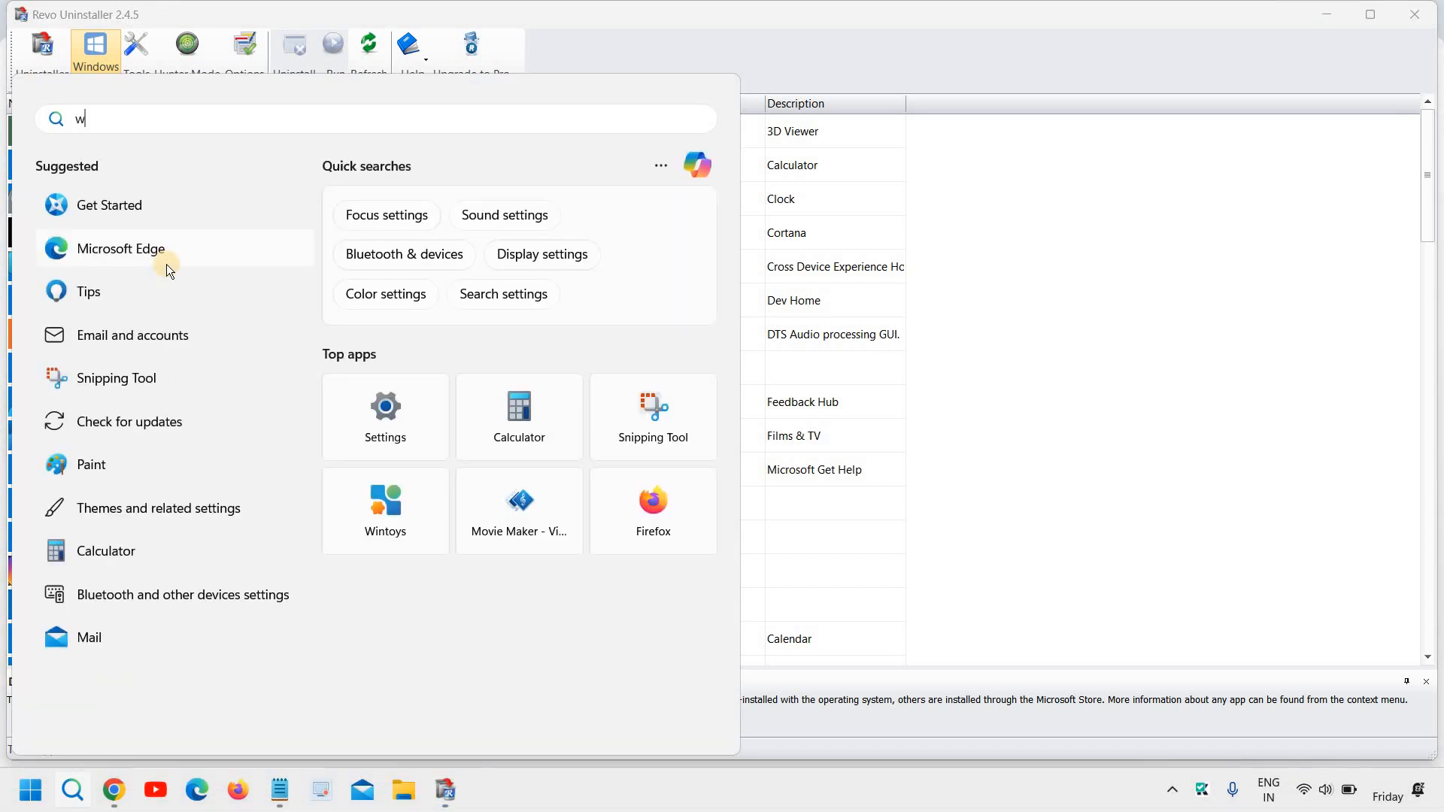
text(e)
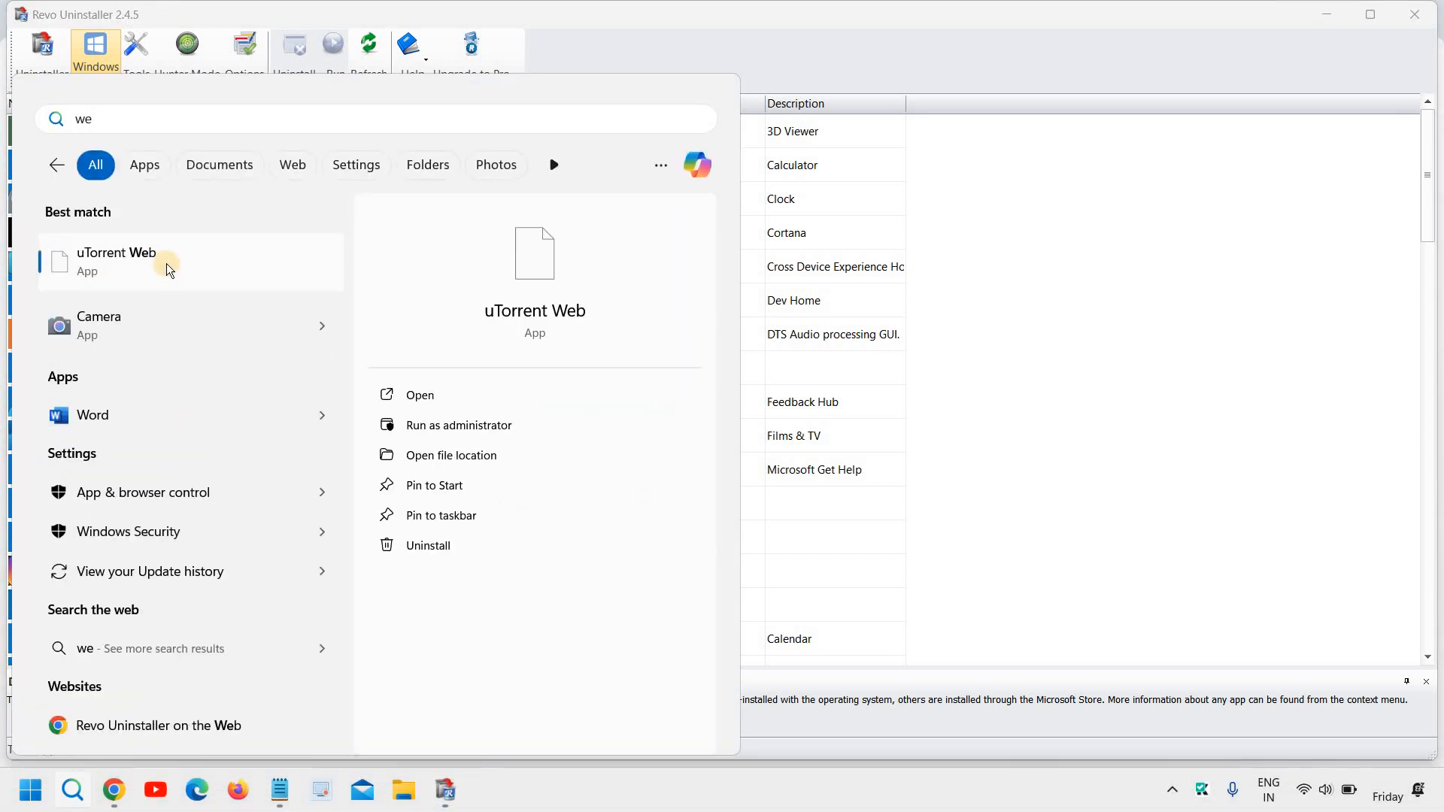
text(ather)
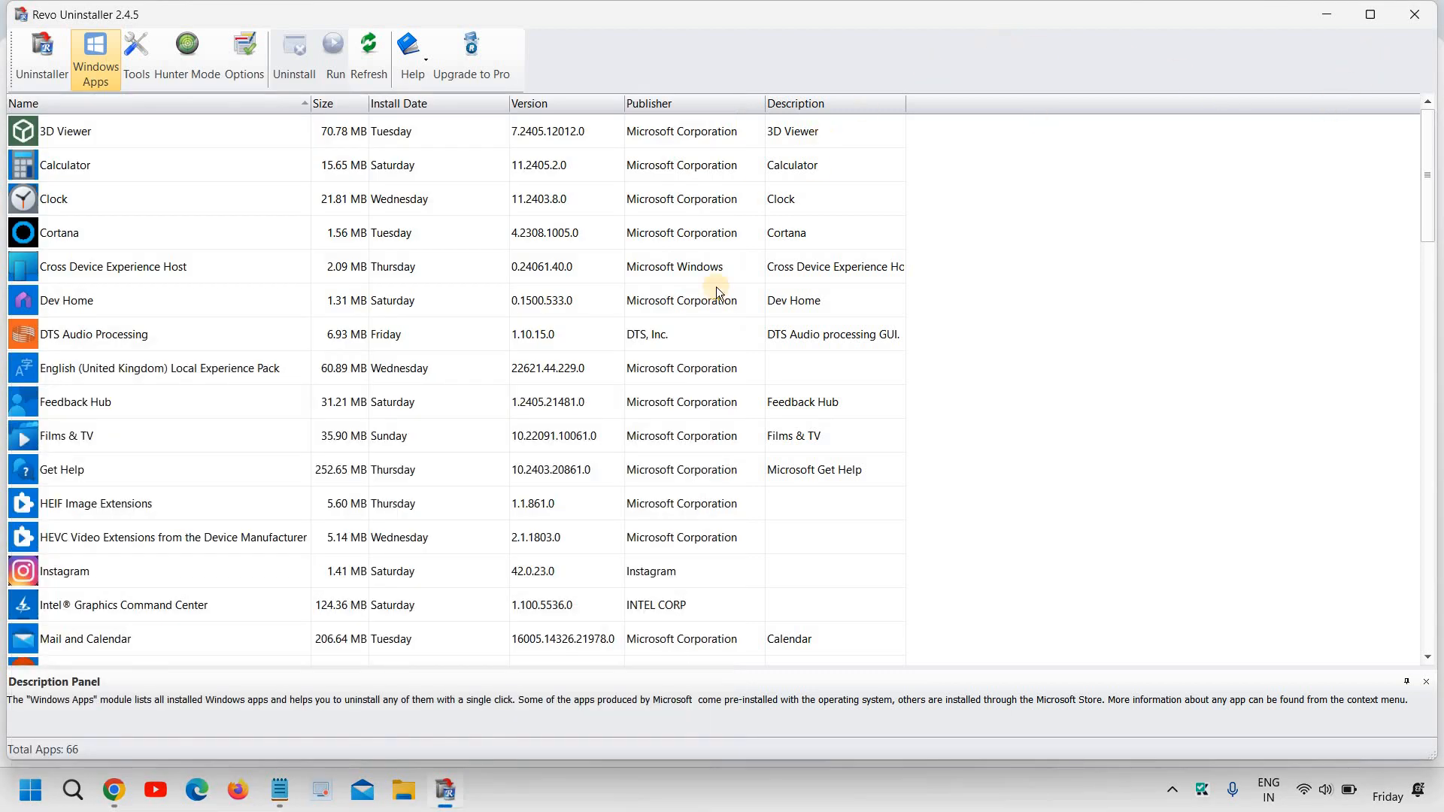
scroll(down, 3)
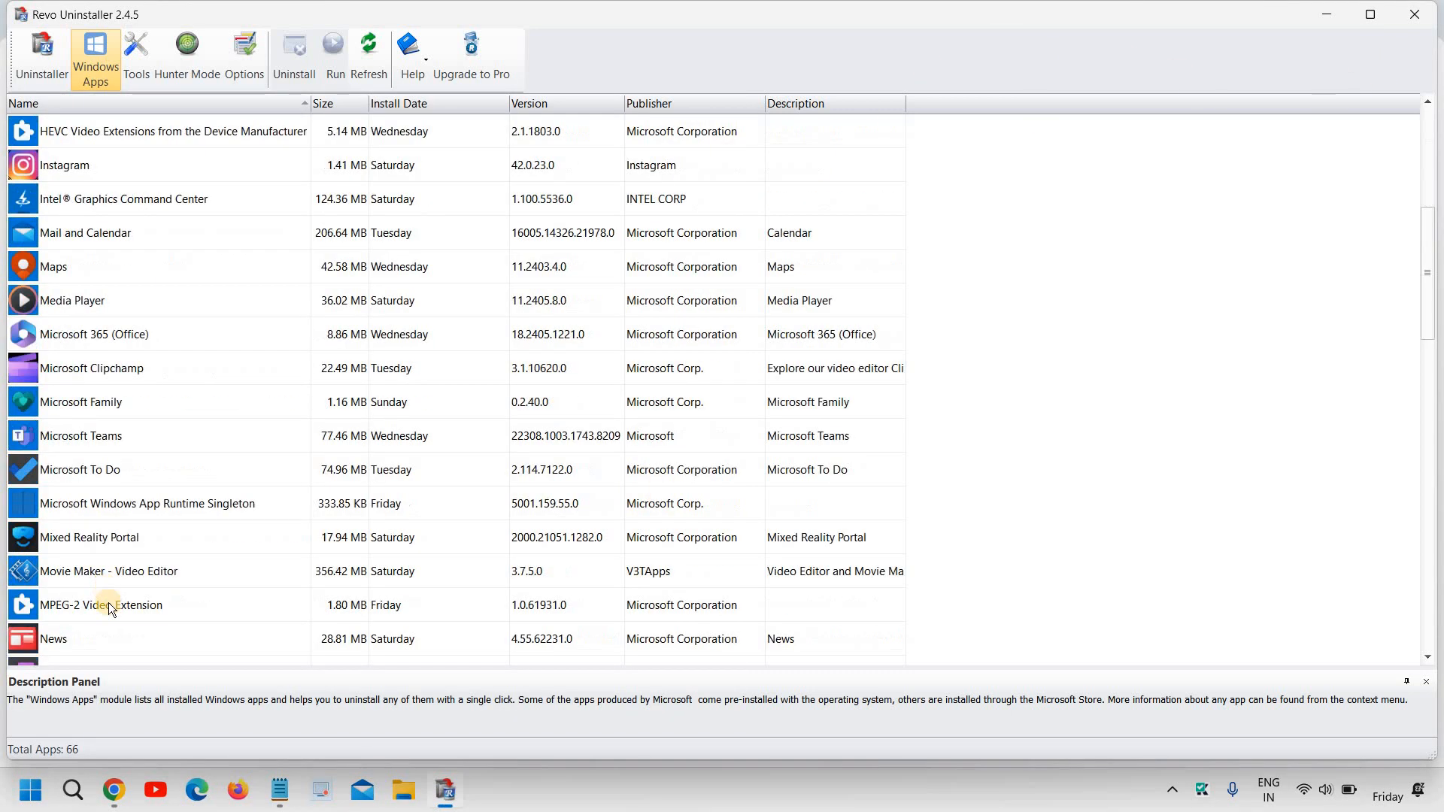
scroll(down, 3)
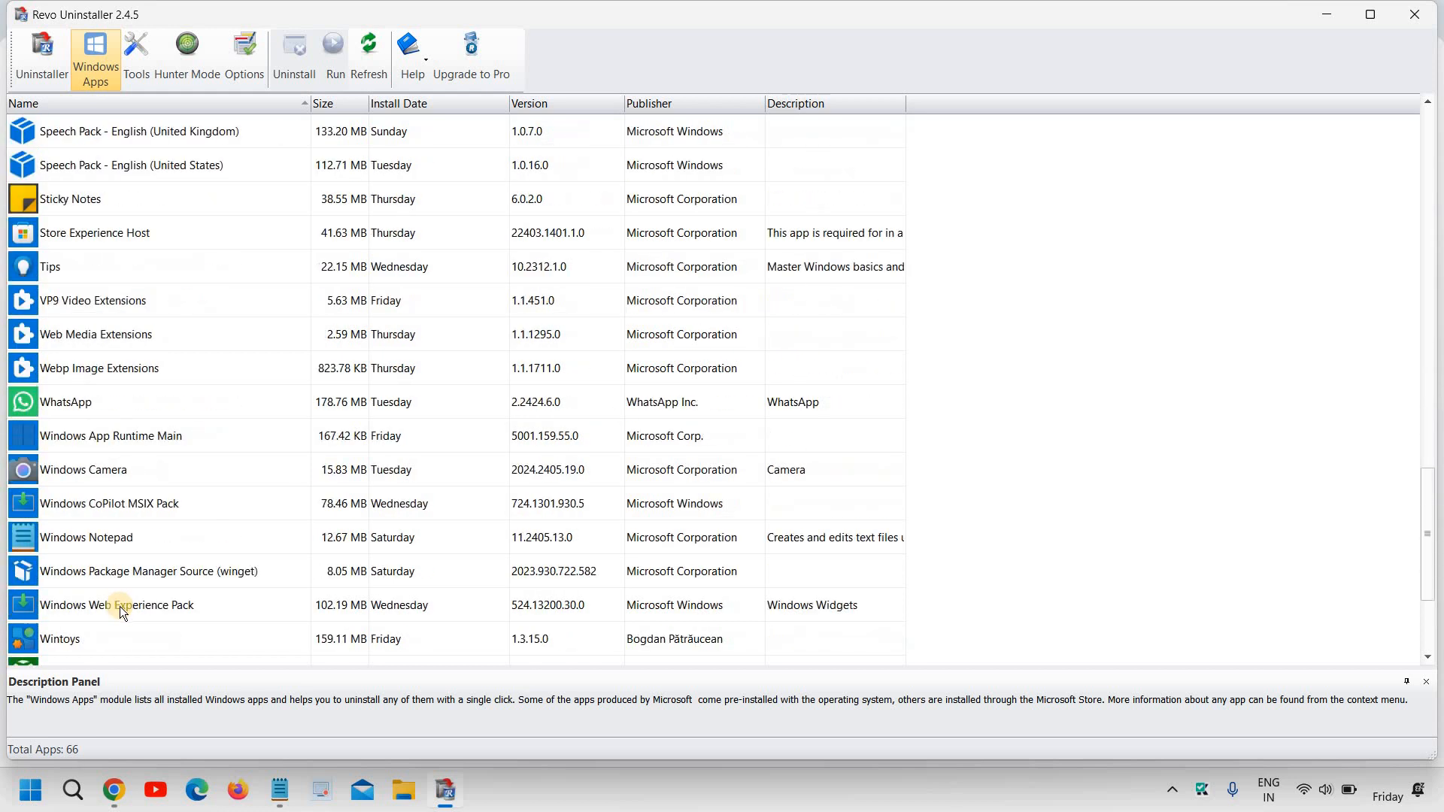
scroll(up, 3)
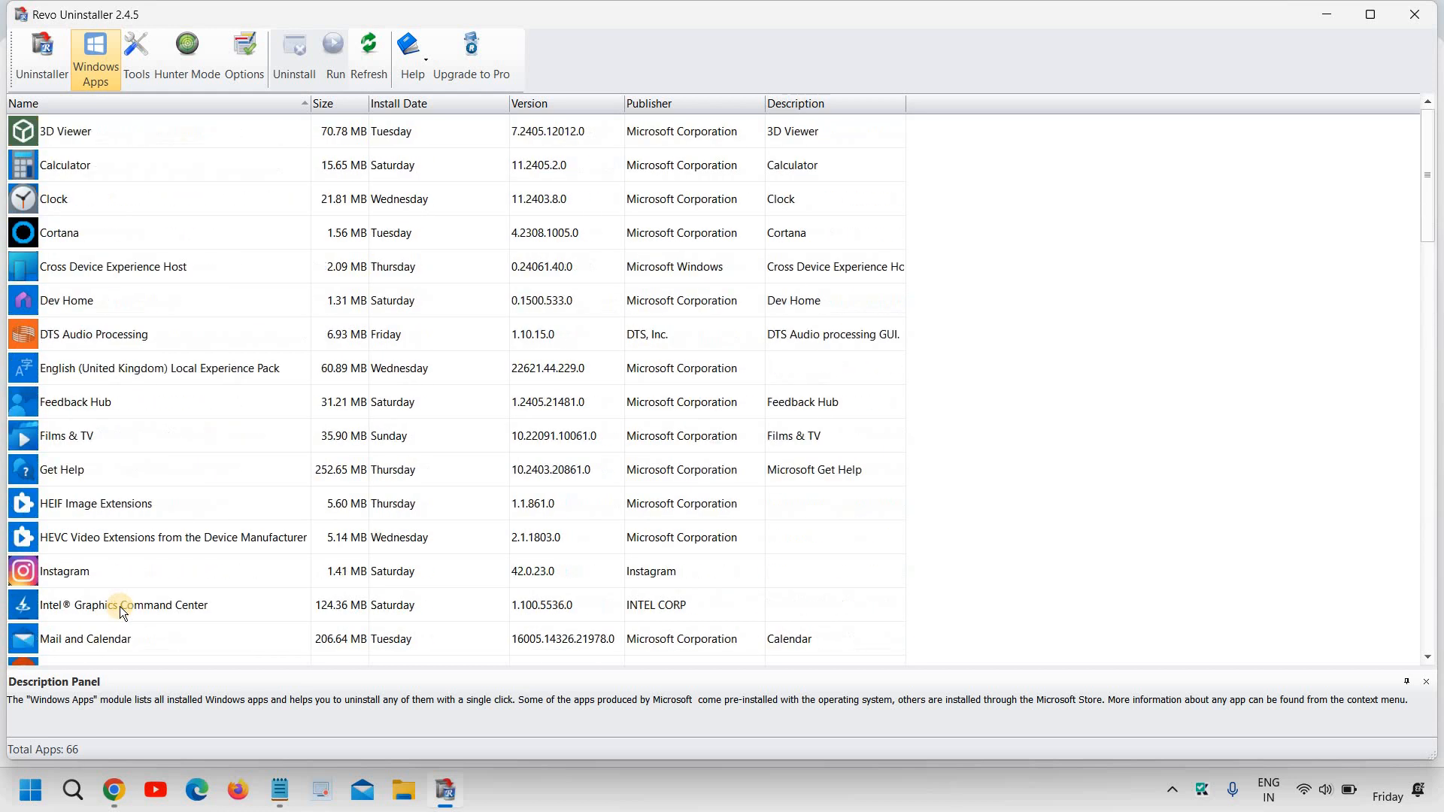
mouse_move(185, 322)
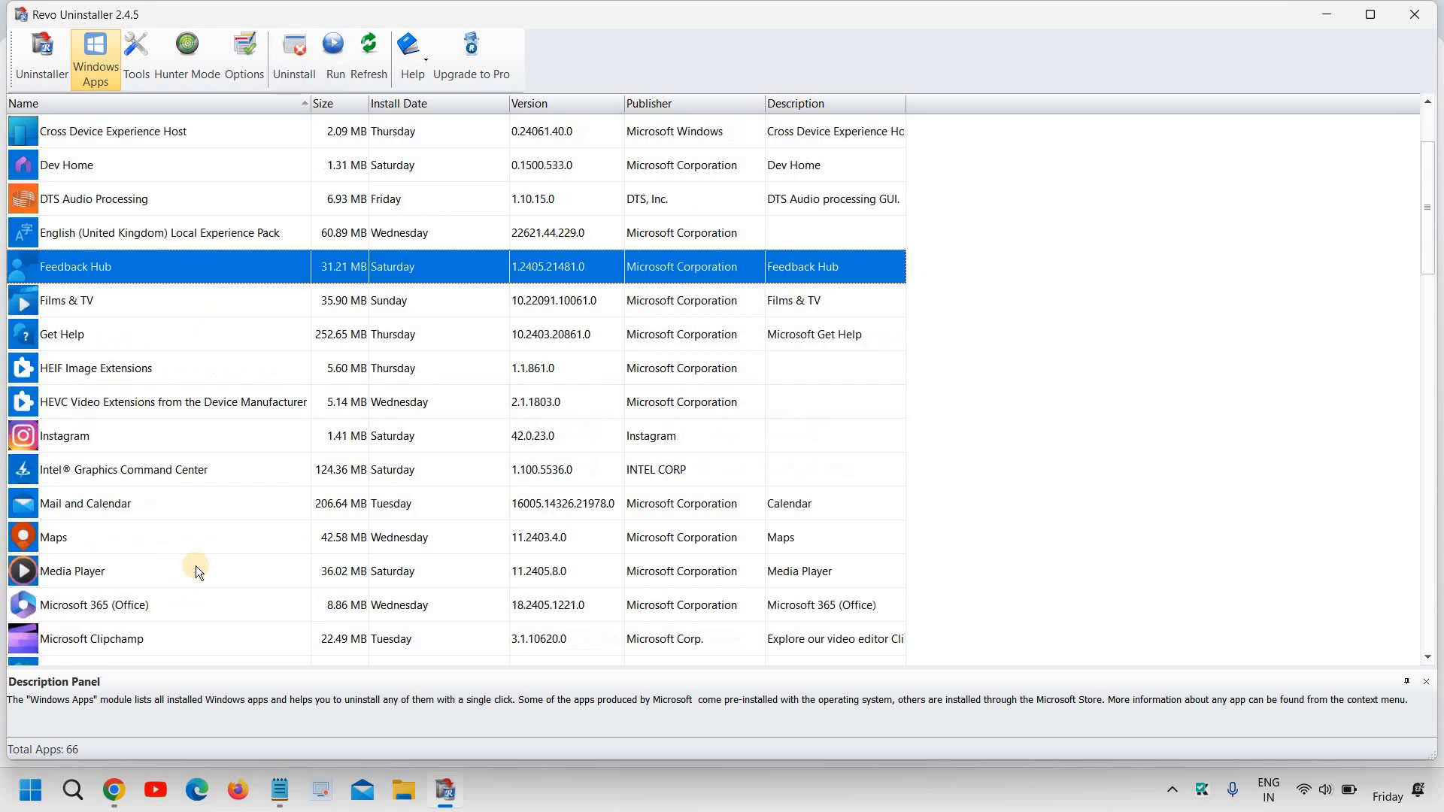
mouse_move(231, 549)
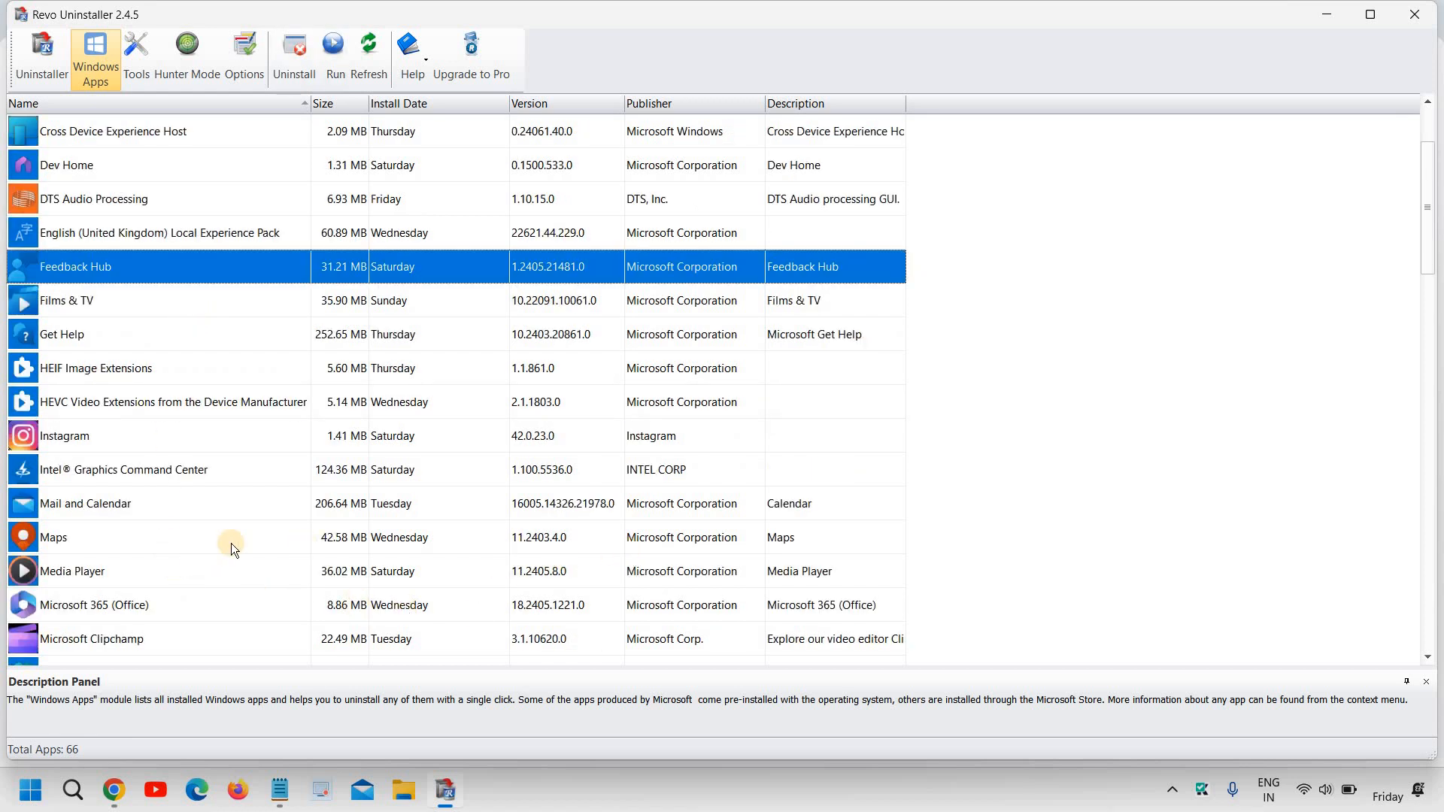
scroll(down, 3)
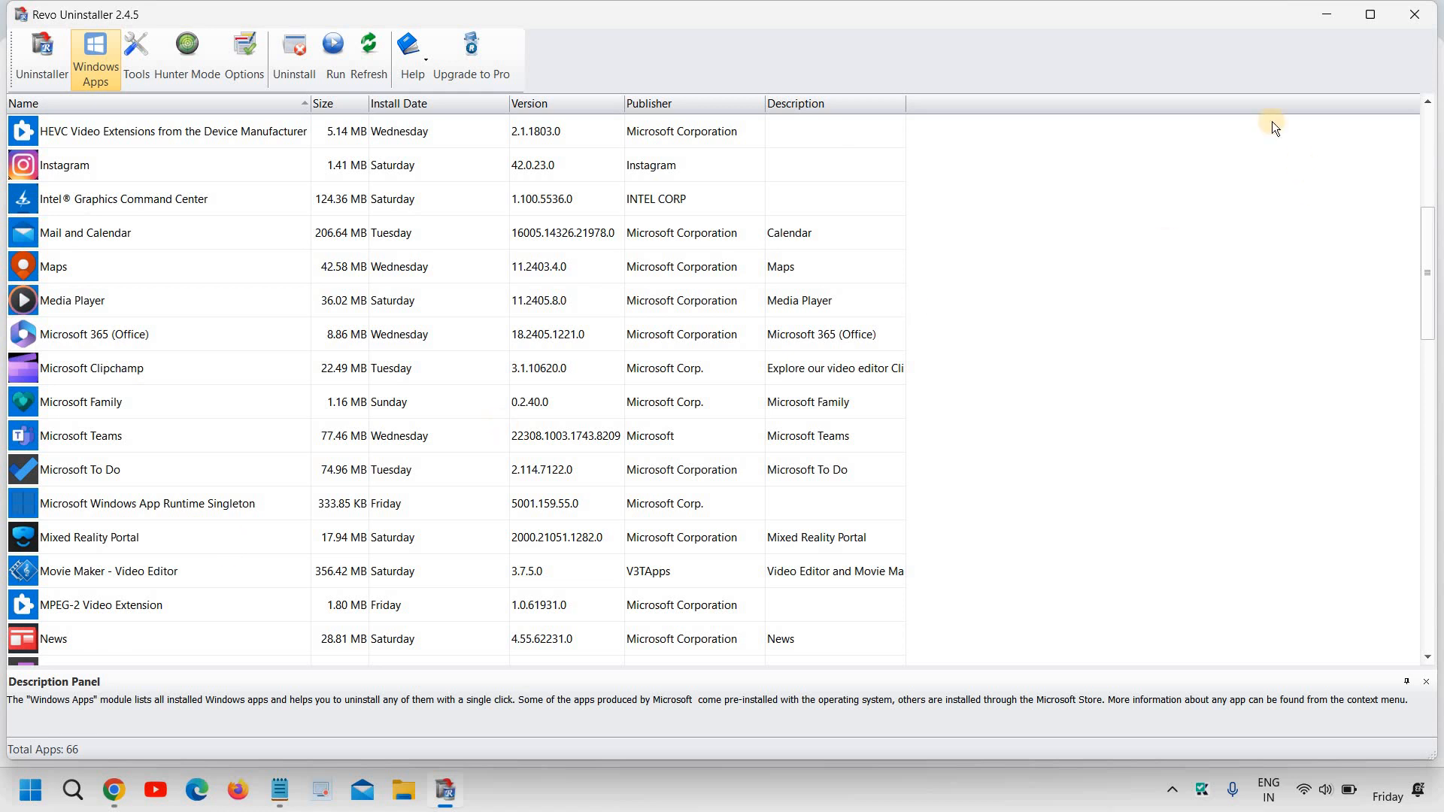